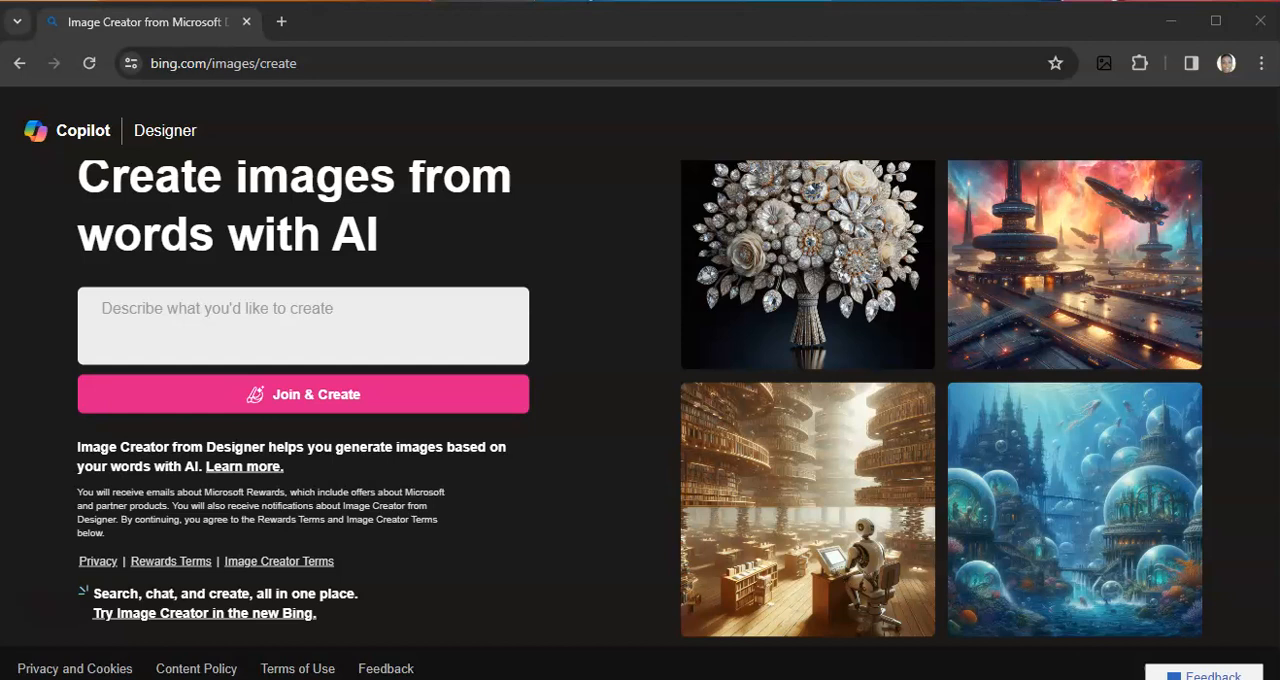
pyautogui.moveTo(54, 291)
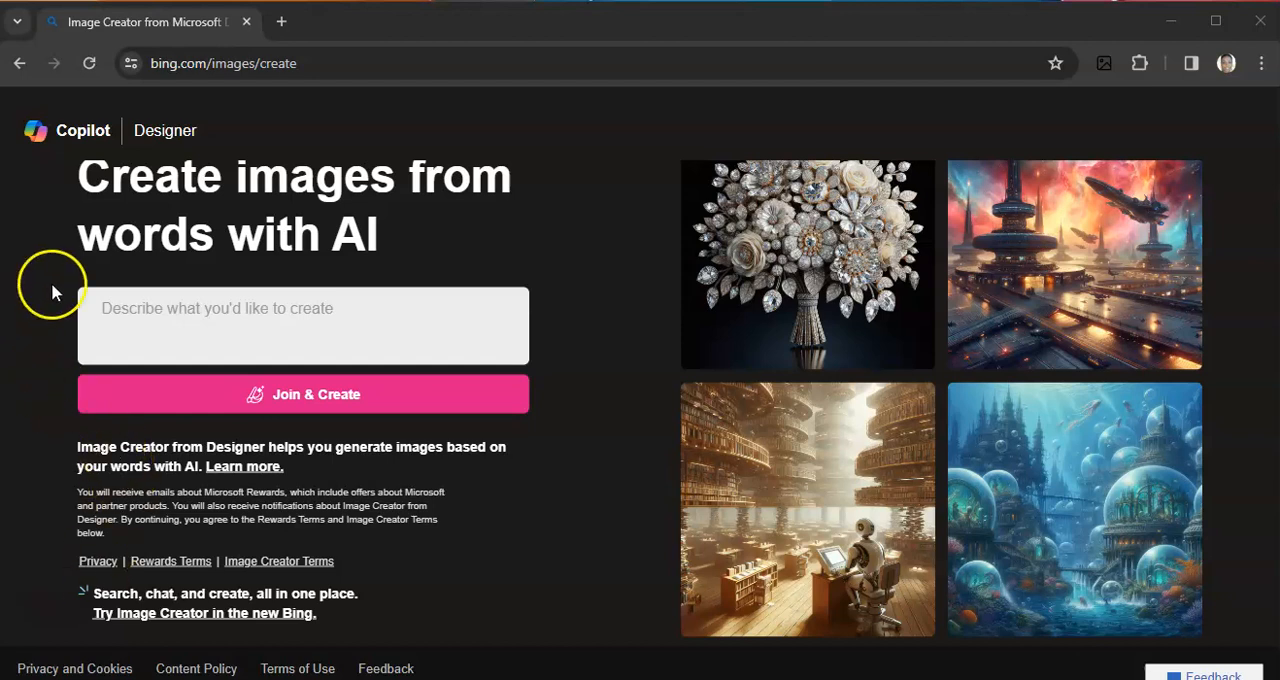
pyautogui.moveTo(90, 145)
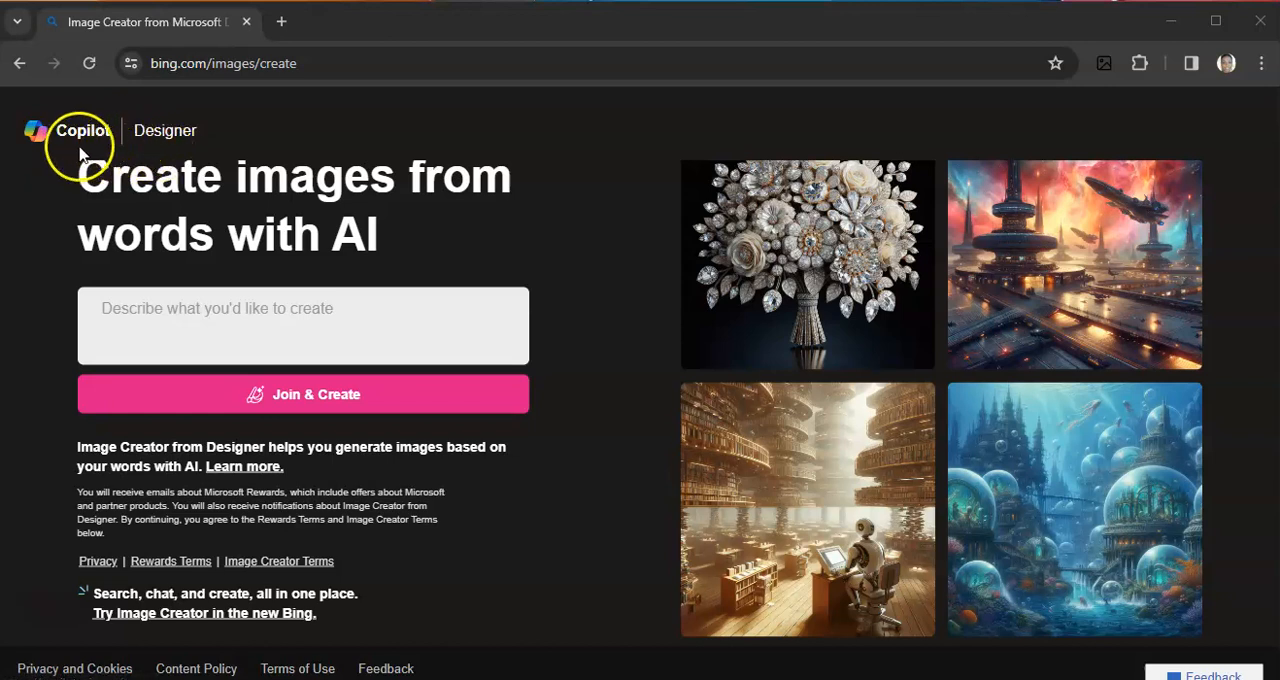
pyautogui.moveTo(135, 251)
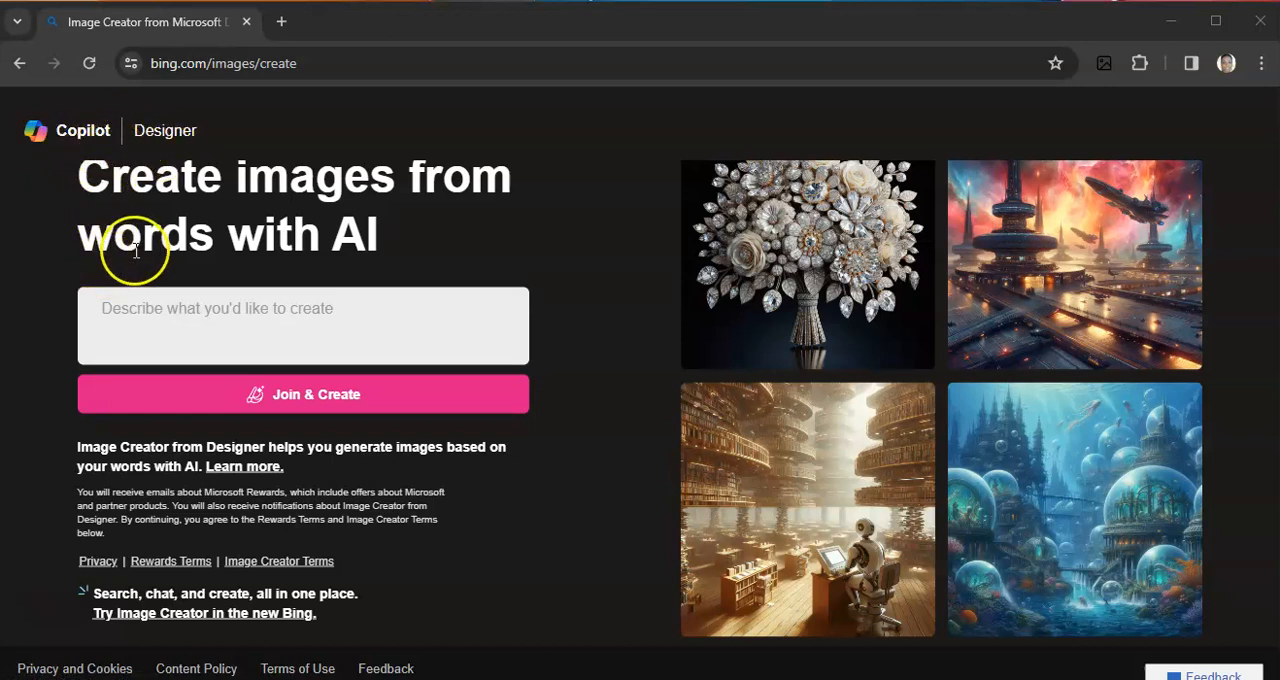
pyautogui.moveTo(190, 150)
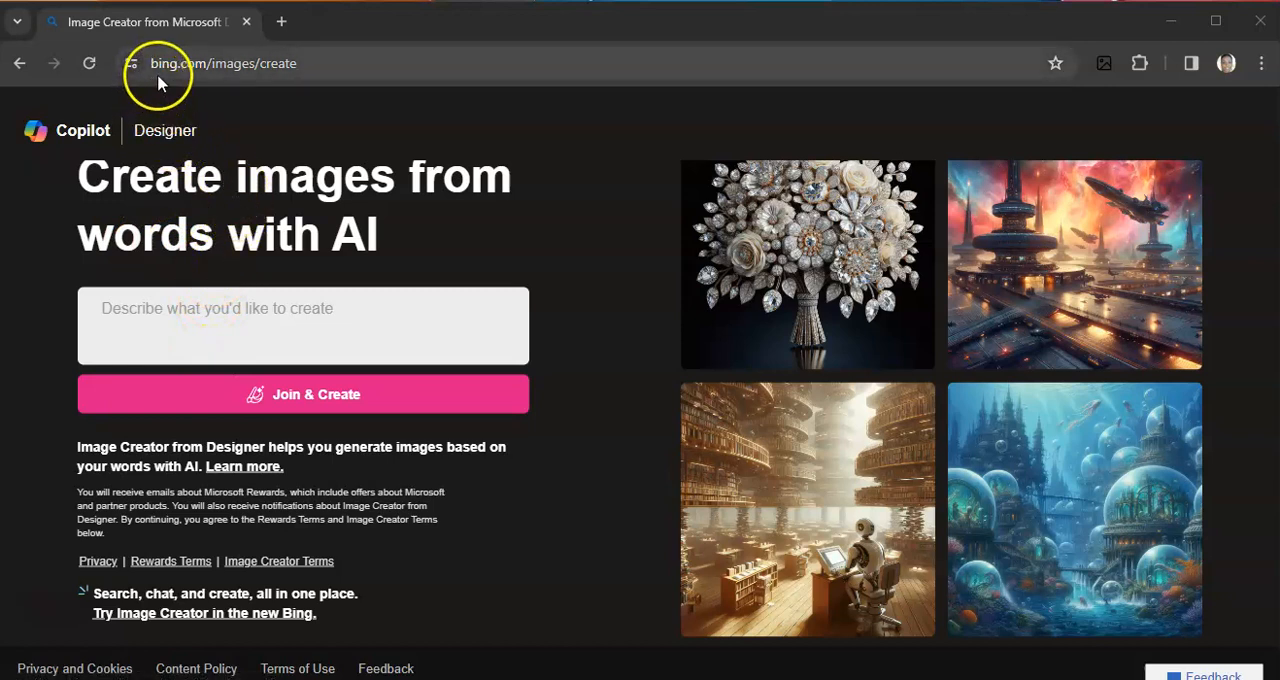
pyautogui.moveTo(215, 85)
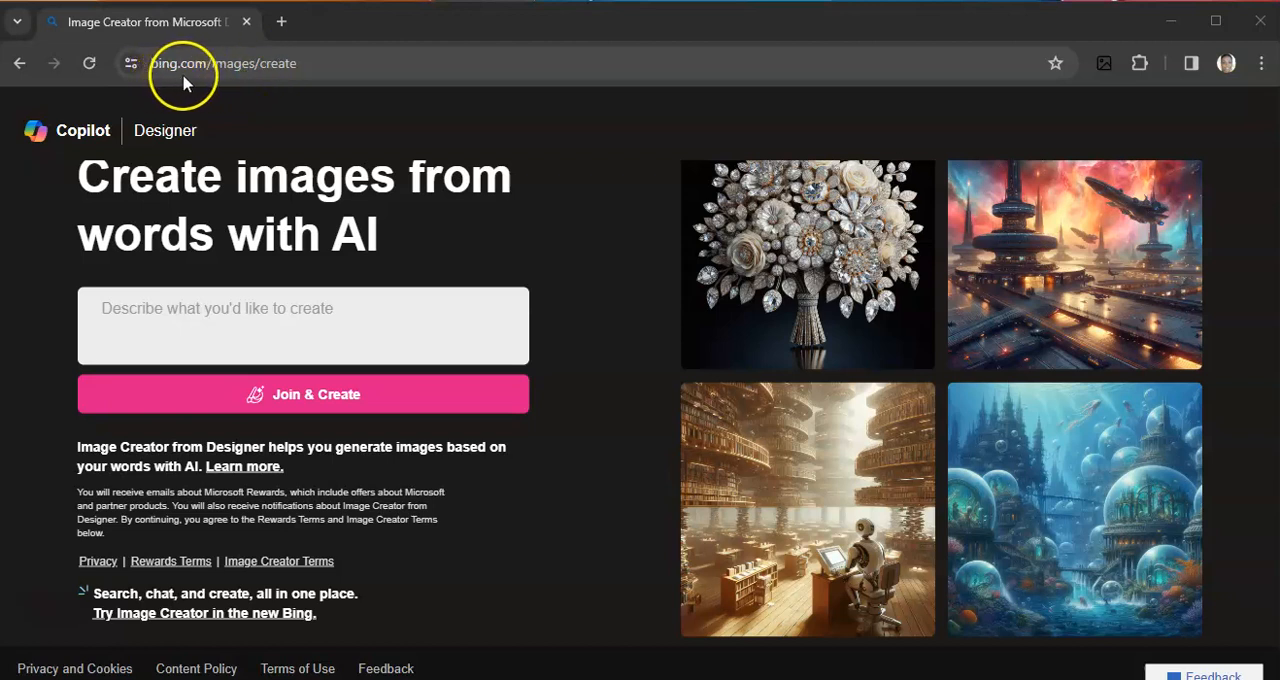
pyautogui.moveTo(245, 75)
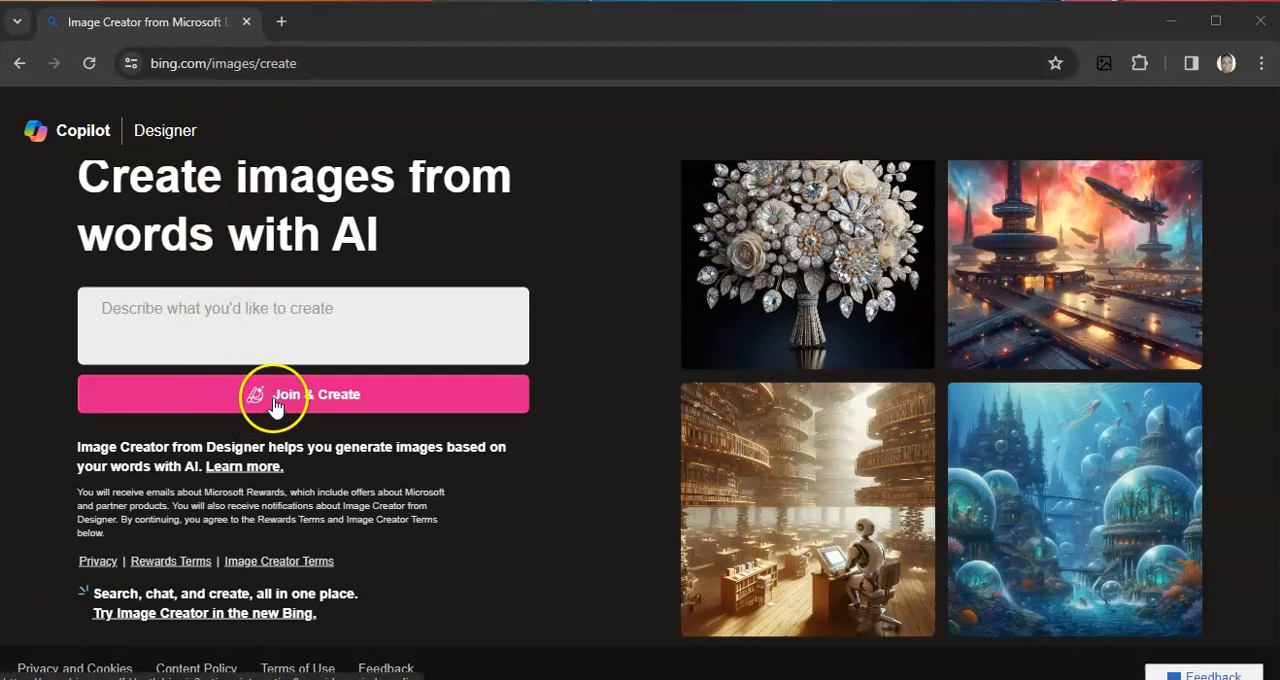
# Step: Sign in to Image Creator with a personal account through Join & Create
pyautogui.click(303, 394)
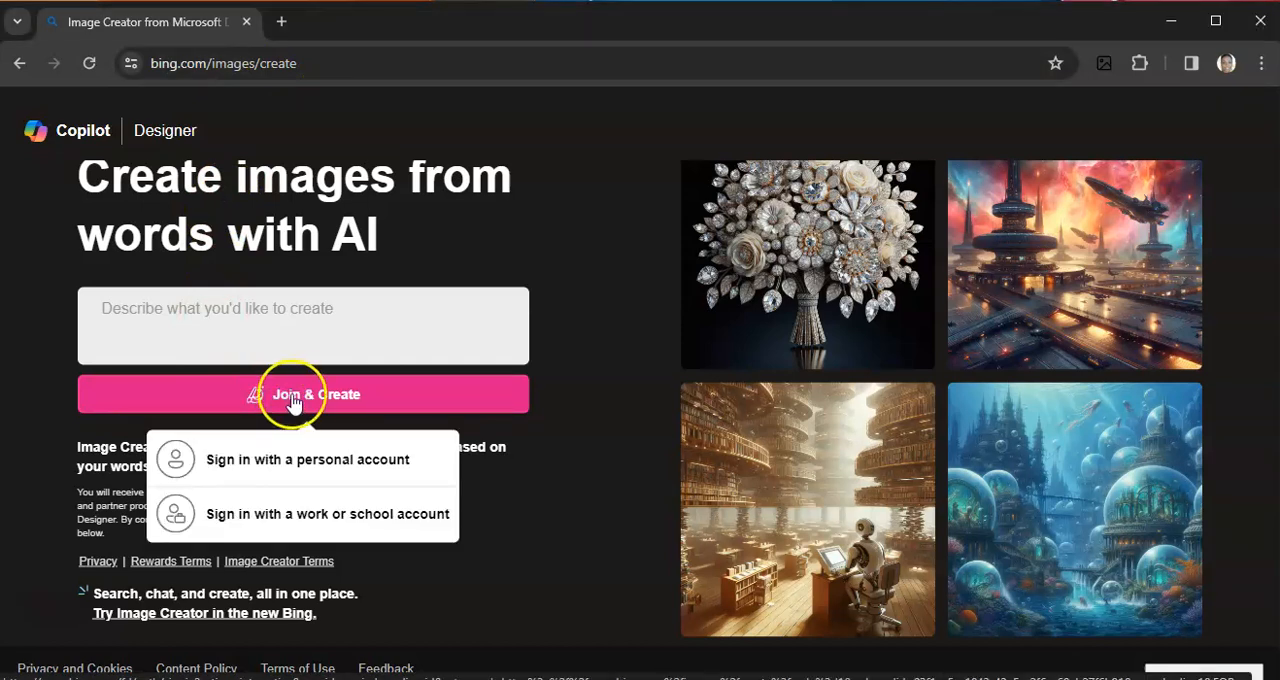
pyautogui.moveTo(518, 396)
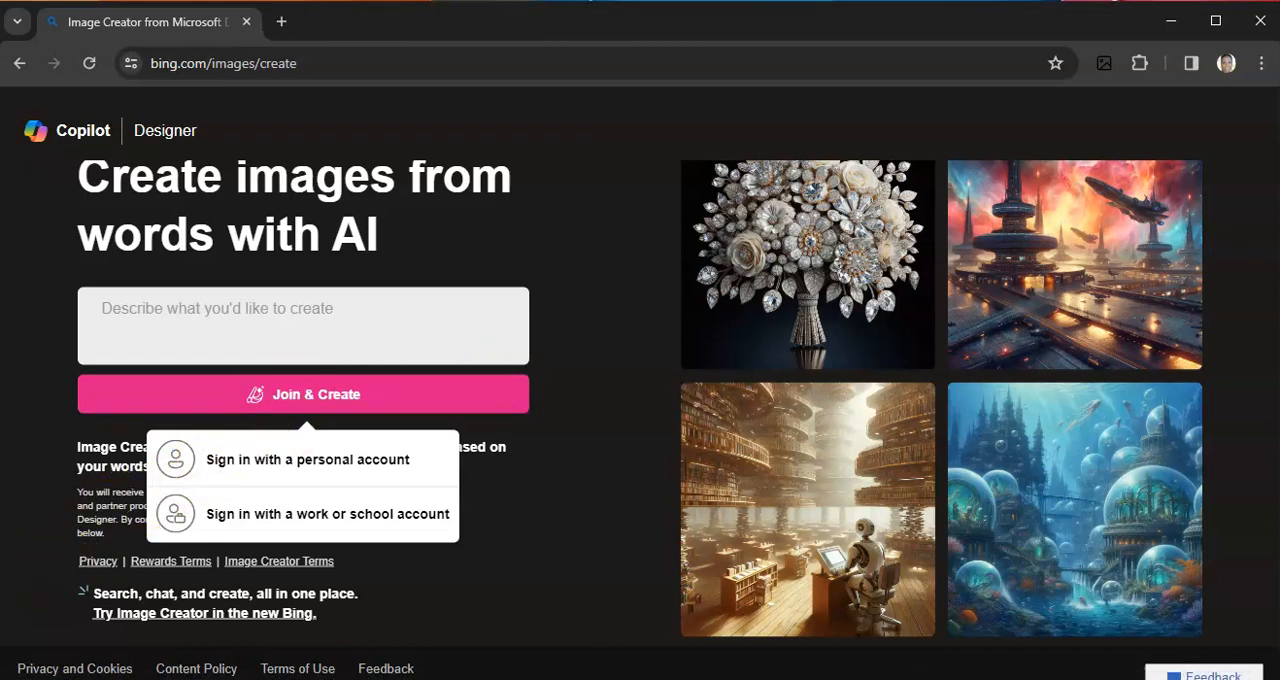
pyautogui.click(307, 459)
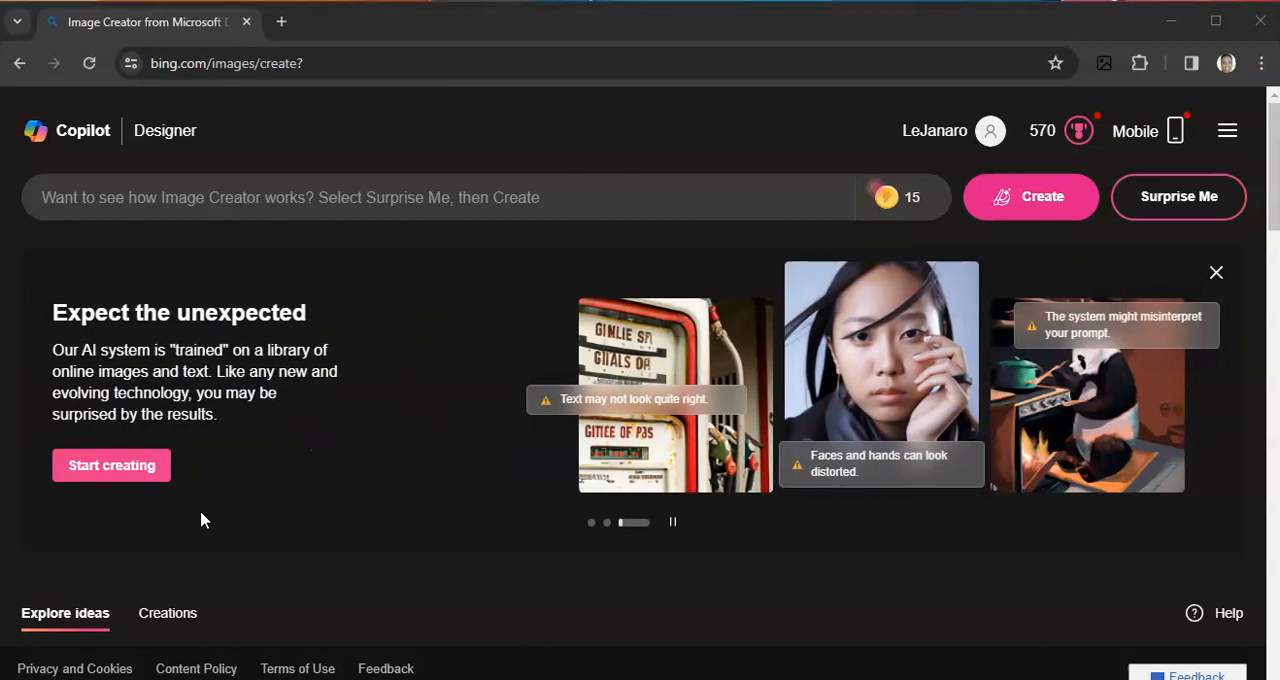
# Step: Start the prompt: hazel-eyed African American woman with a nose ring in a cozy coffee shop
pyautogui.click(362, 197)
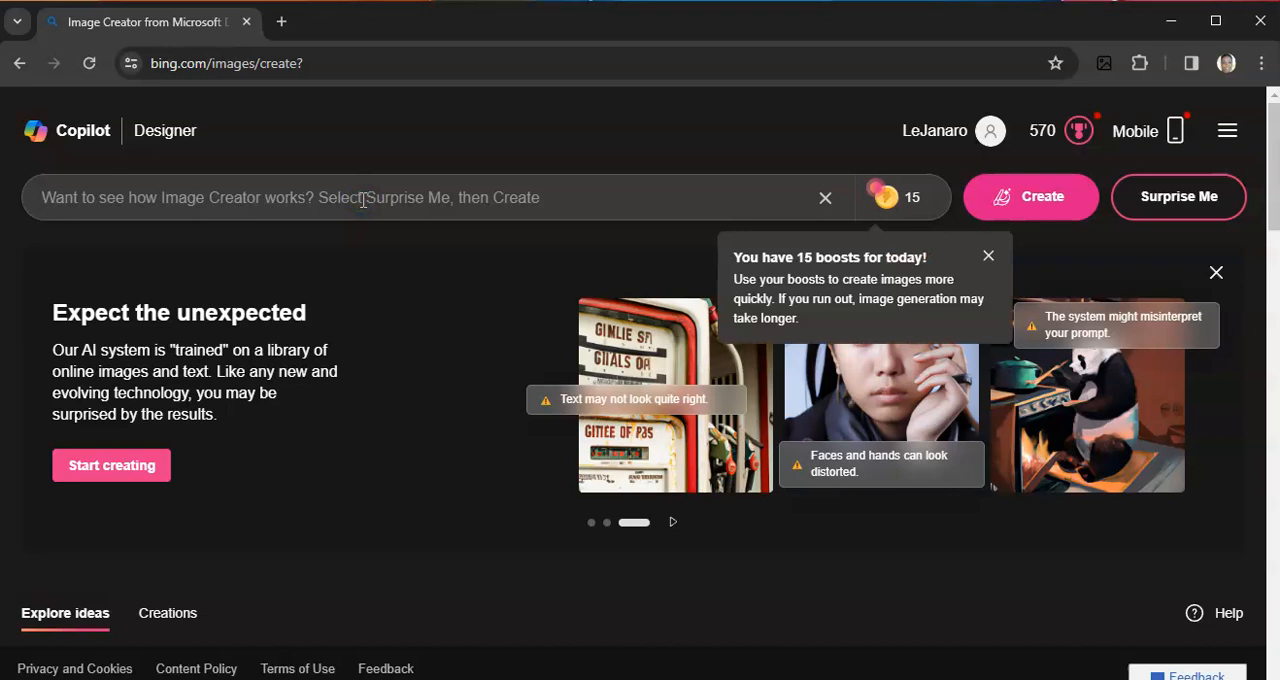
pyautogui.write('illustrate')
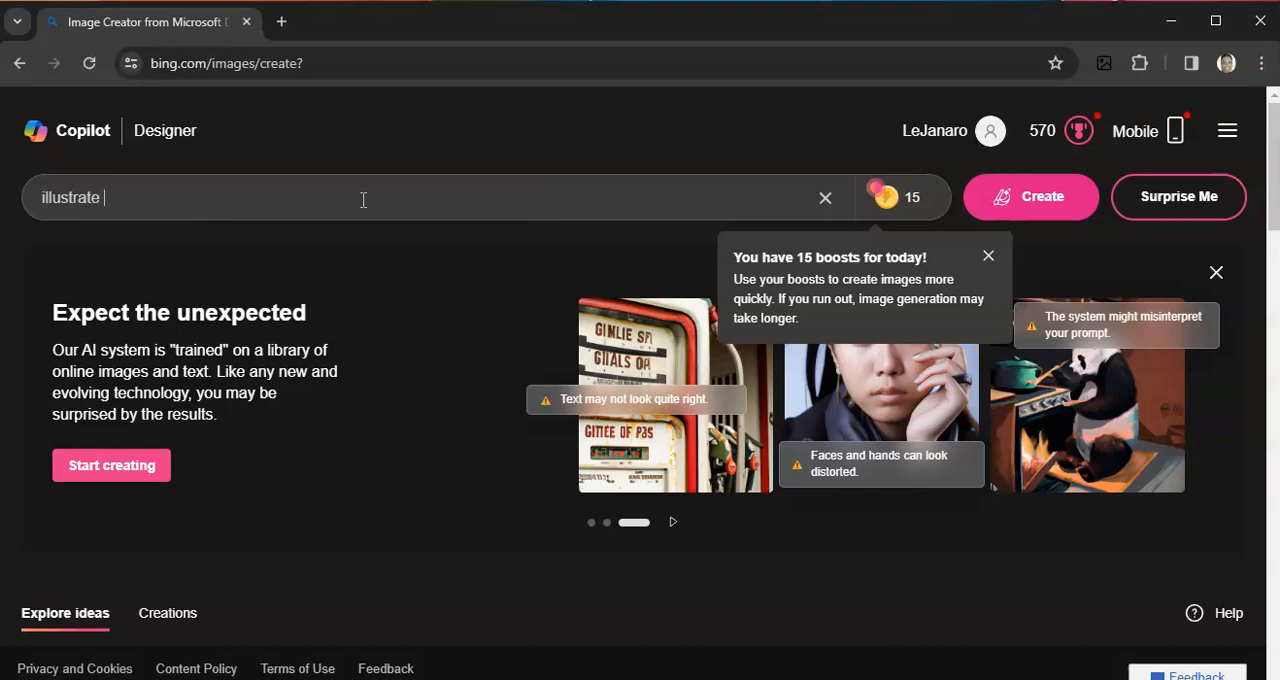
pyautogui.write('a vivid')
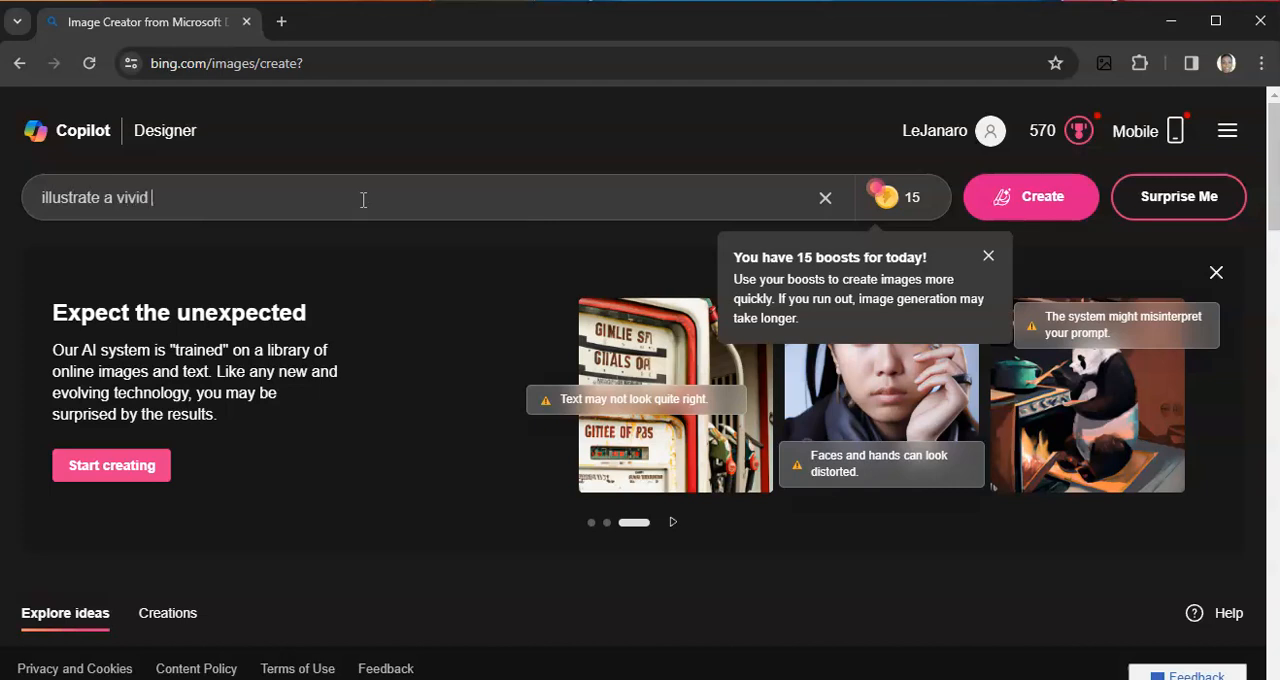
pyautogui.write('digital airbrush artwork of an a')
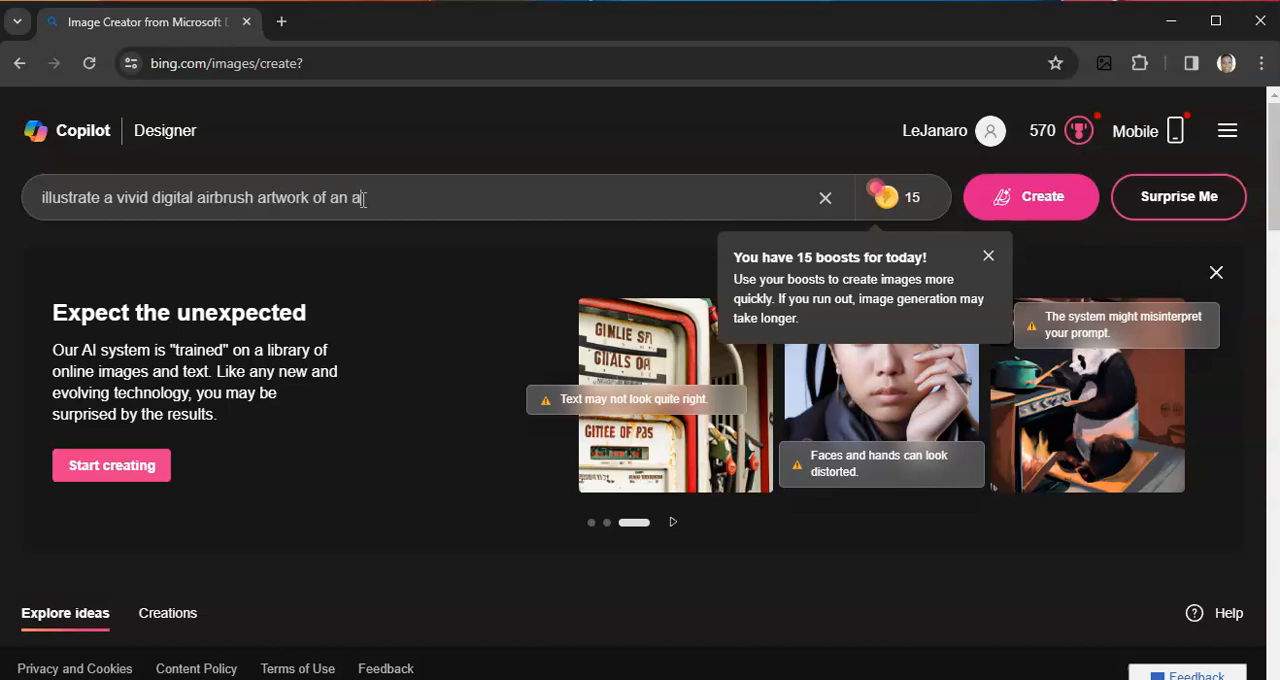
pyautogui.write('frican am')
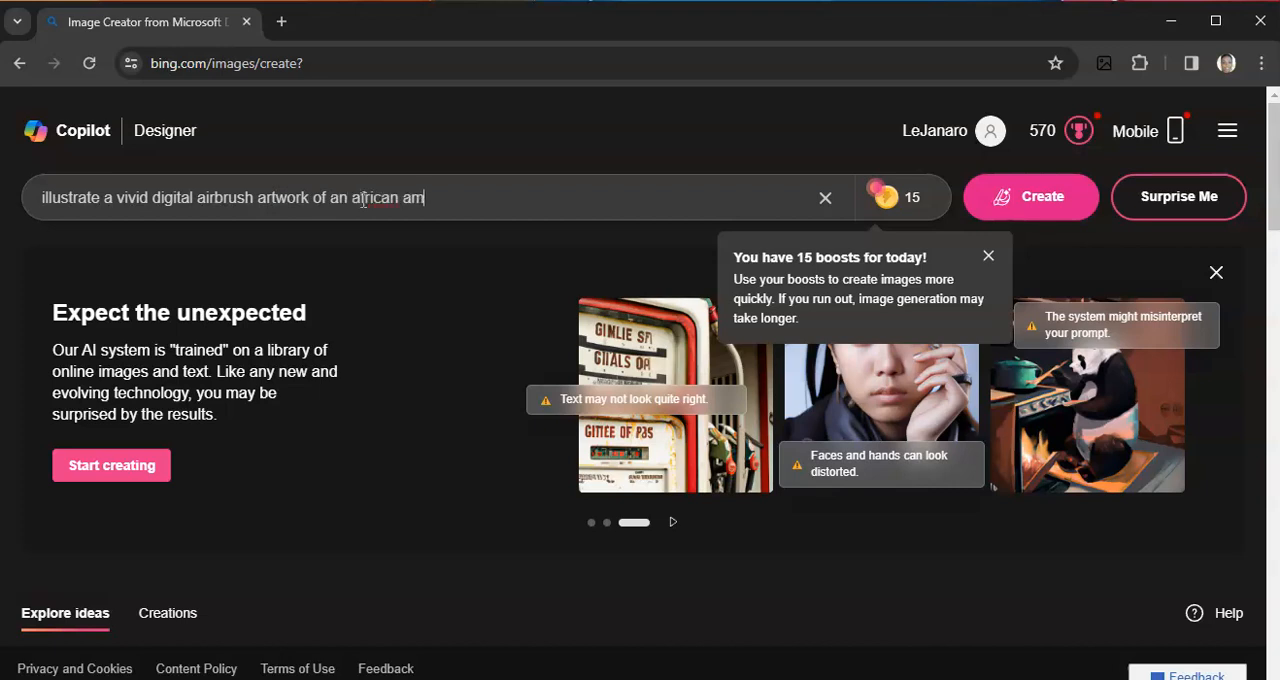
pyautogui.write('erican')
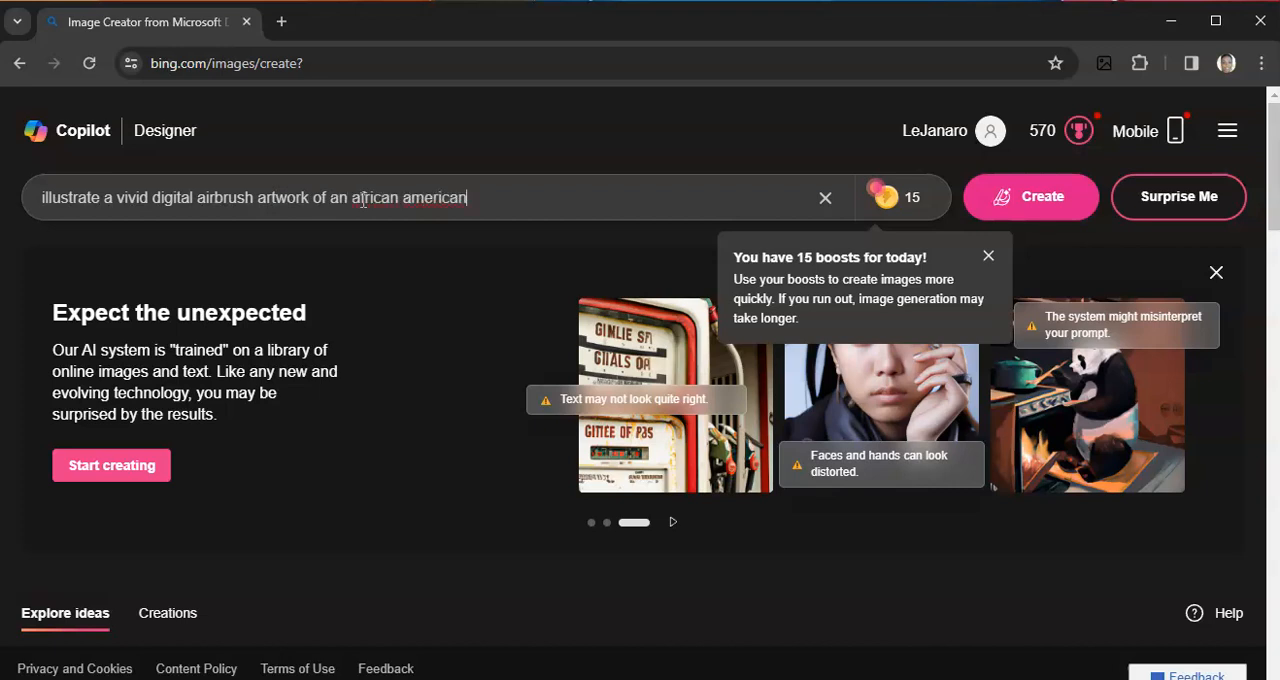
pyautogui.write('woman')
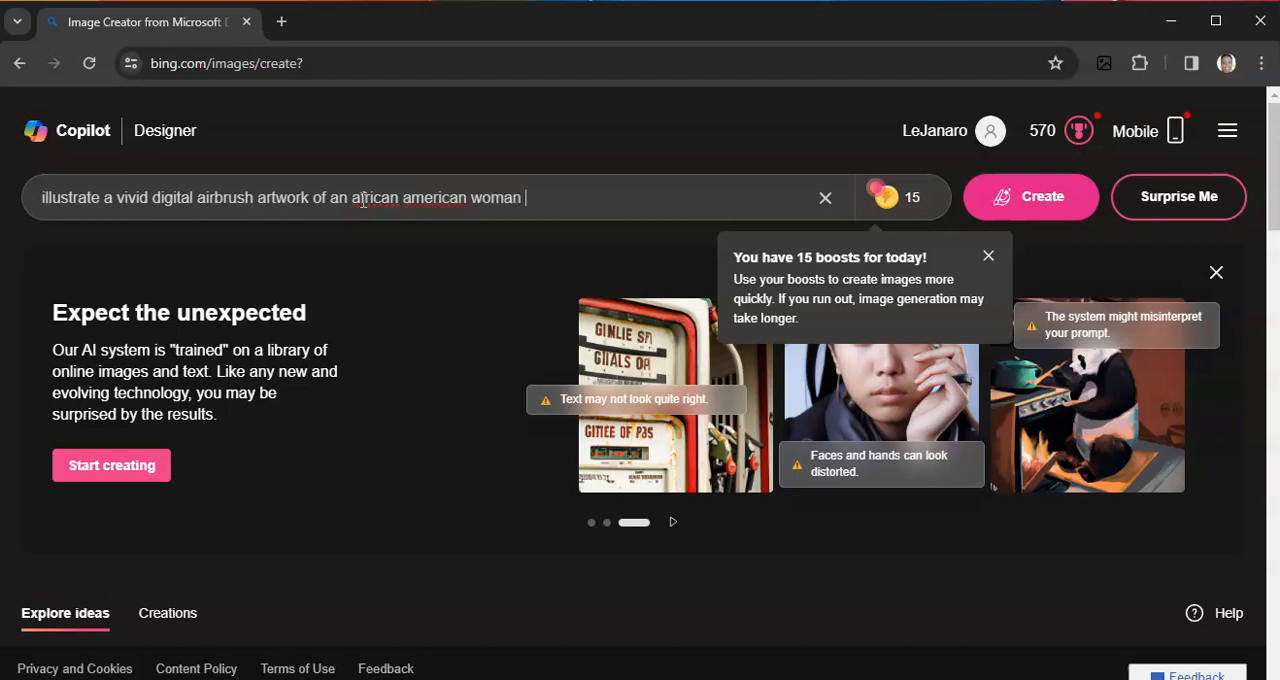
pyautogui.write('with capti')
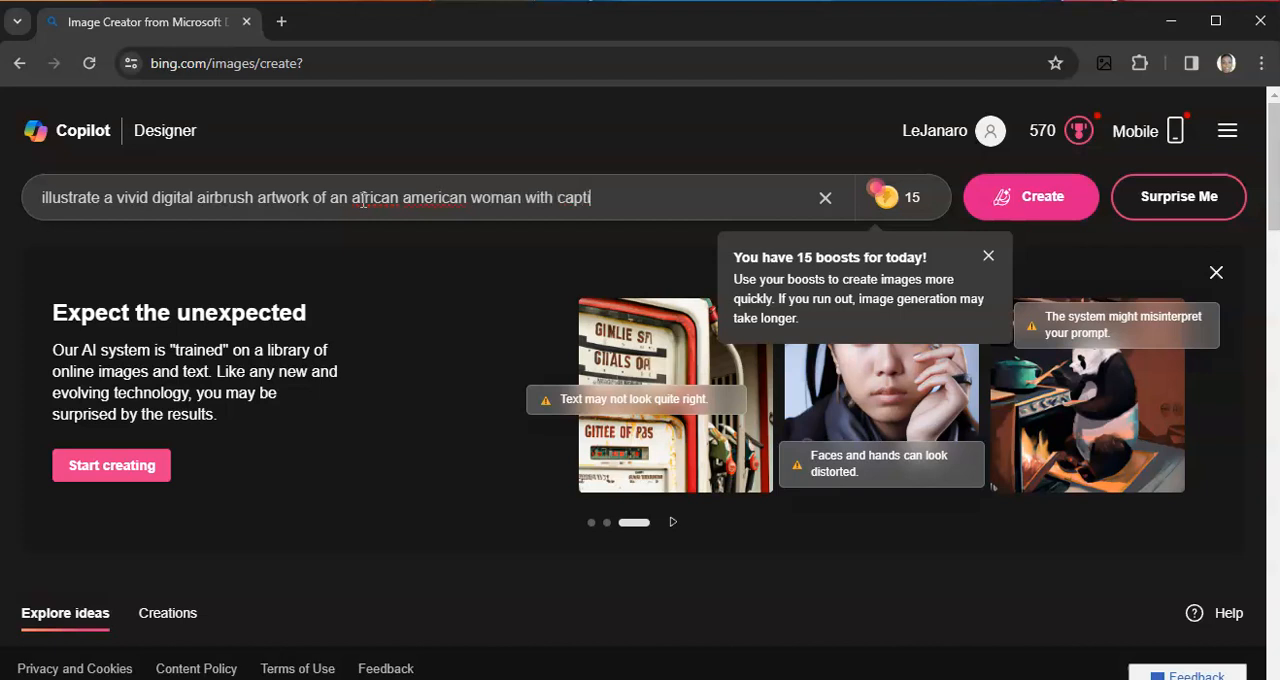
pyautogui.write('ivating')
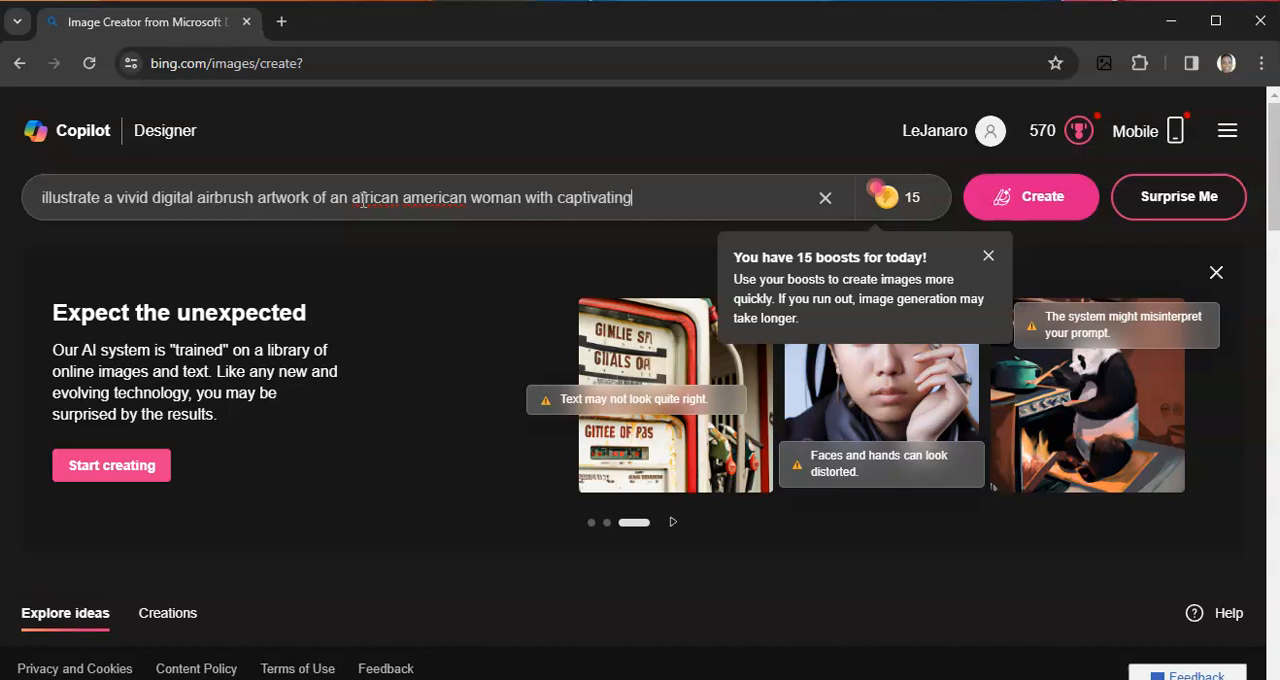
pyautogui.write('hazel eye')
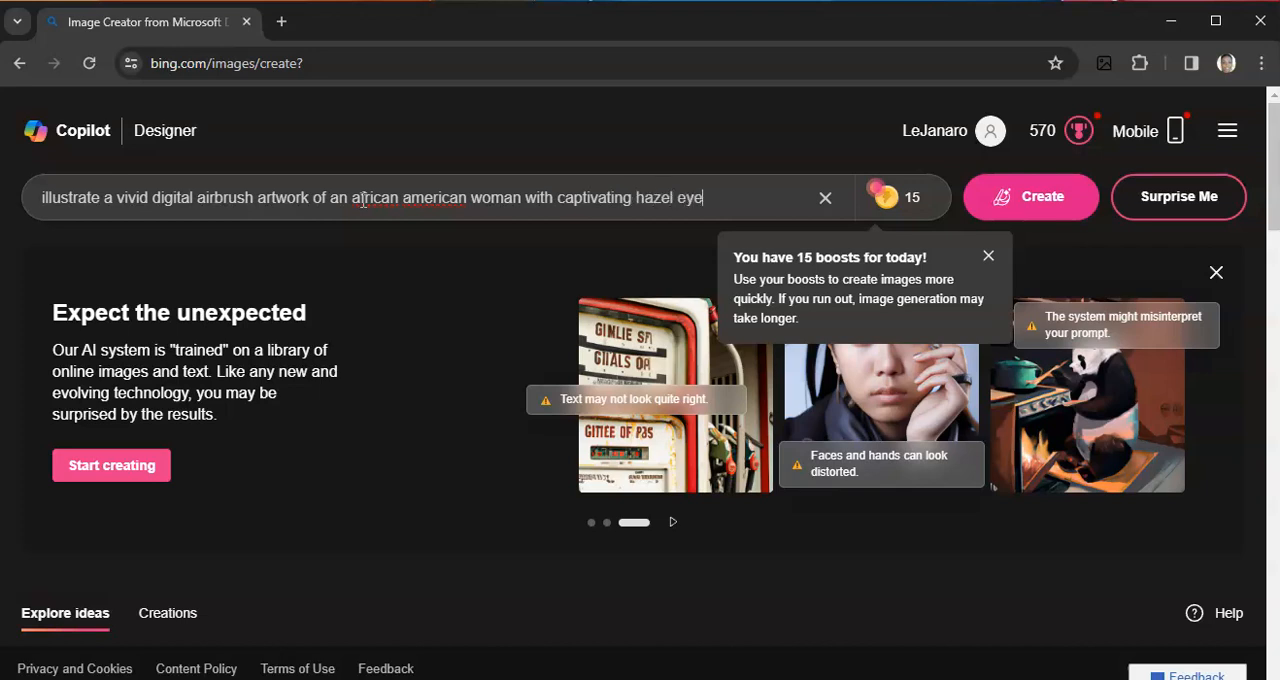
pyautogui.write('s, a messy bun hairstyle, and a')
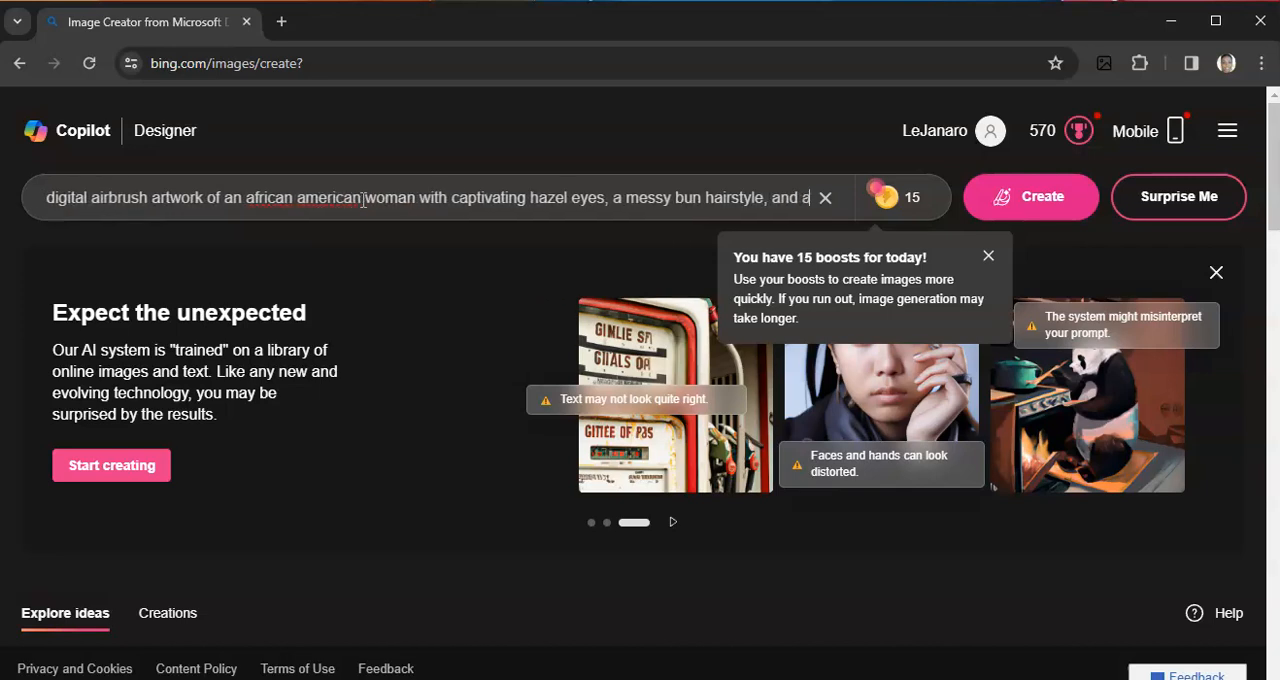
pyautogui.write('nose ring')
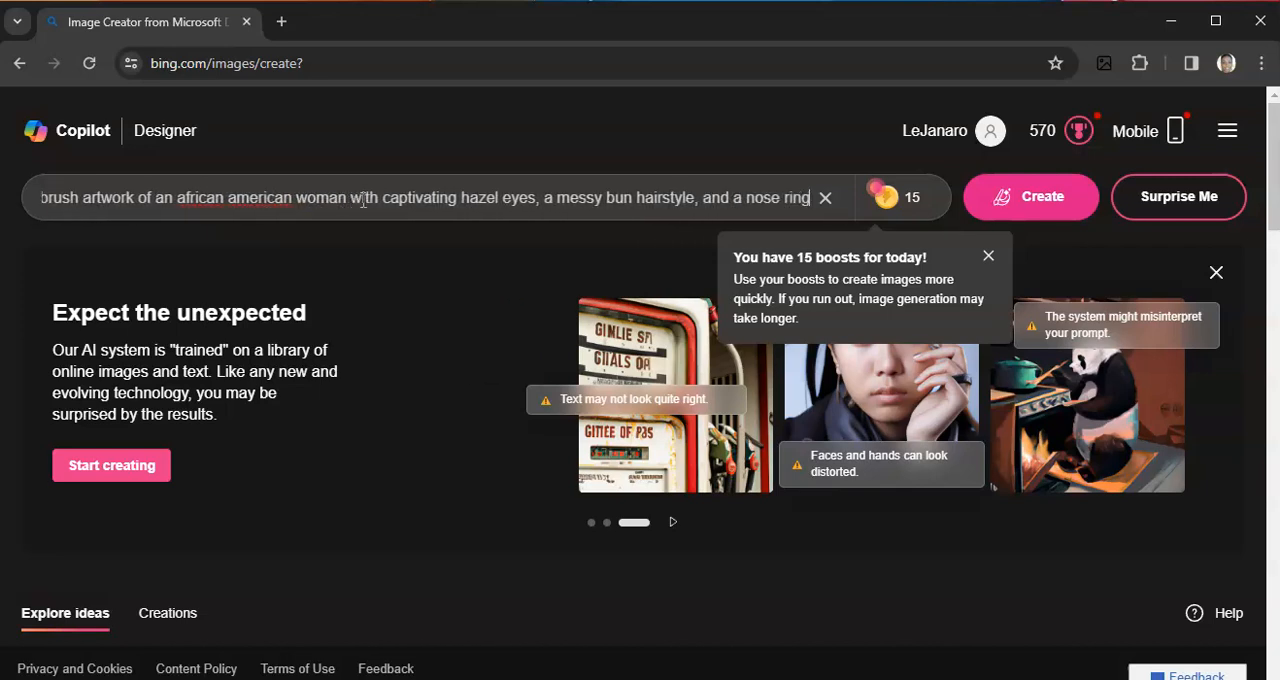
pyautogui.write('s')
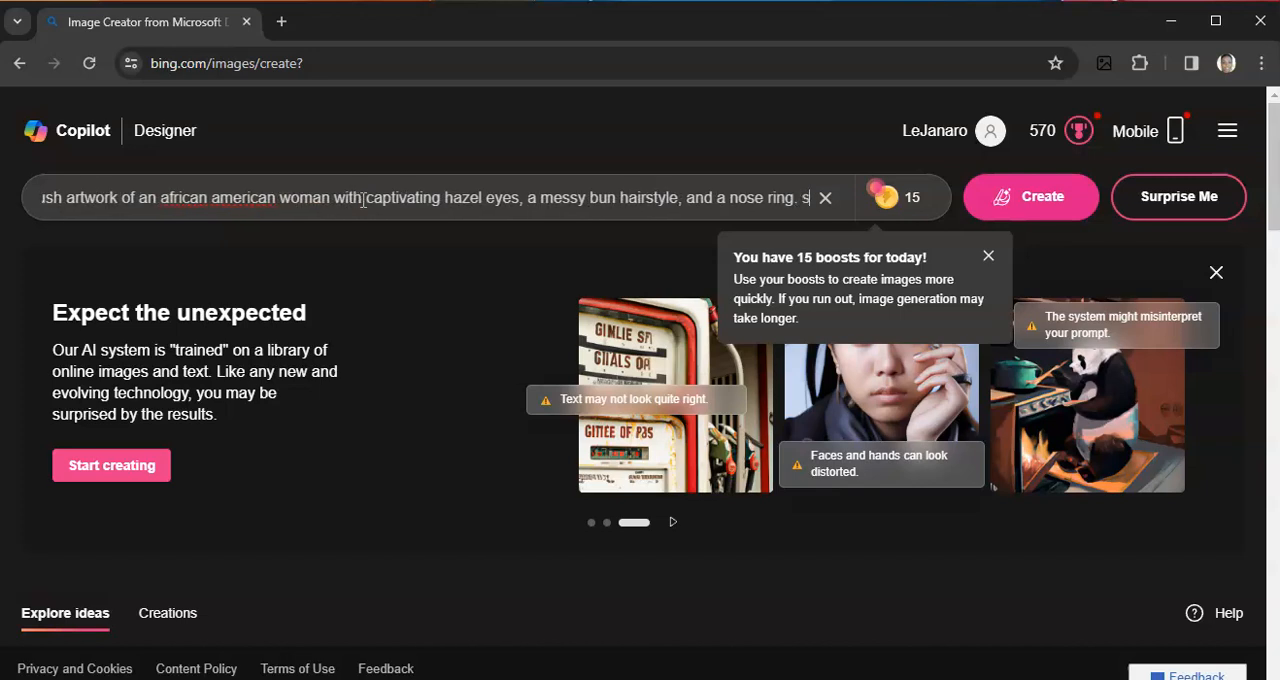
pyautogui.write('he')
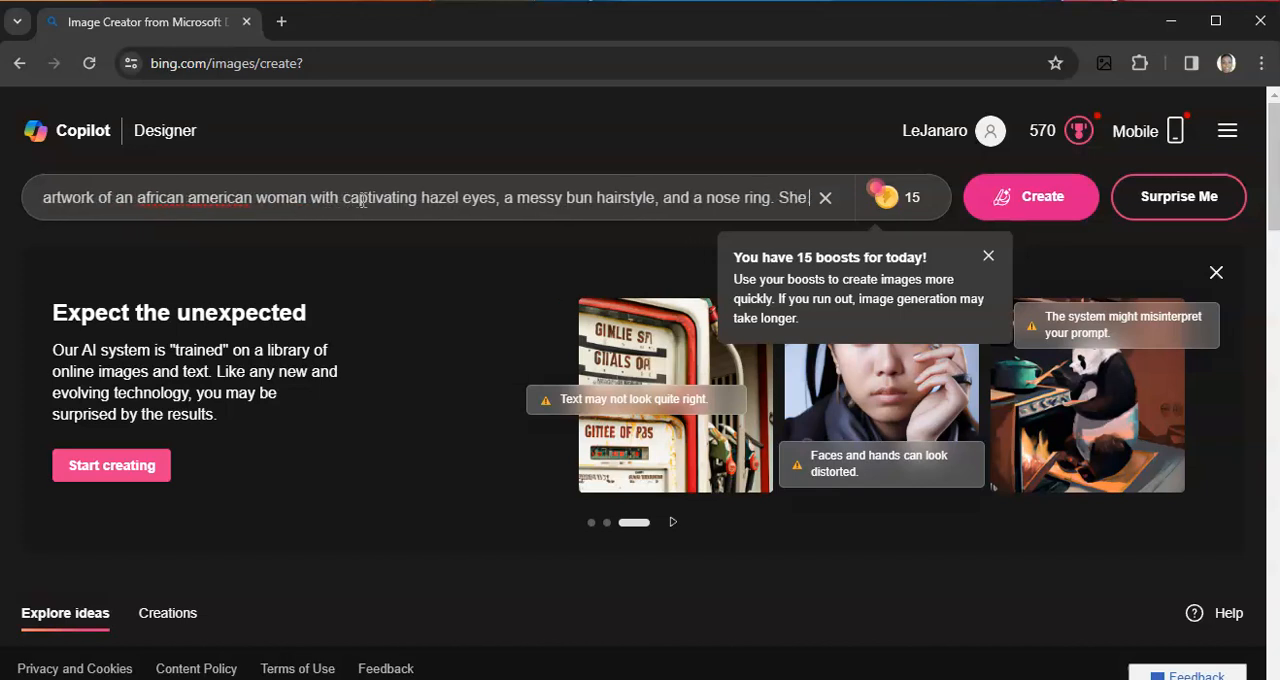
pyautogui.write('is in a')
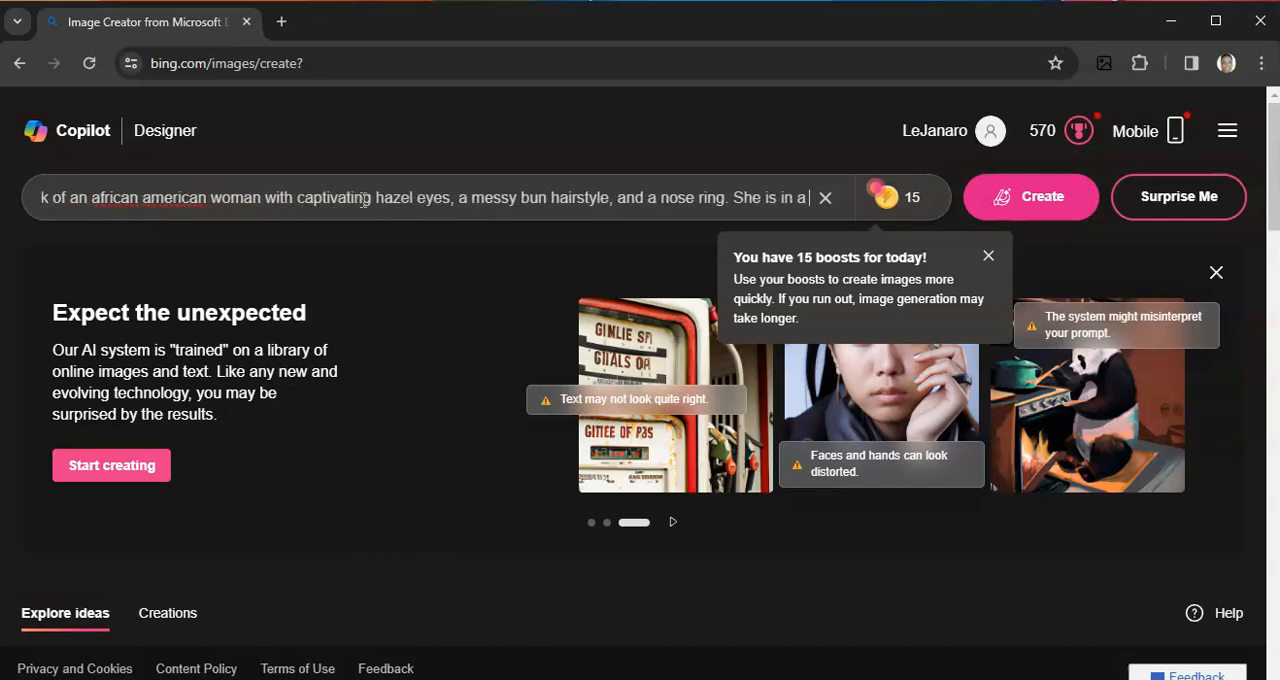
pyautogui.write('cozy cof')
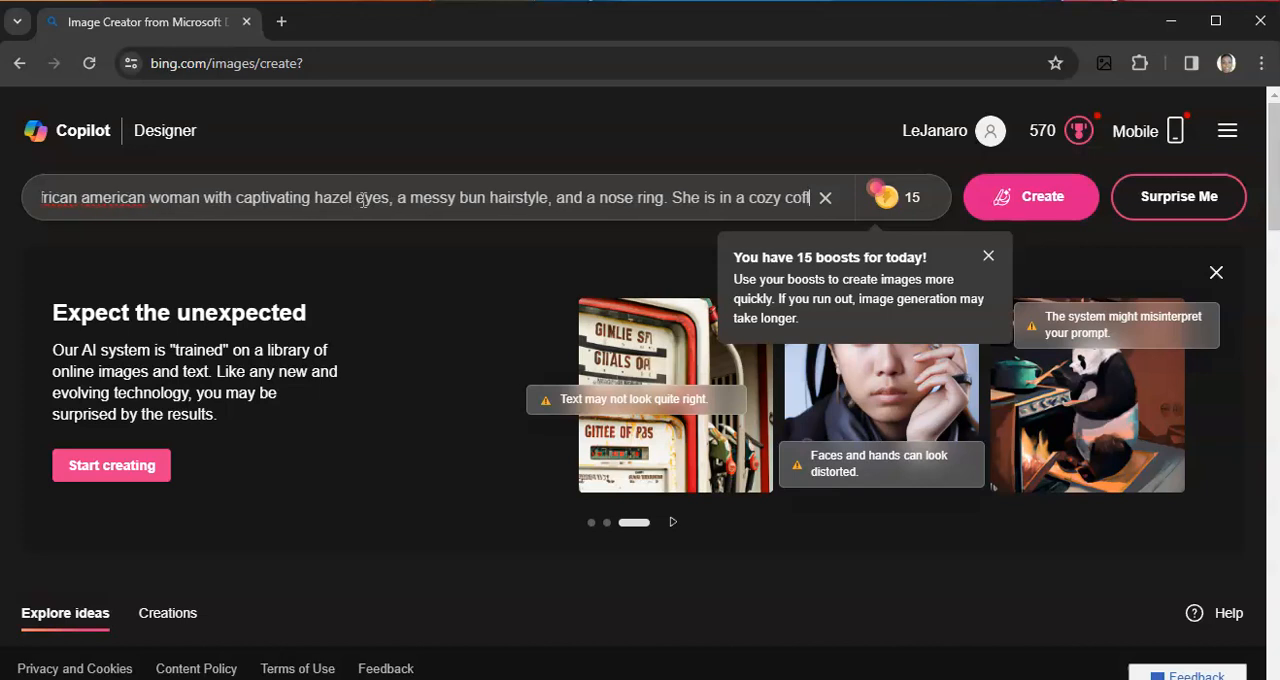
pyautogui.write('fee shop')
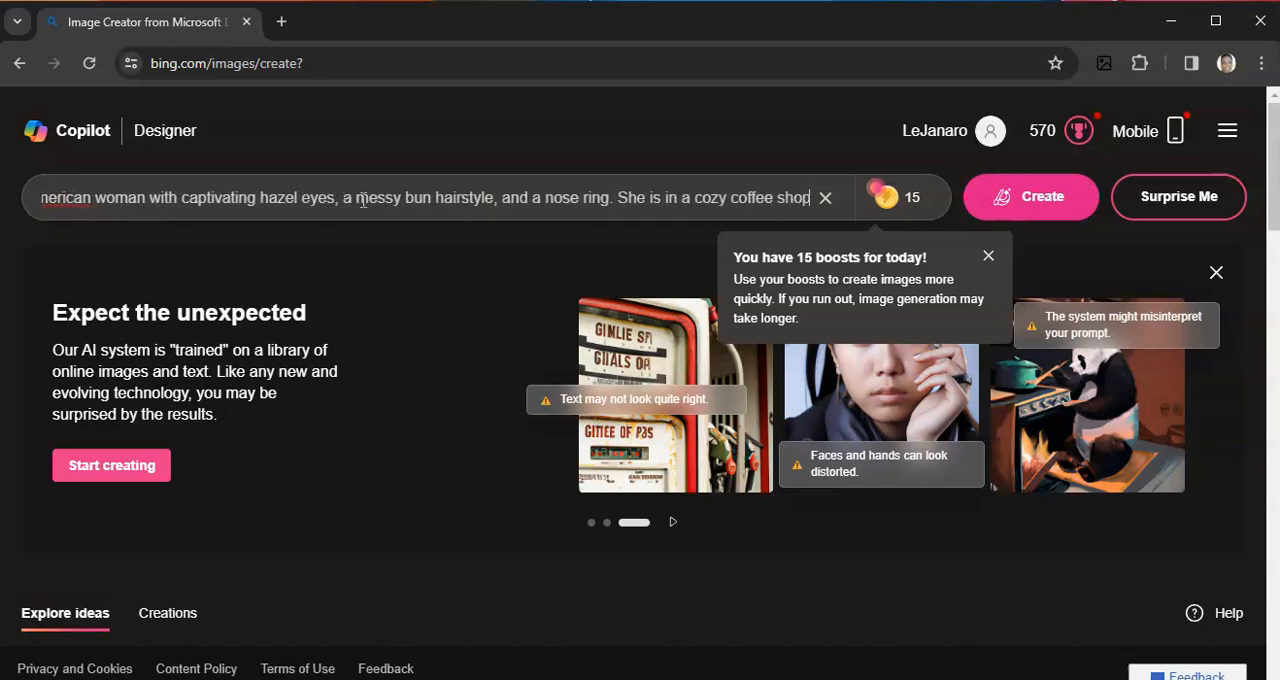
# Step: Add coffee mugs, blackboard menu, apron, t-shirt, leggings and coffee culture, fix 't-shirt', then create
pyautogui.write('surrounded by bags of coffee beans')
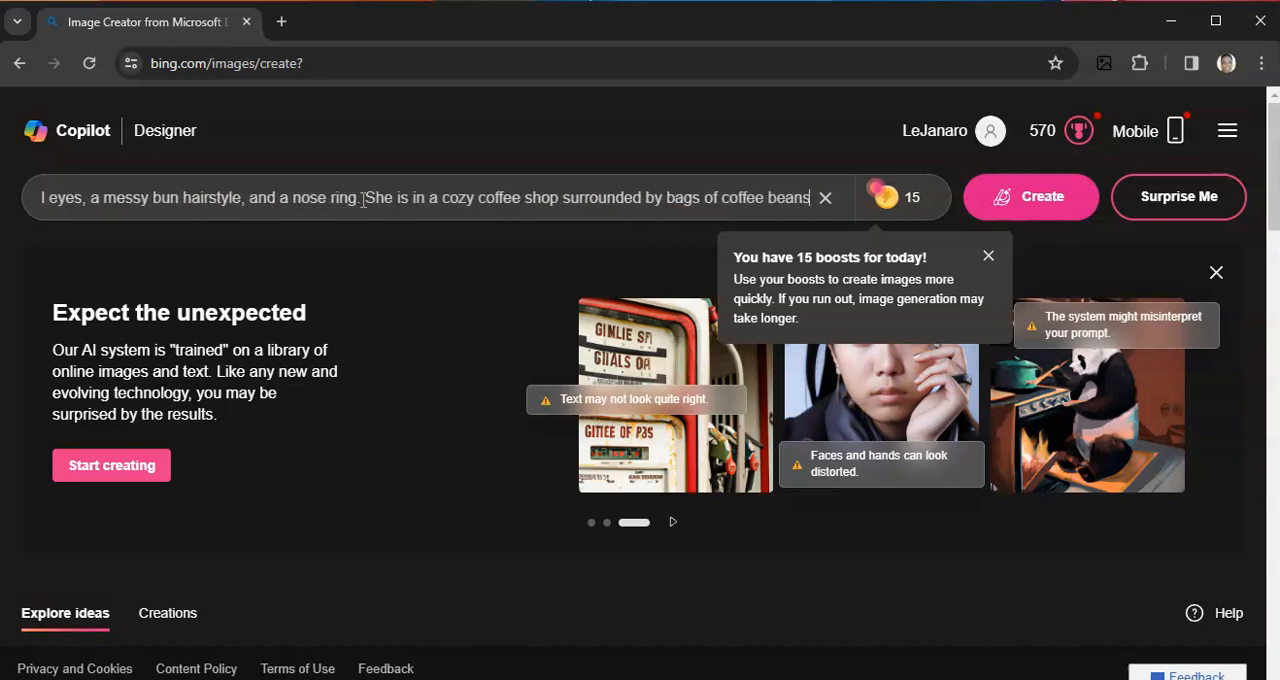
pyautogui.write(', a')
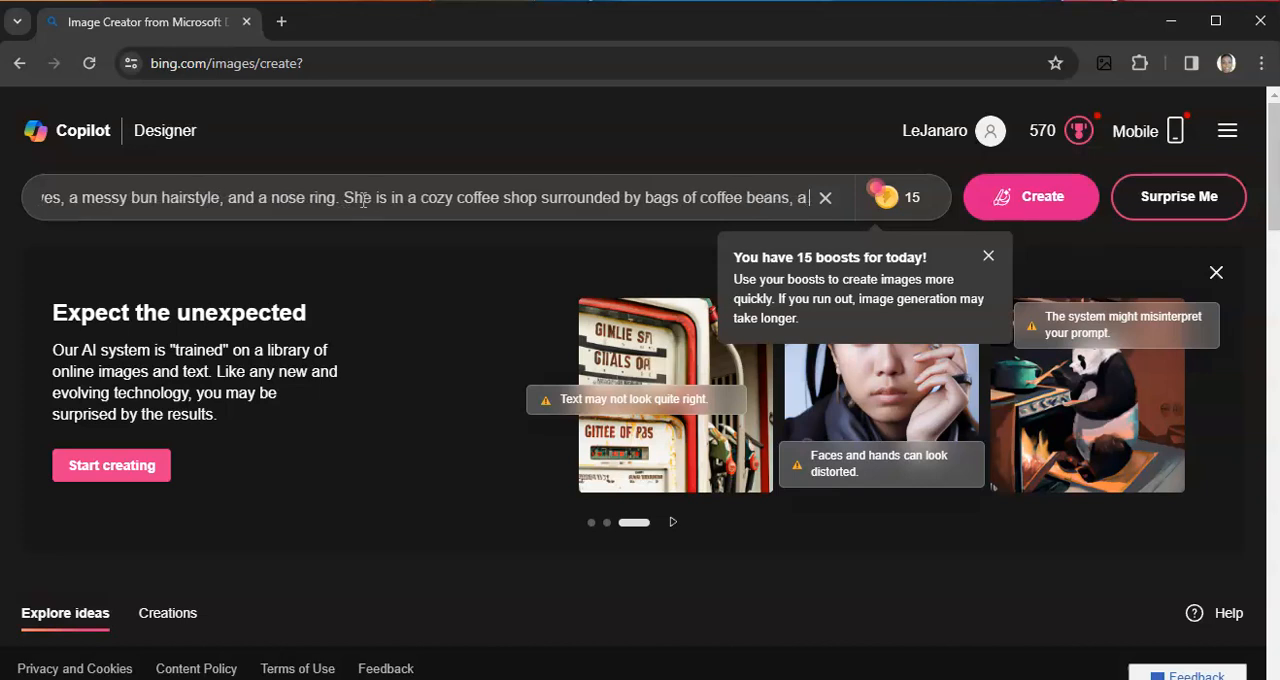
pyautogui.write('coffee grinder, m')
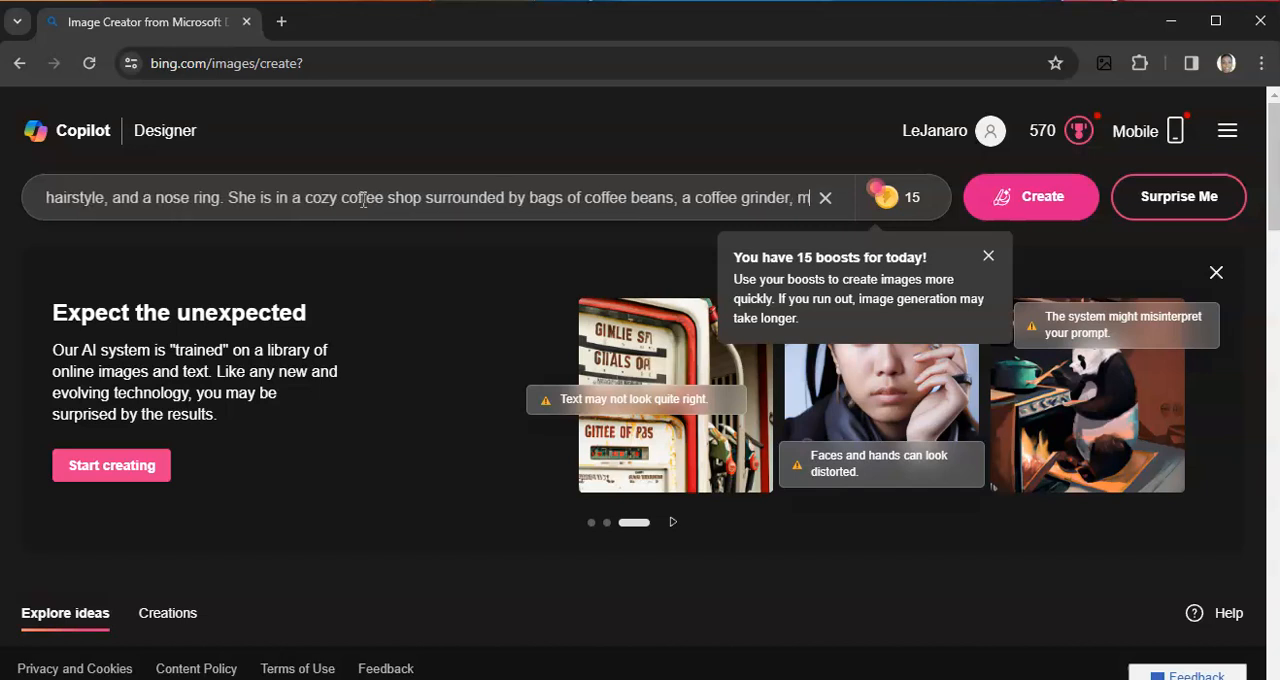
pyautogui.write('ugs, and a')
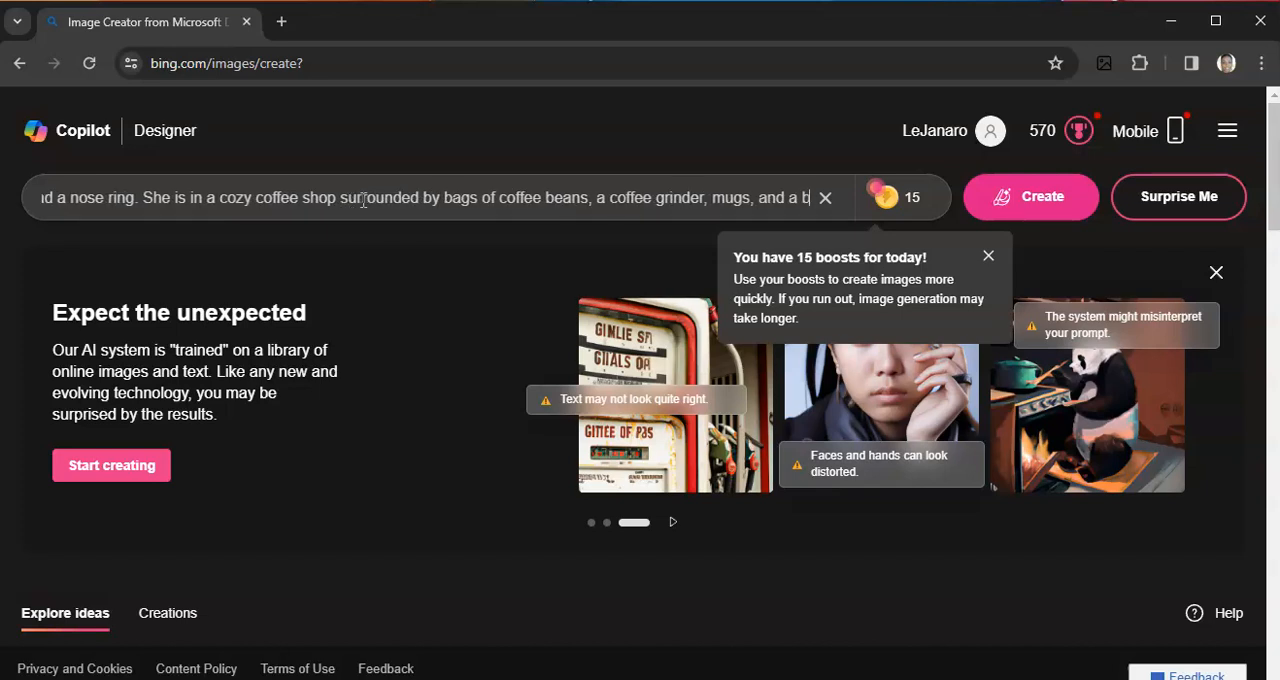
pyautogui.write('blackboard')
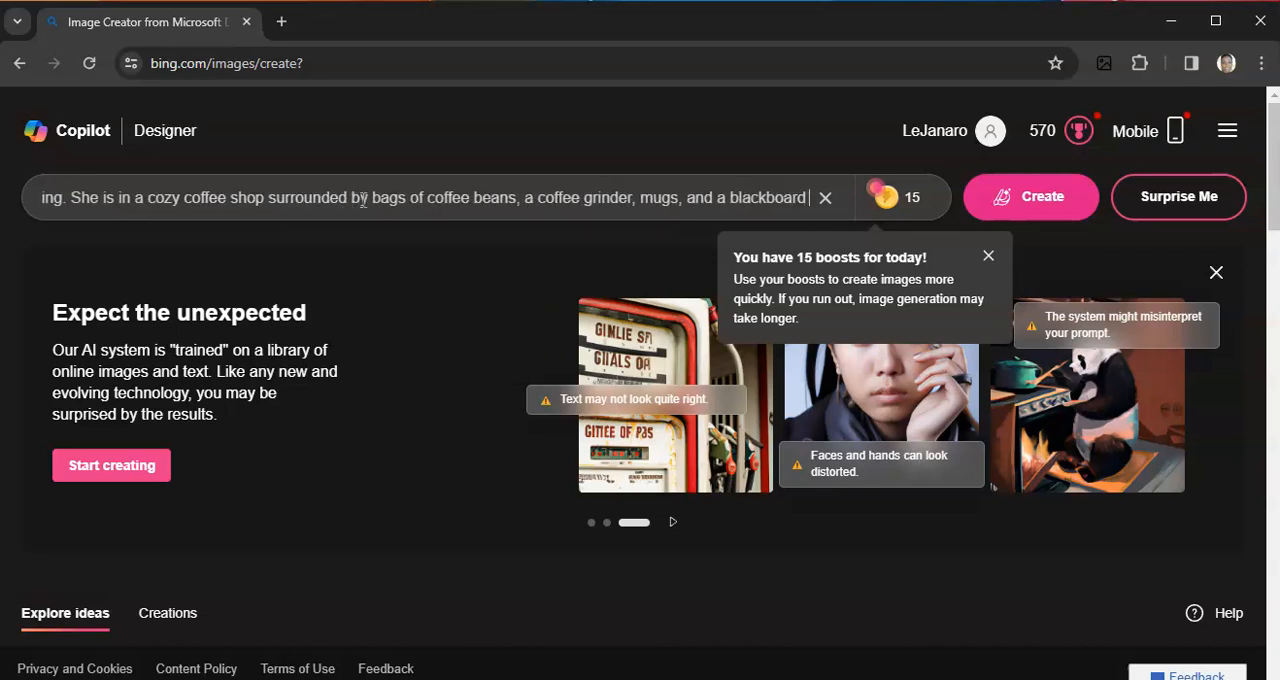
pyautogui.write('menu')
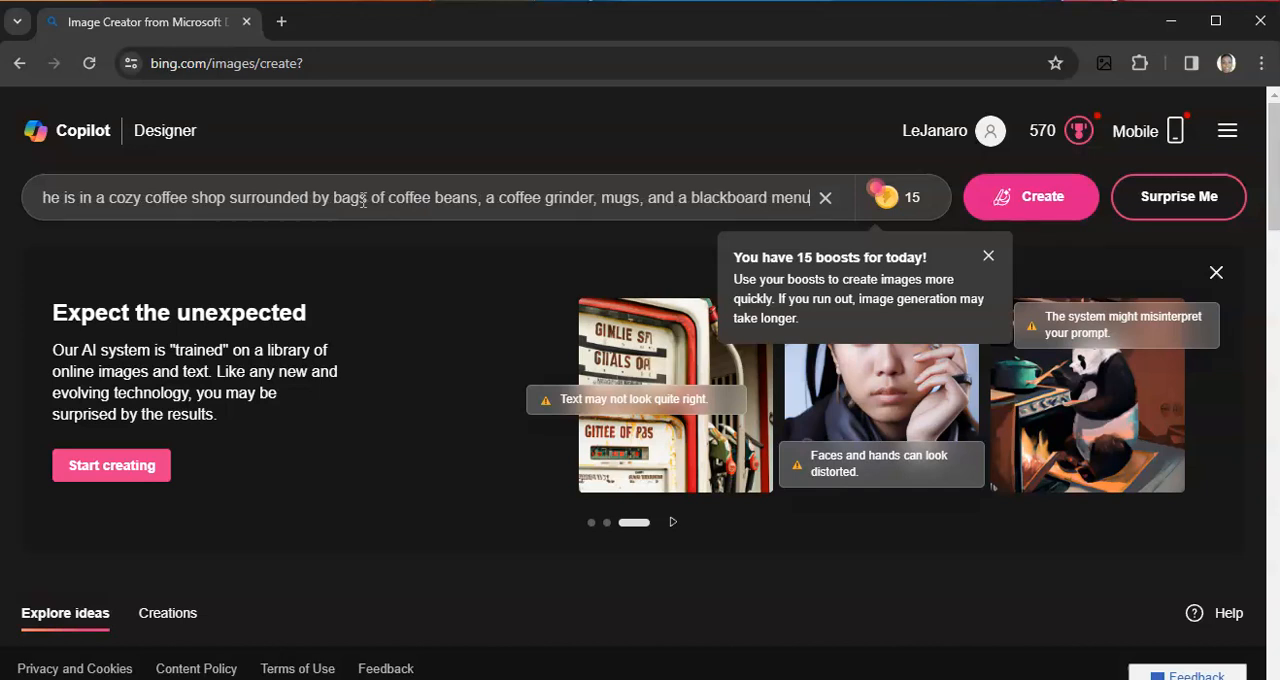
pyautogui.write('.')
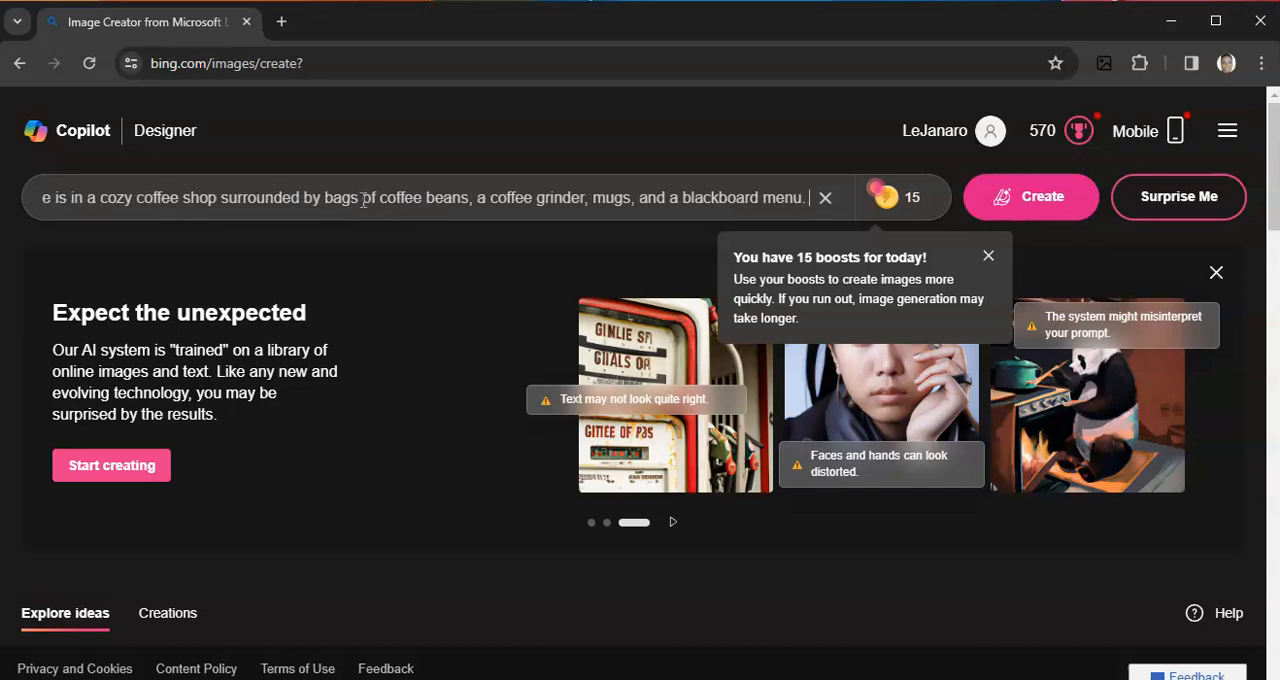
pyautogui.write('S')
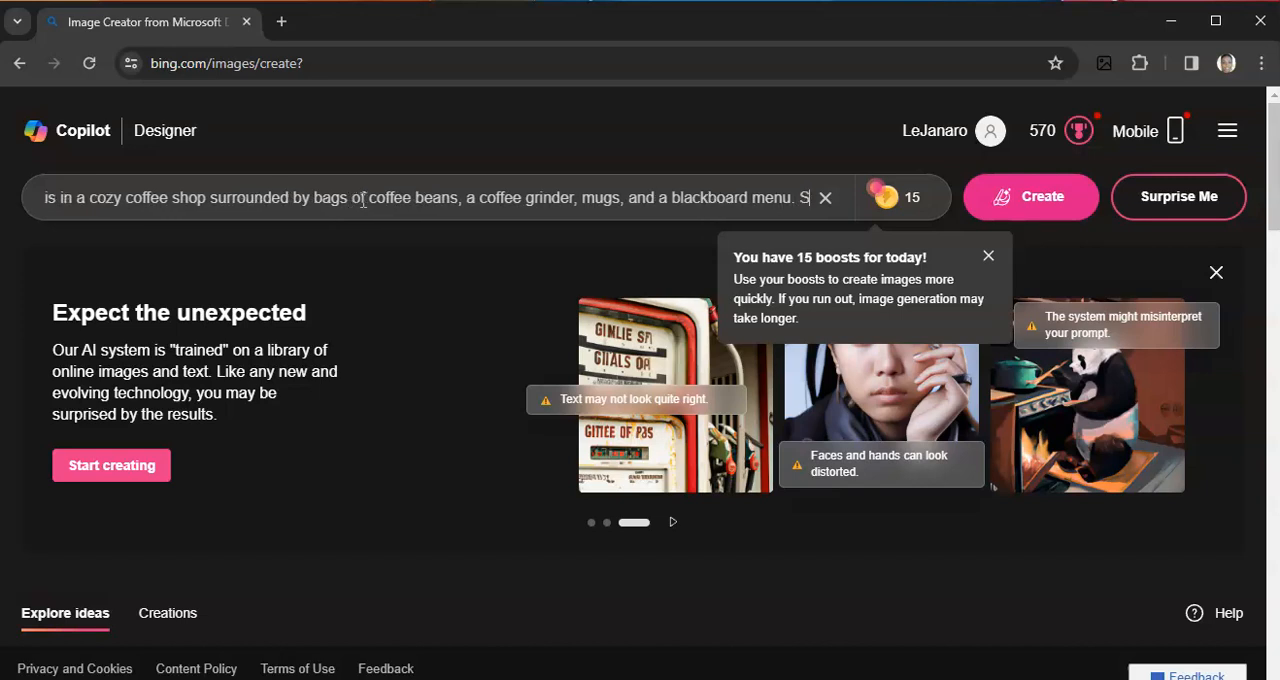
pyautogui.write('he wears a barist')
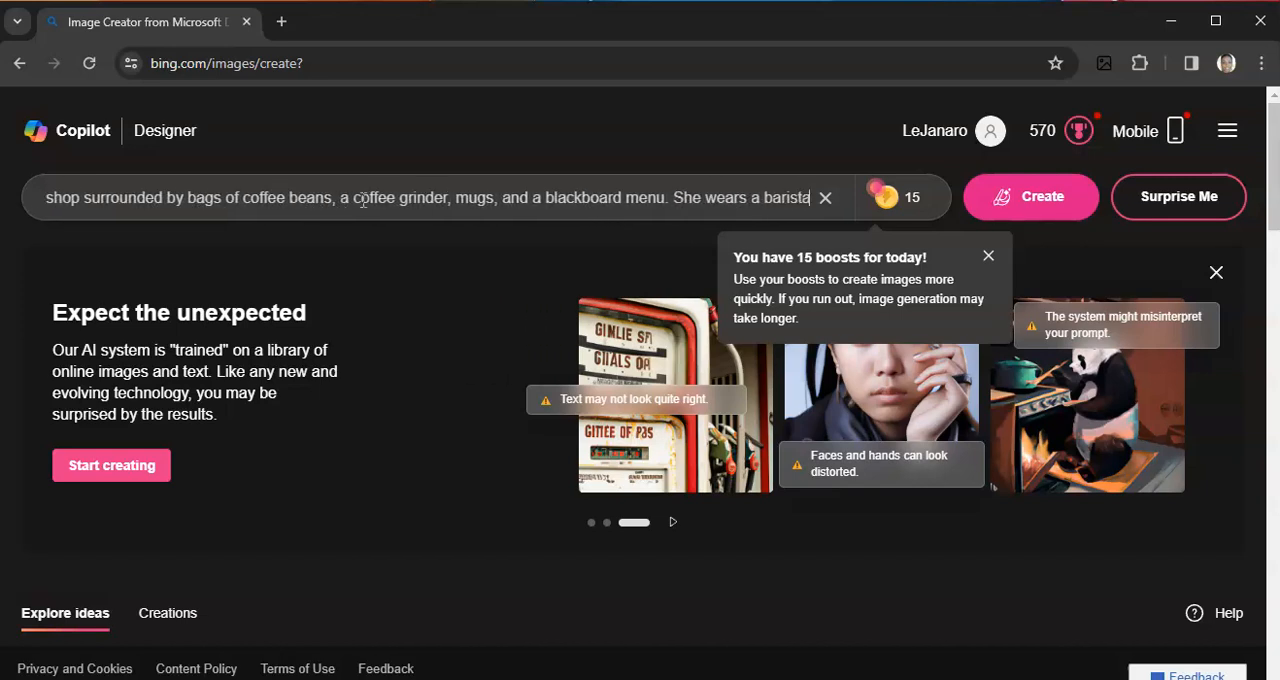
pyautogui.write('a')
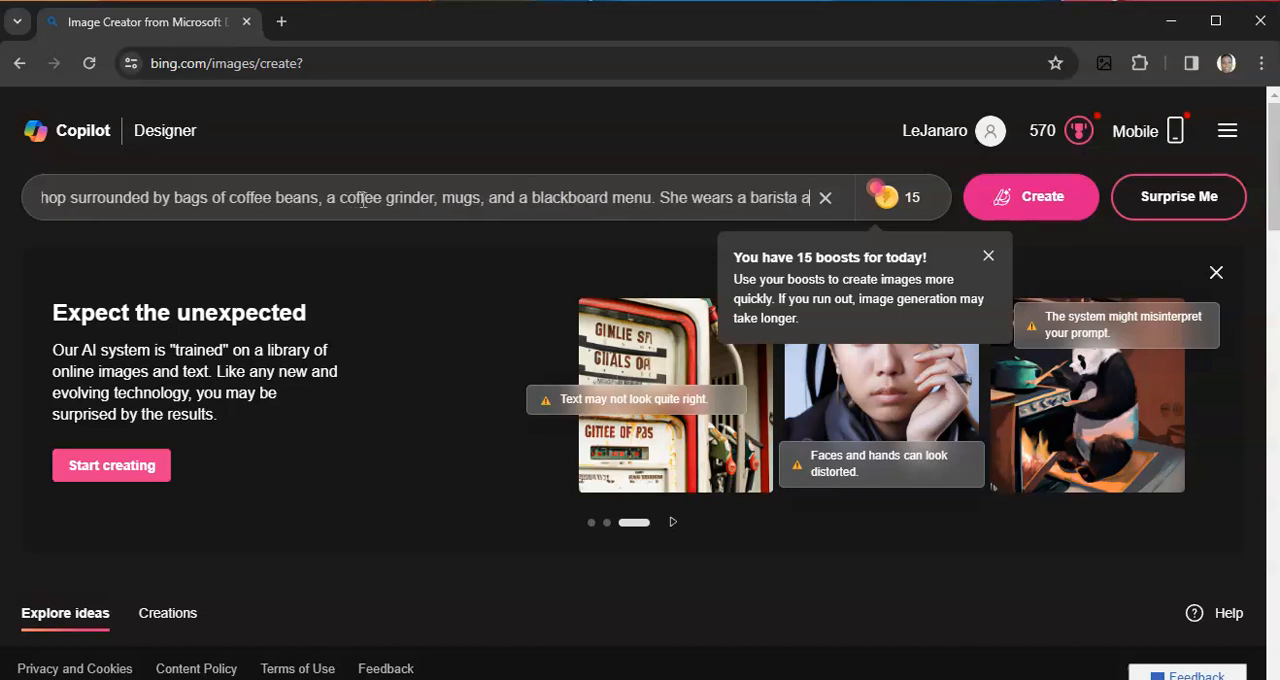
pyautogui.write('pron')
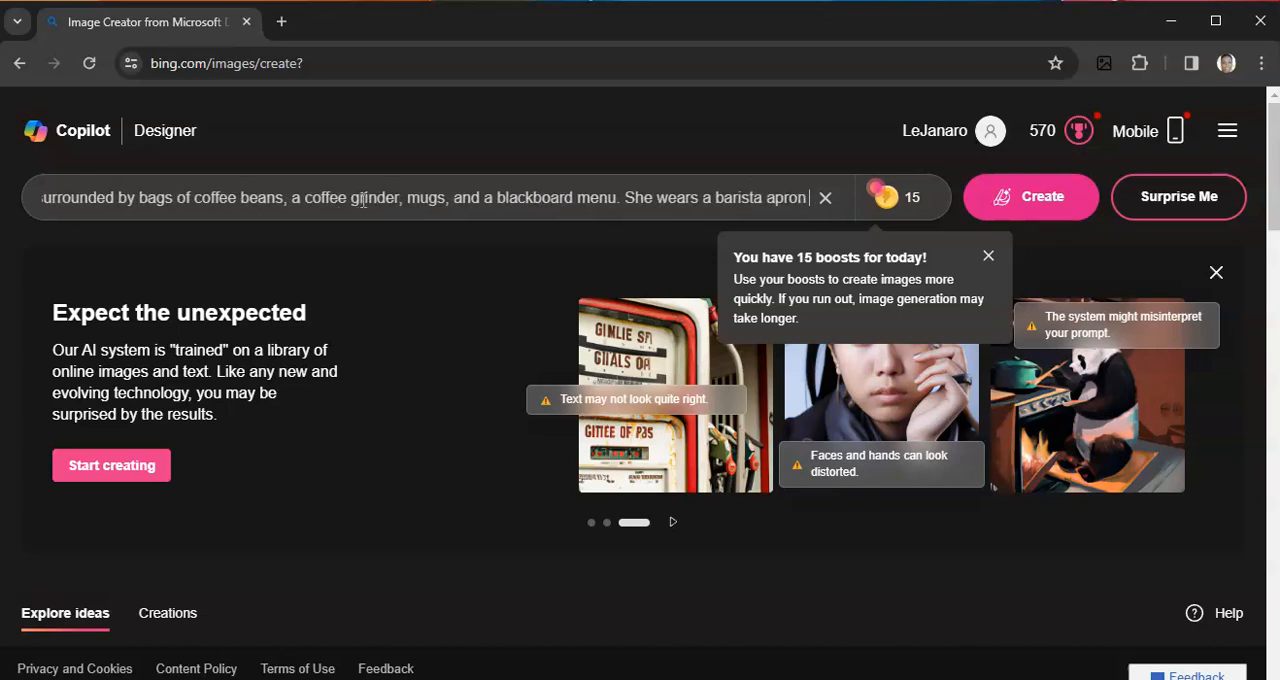
pyautogui.write('over a c')
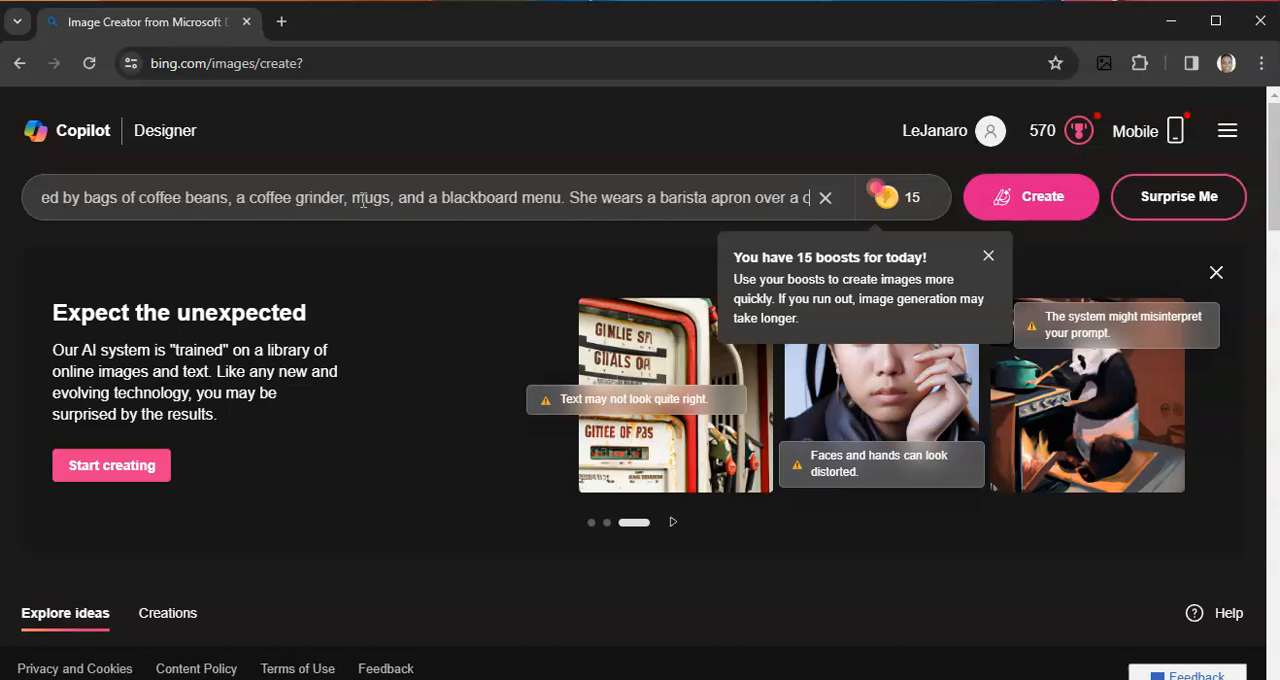
pyautogui.write('casua')
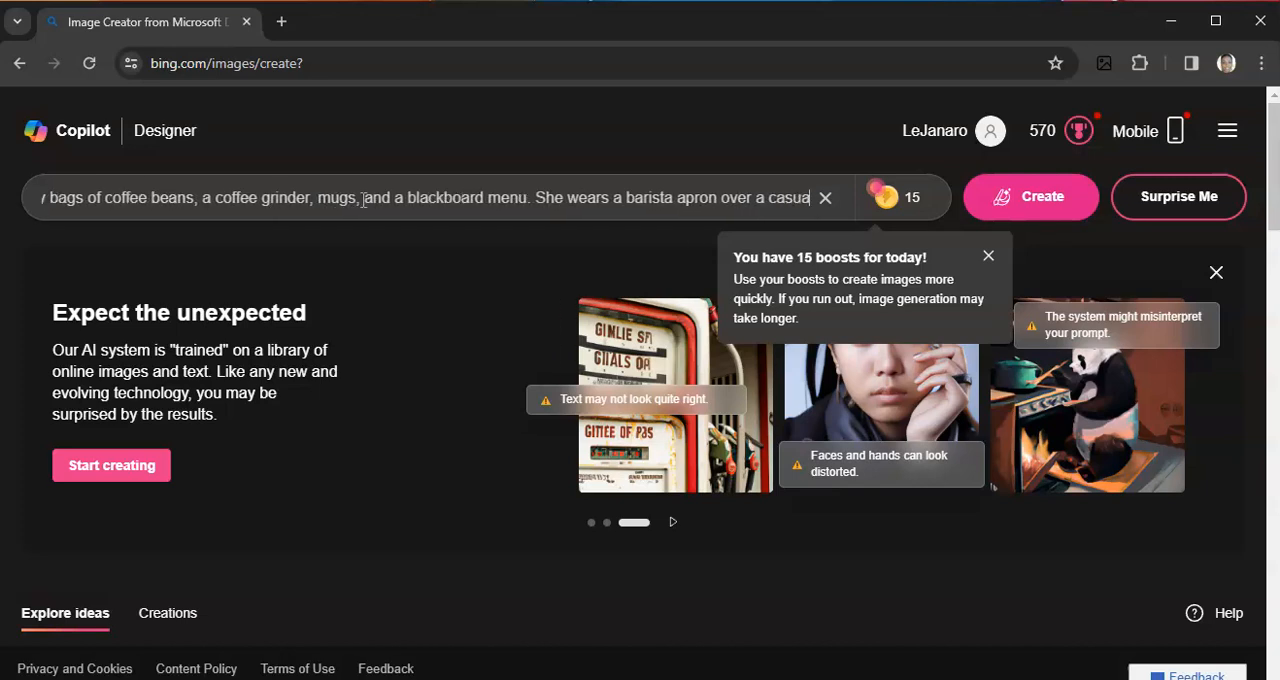
pyautogui.write('tshirt')
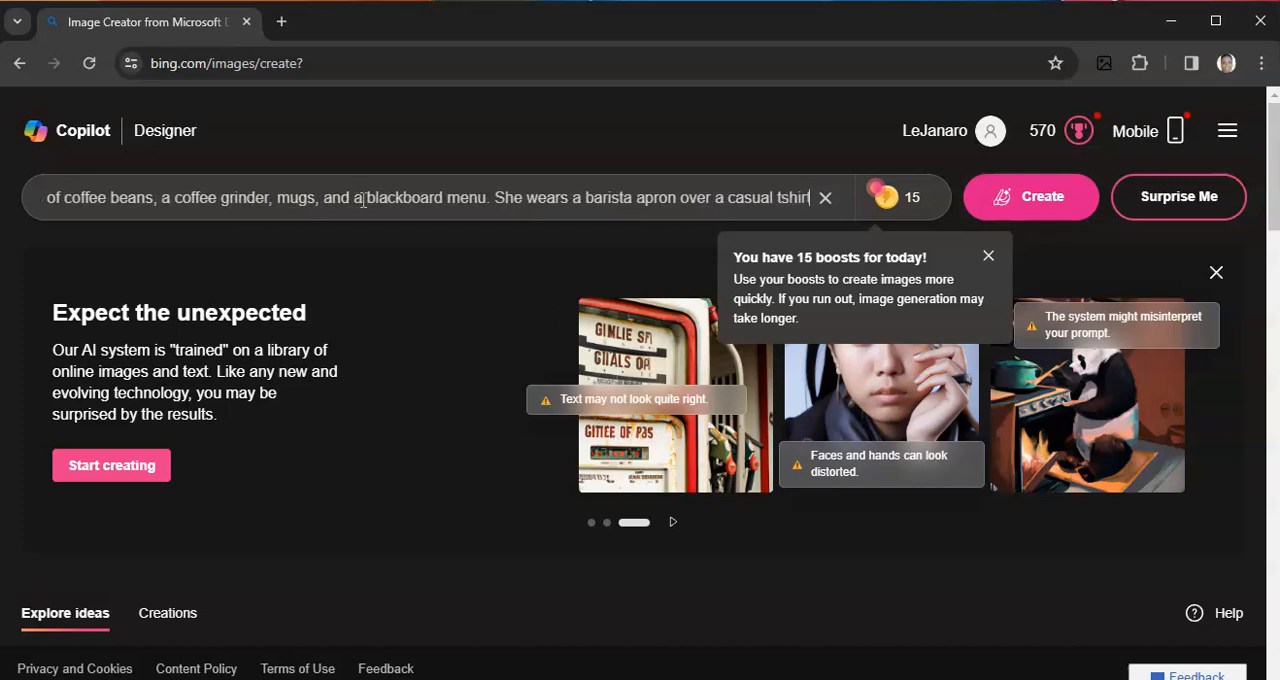
pyautogui.write('and')
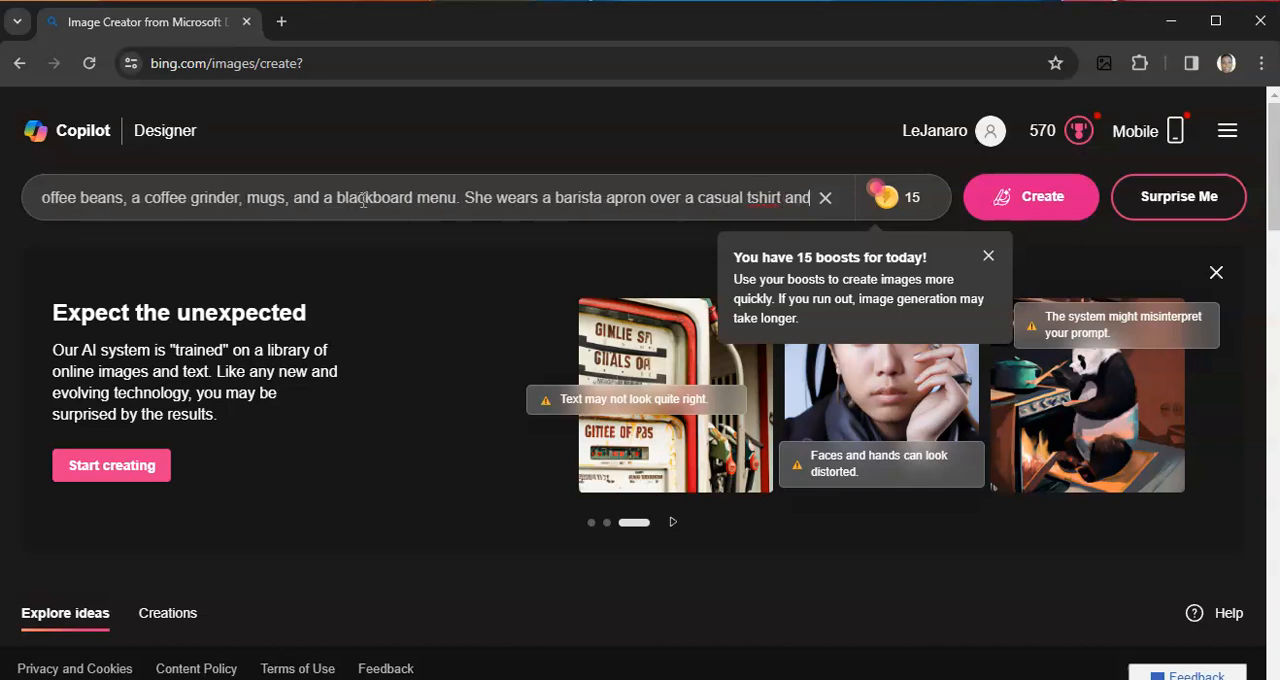
pyautogui.write('leggings, exuding a love for')
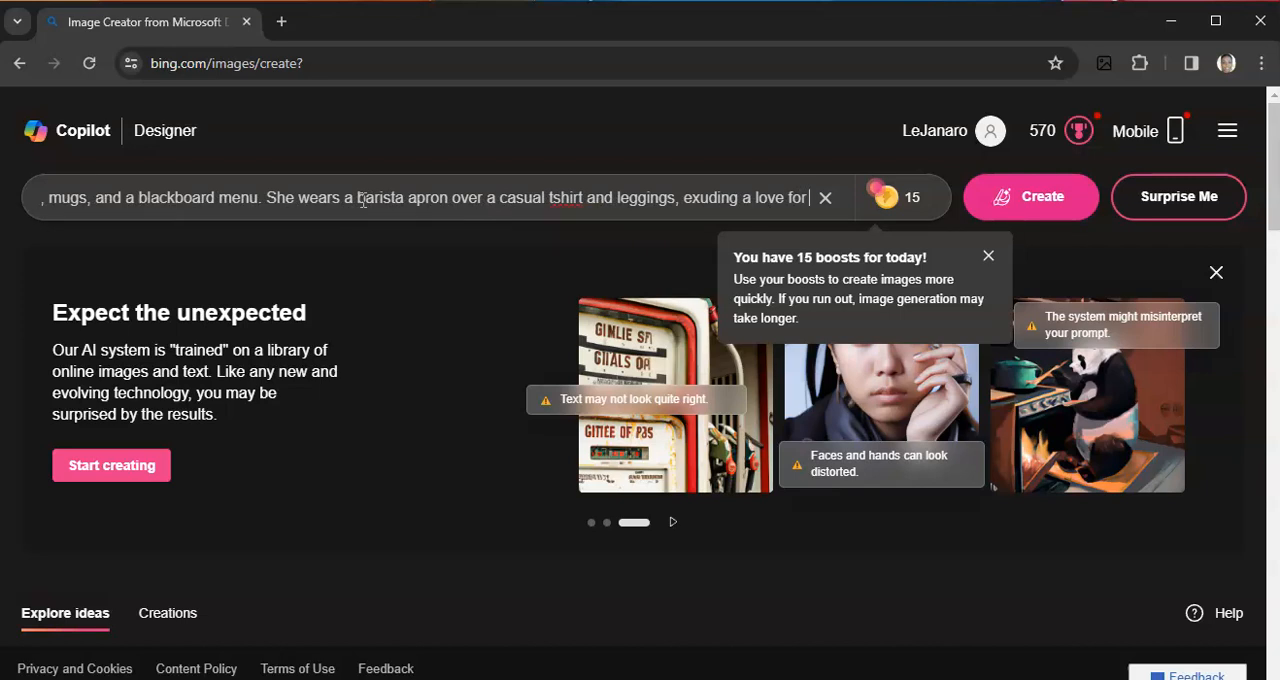
pyautogui.write('coffee culture')
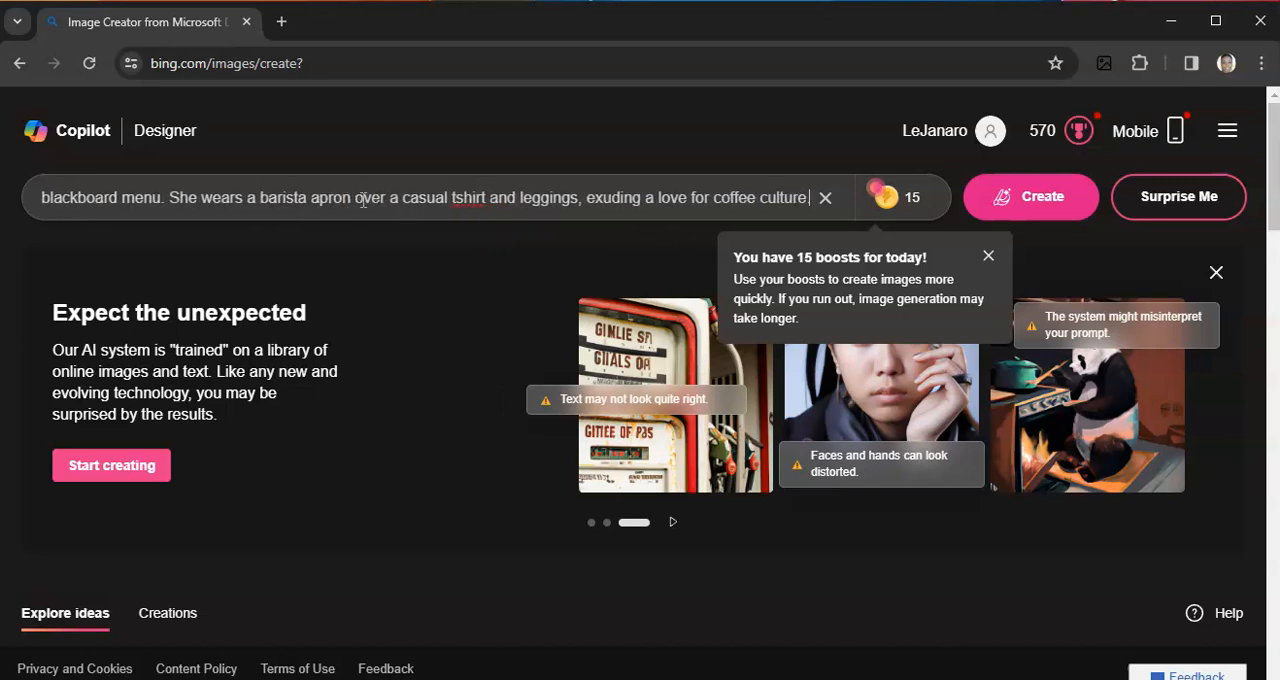
pyautogui.moveTo(451, 196)
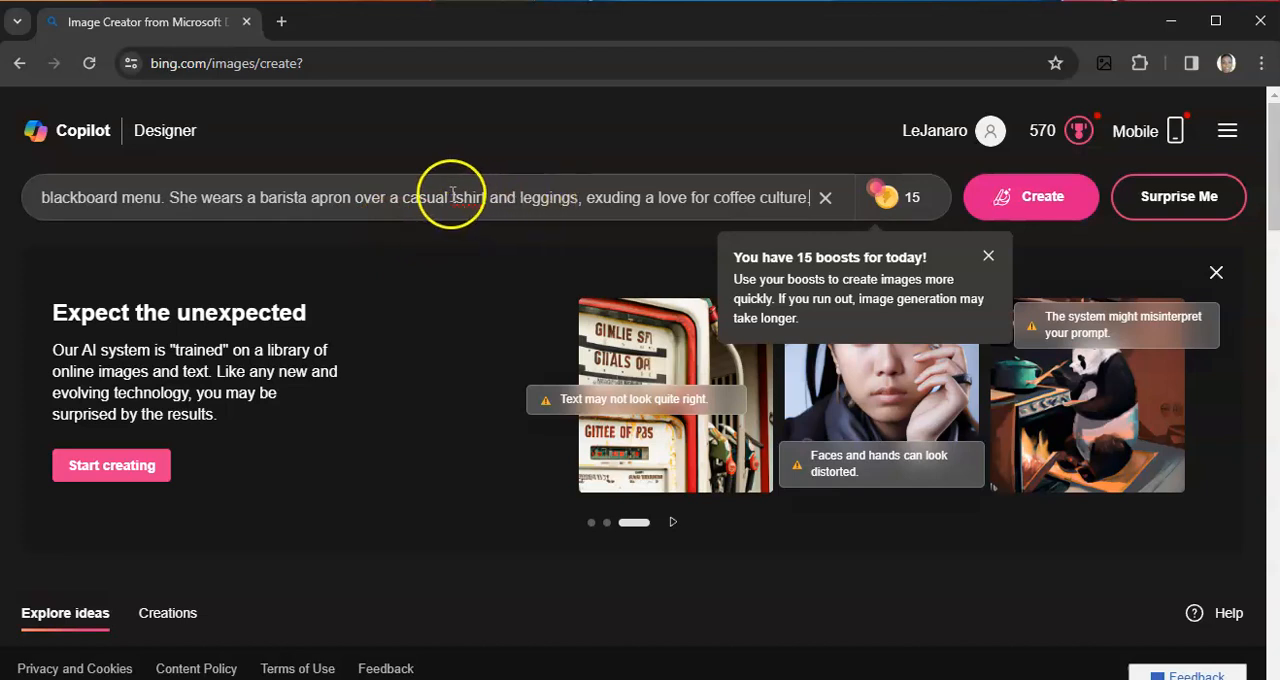
pyautogui.click(988, 255)
pyautogui.write('-')
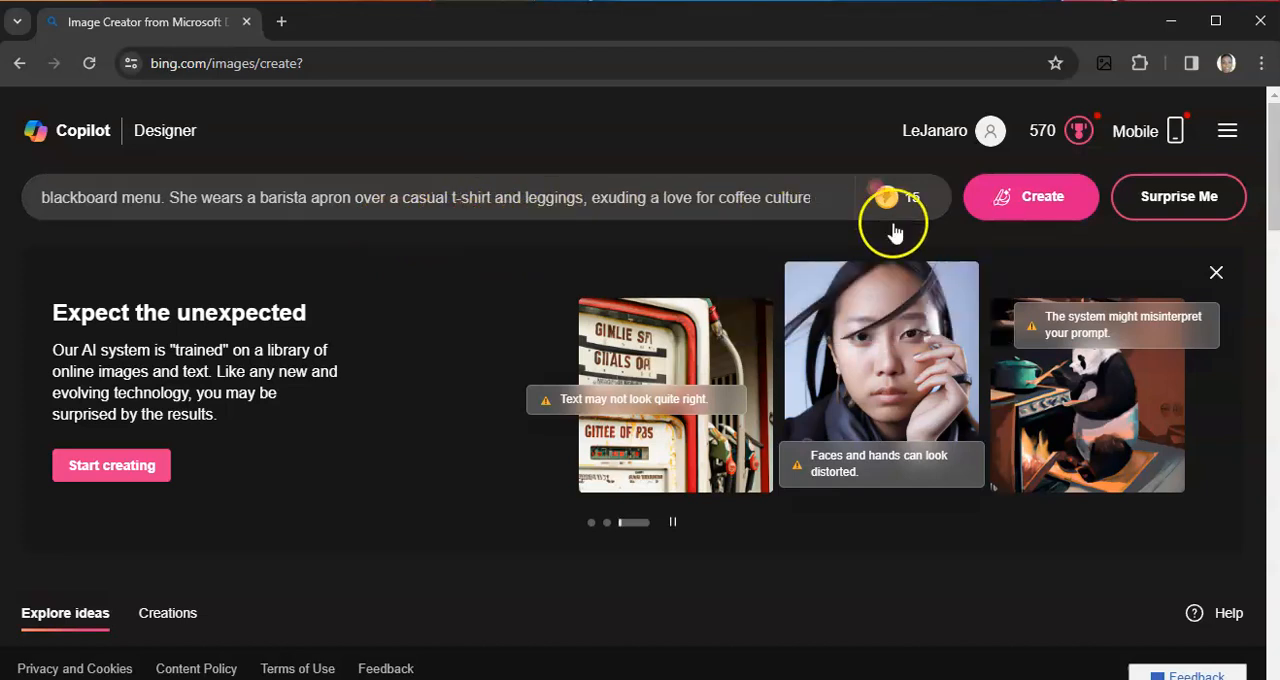
pyautogui.click(1031, 196)
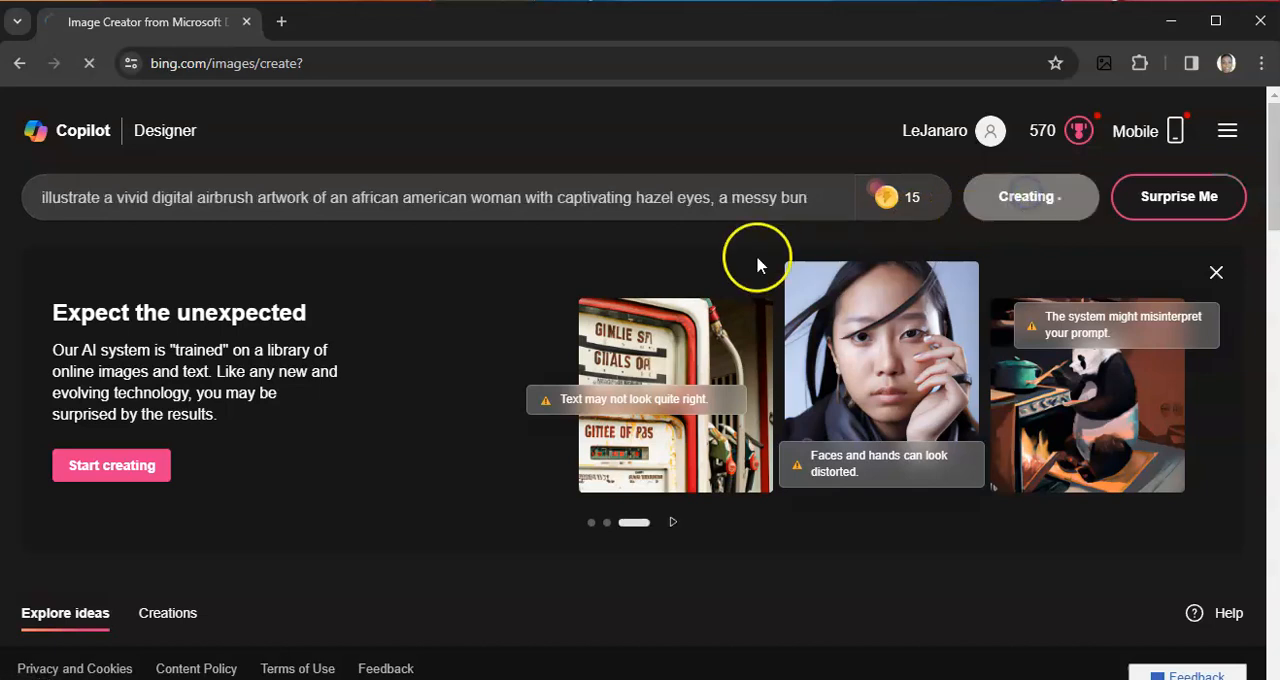
# Step: Wait for the four coffee-shop barista portraits to finish generating and review them
pyautogui.click(1030, 196)
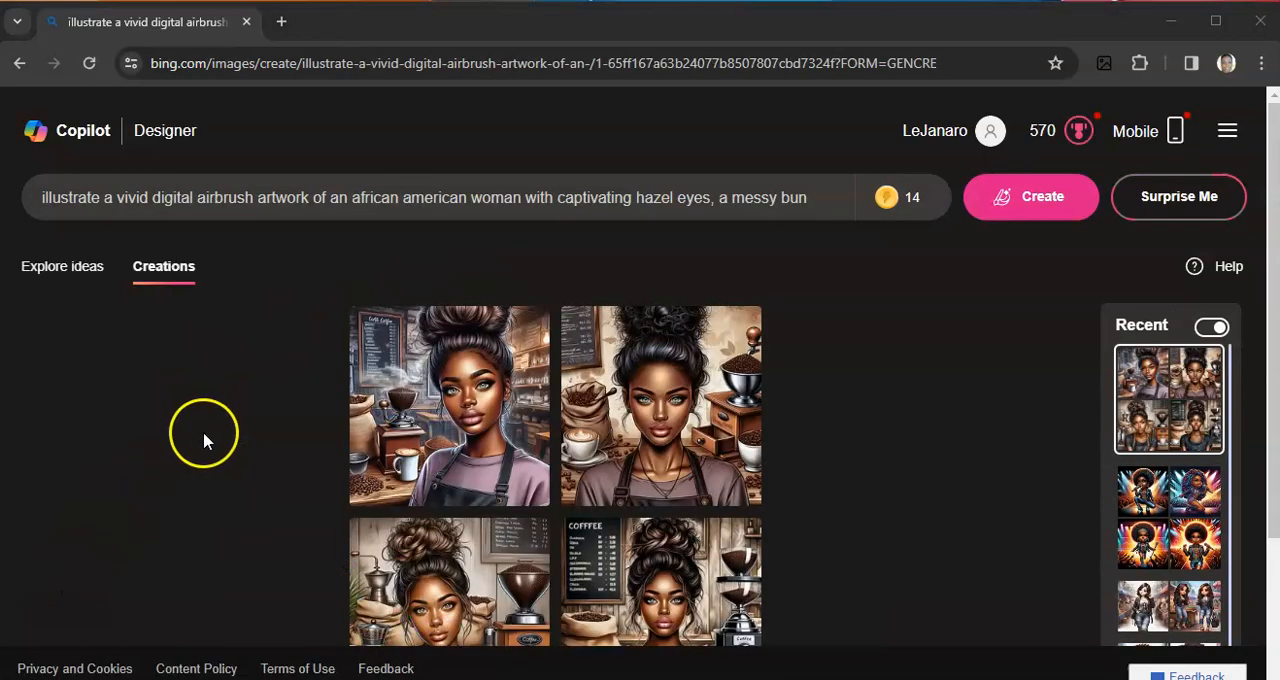
pyautogui.moveTo(865, 477)
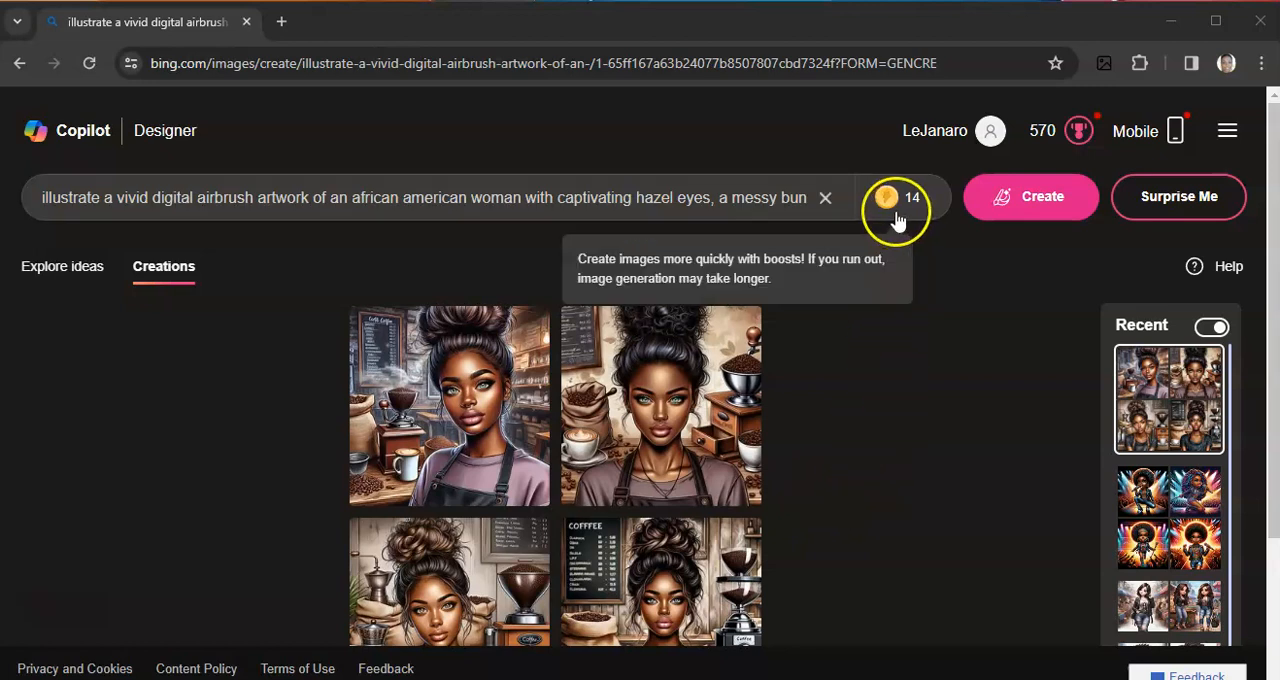
pyautogui.moveTo(895, 165)
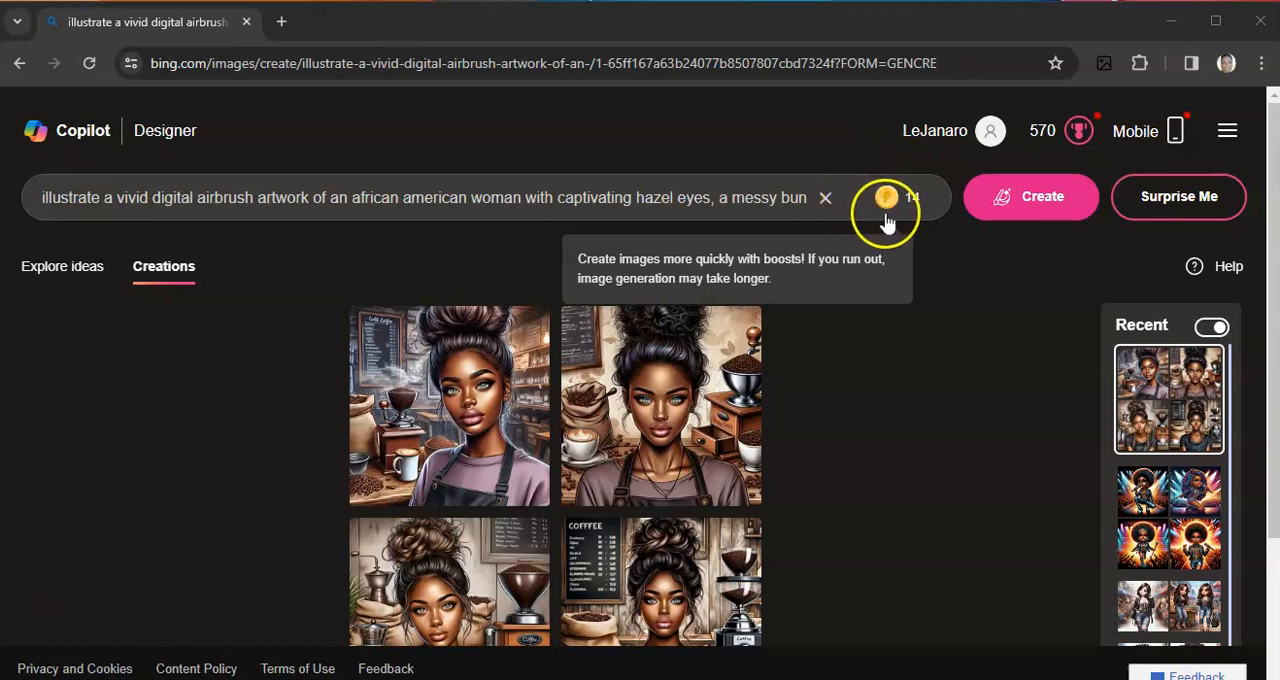
pyautogui.moveTo(898, 190)
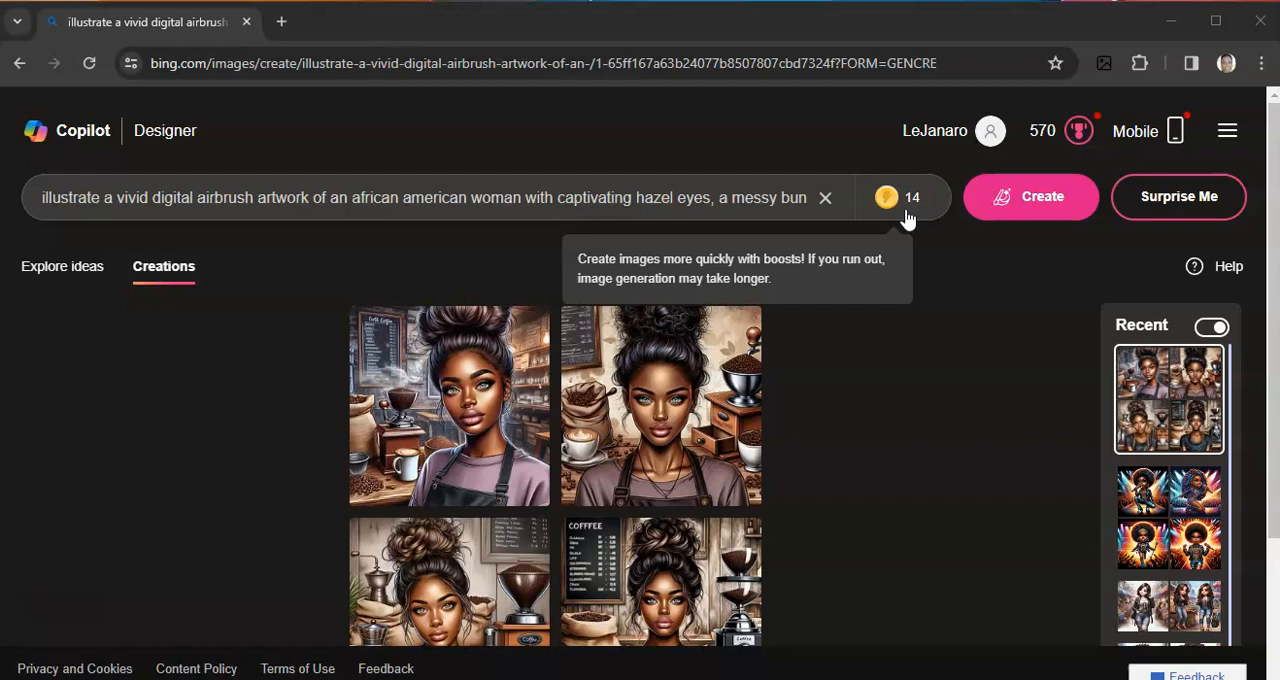
pyautogui.moveTo(911, 205)
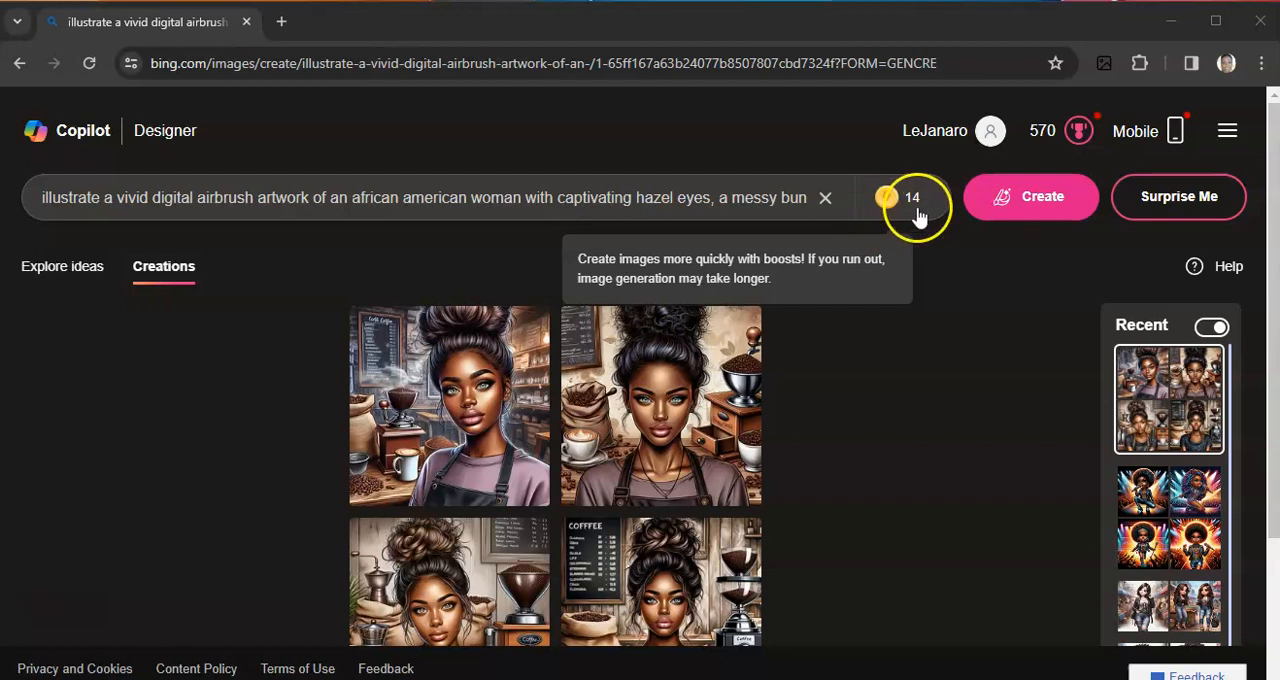
pyautogui.moveTo(925, 190)
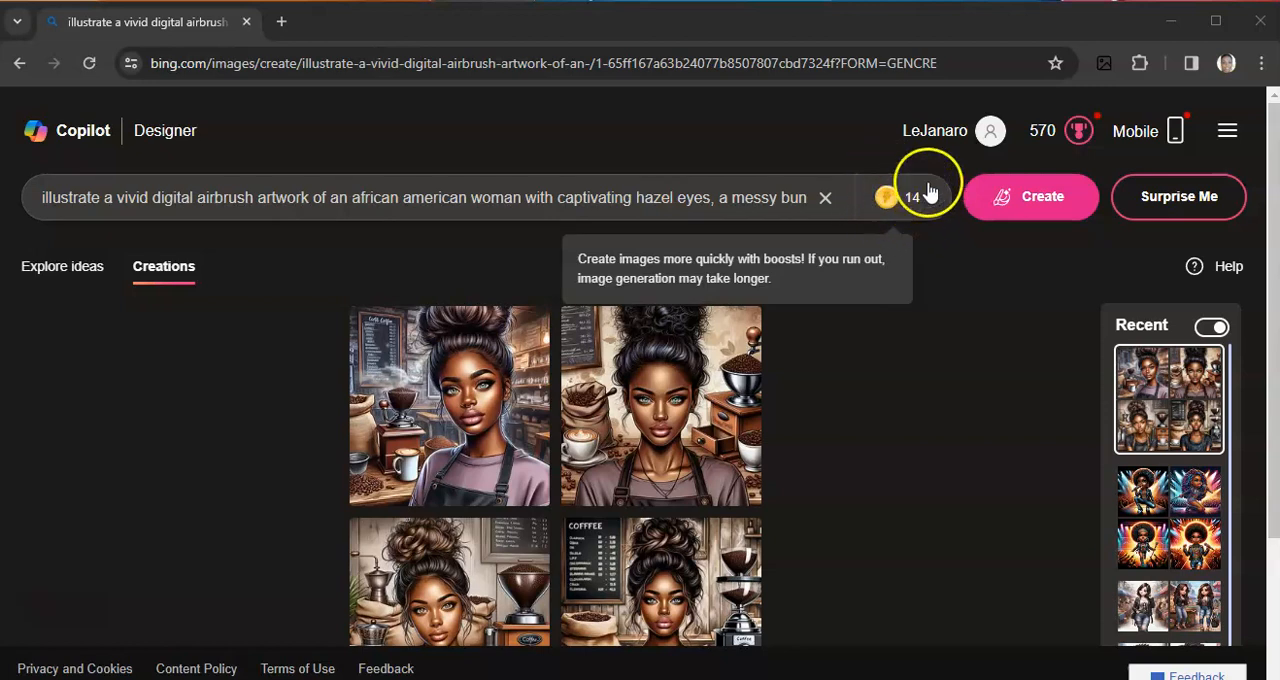
pyautogui.moveTo(860, 207)
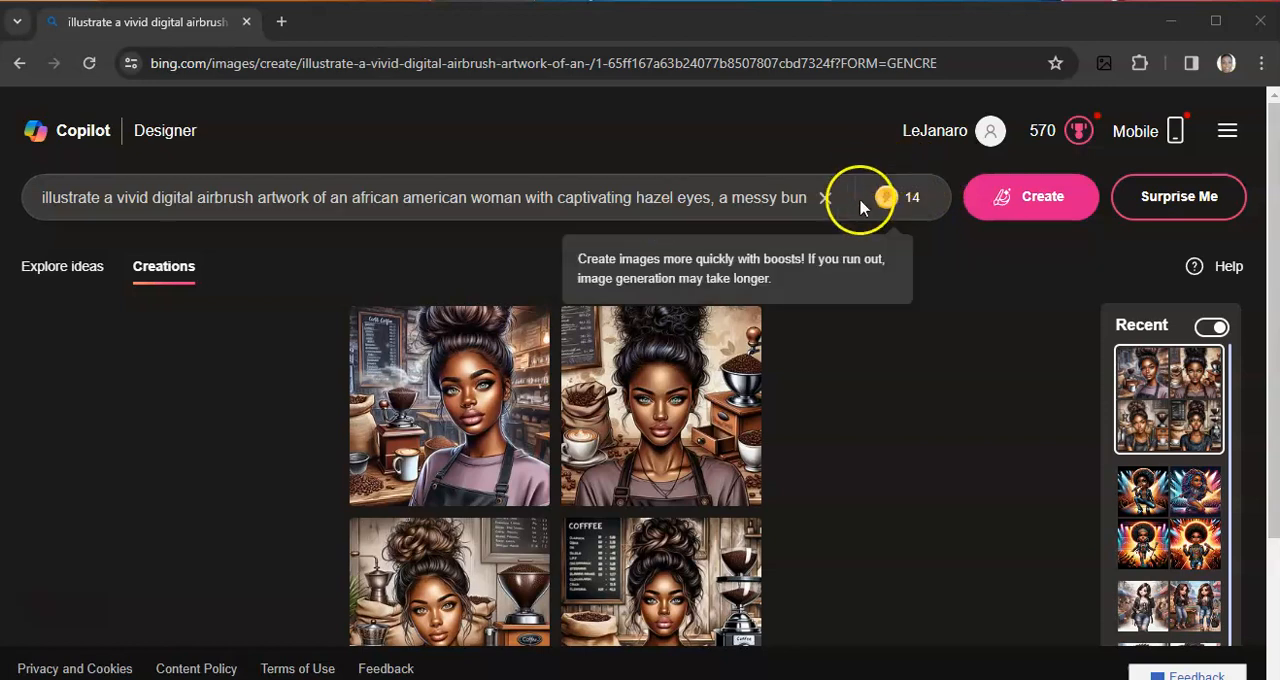
pyautogui.moveTo(918, 212)
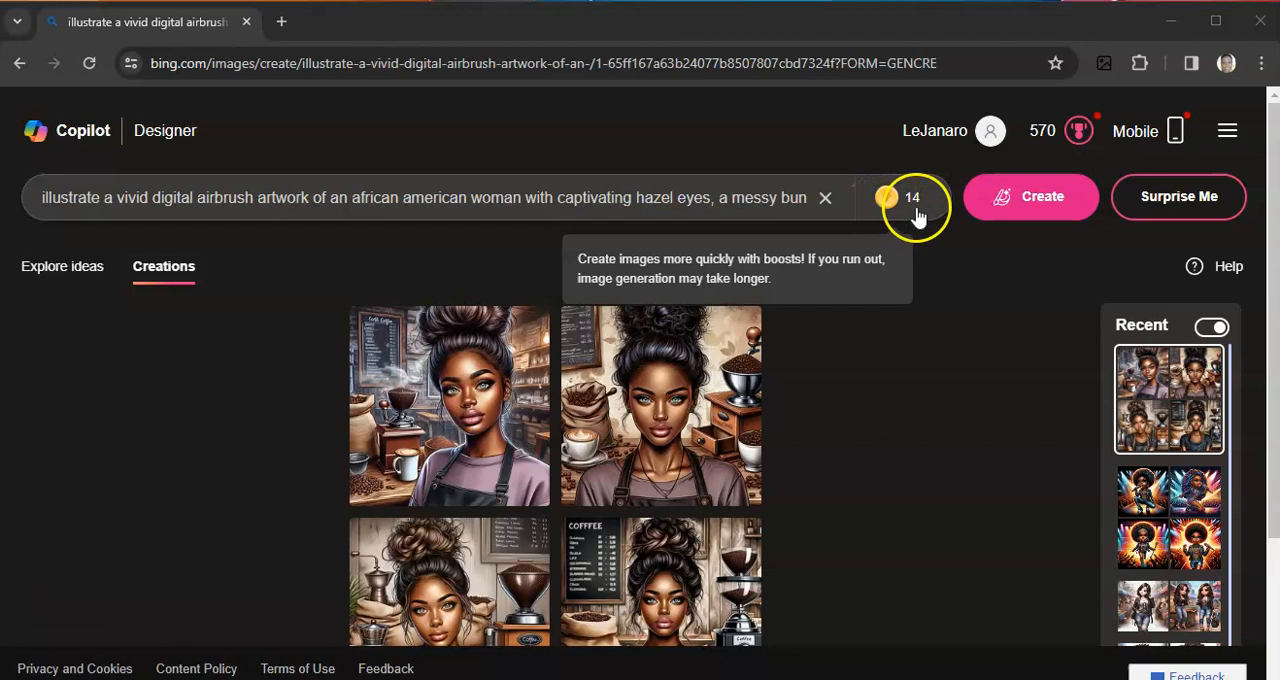
pyautogui.moveTo(790, 520)
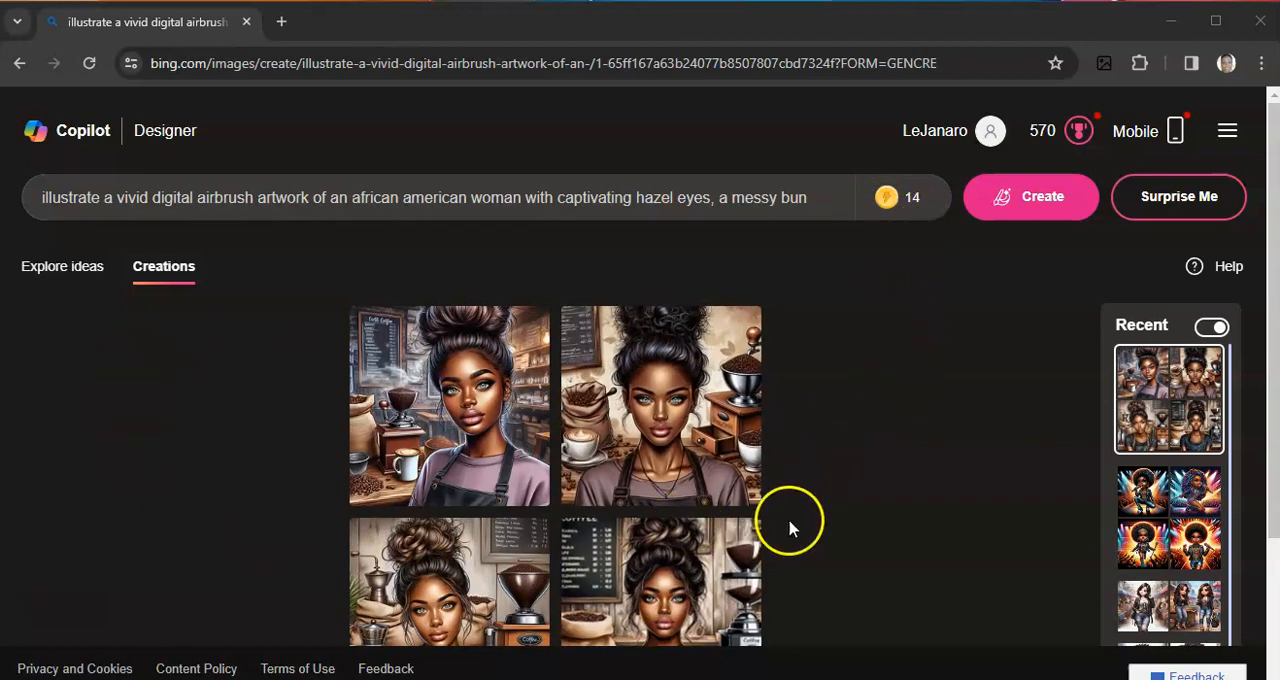
pyautogui.moveTo(465, 430)
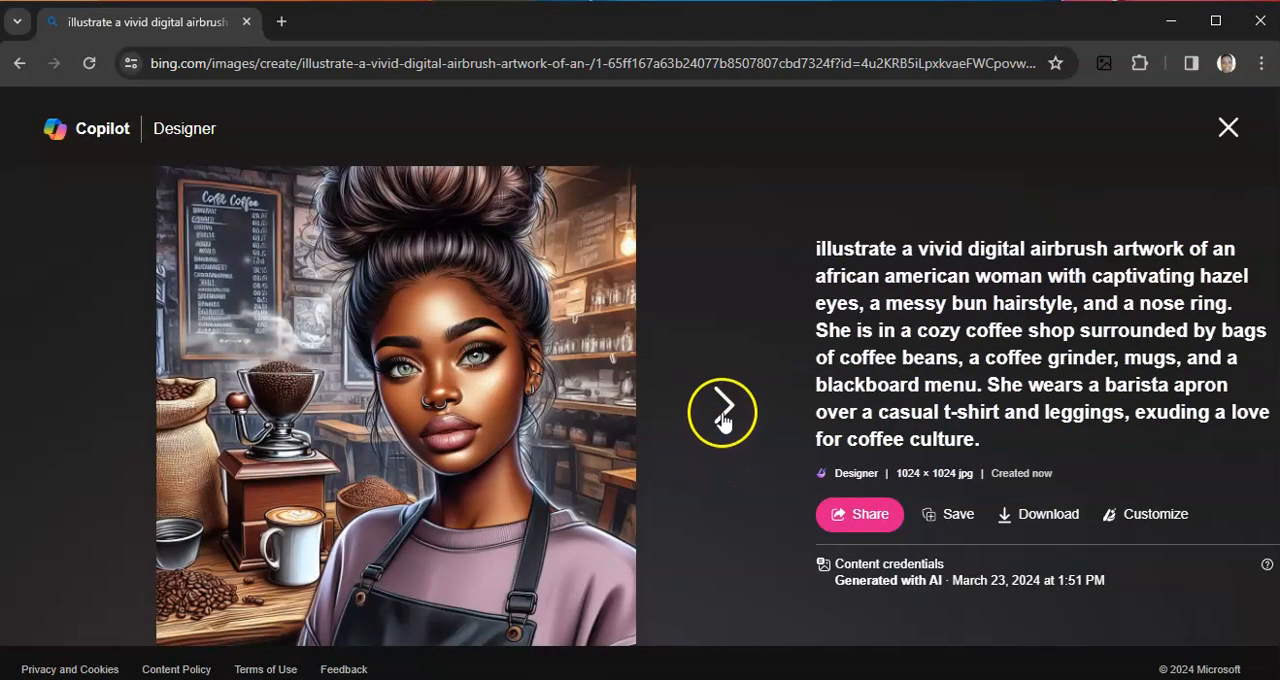
# Step: Step through the barista portraits full size, then close the image viewer
pyautogui.click(722, 405)
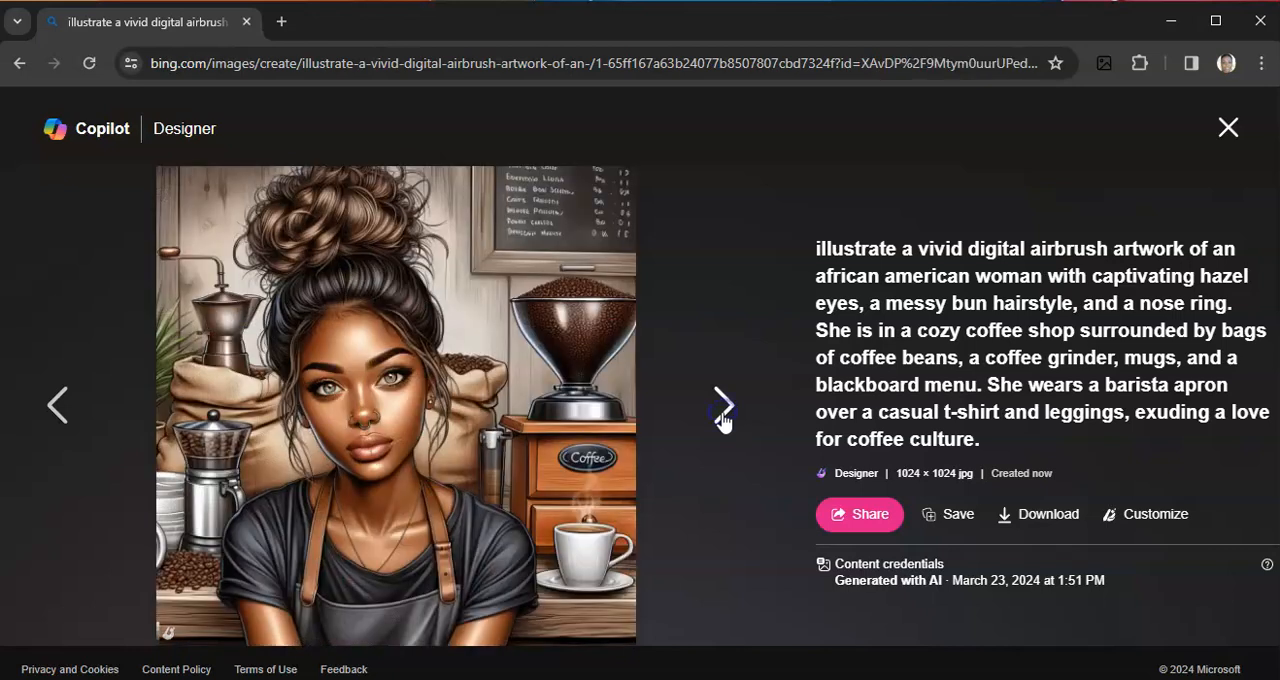
pyautogui.click(723, 405)
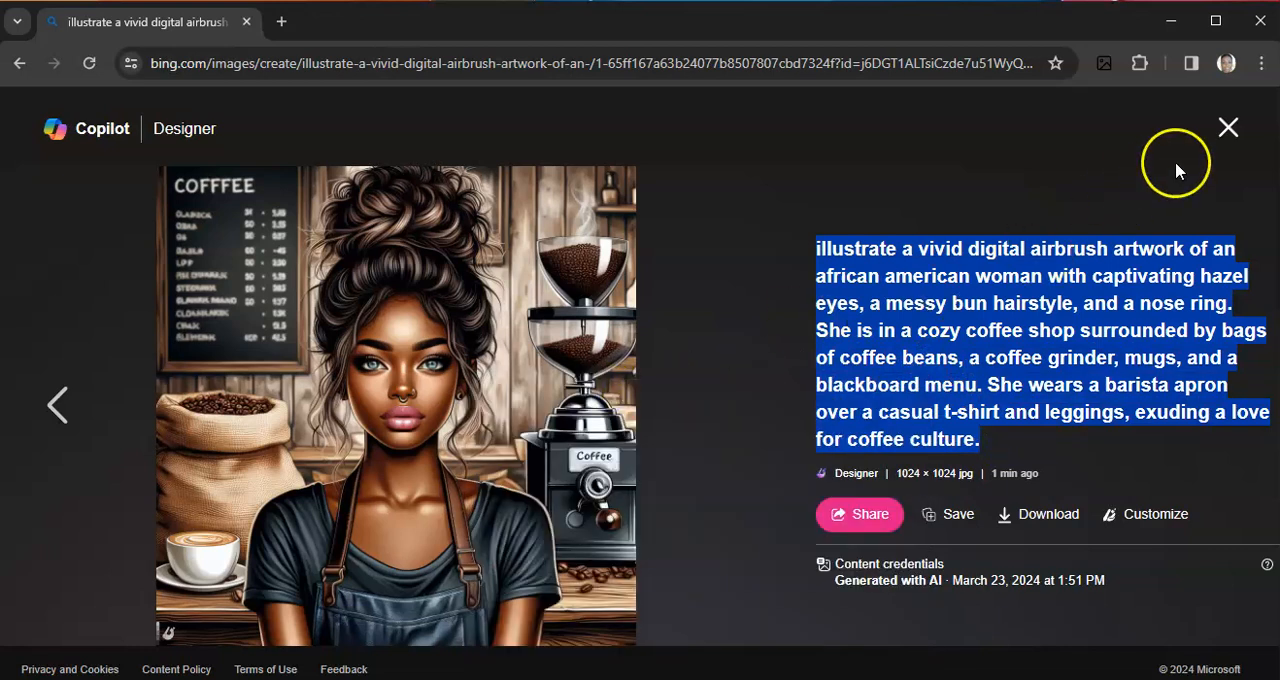
pyautogui.click(1228, 128)
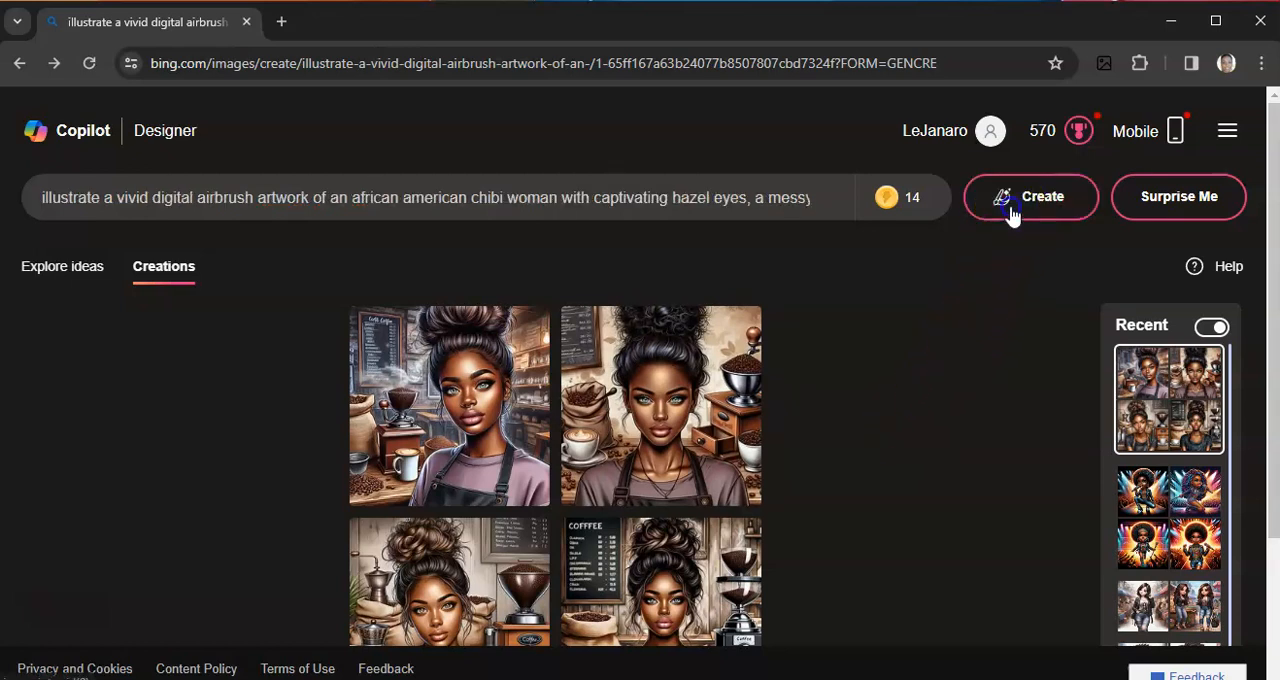
# Step: Generate chibi barista images, open one, and dismiss the storage warning
pyautogui.click(1030, 196)
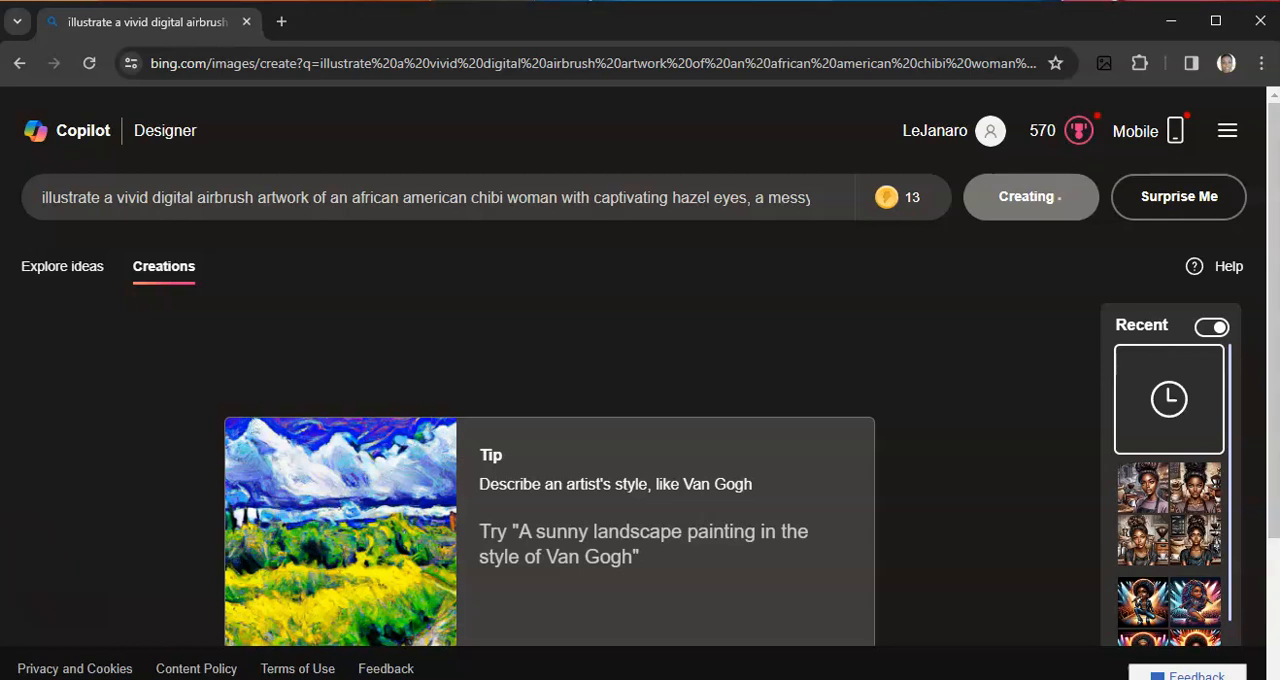
pyautogui.click(1030, 196)
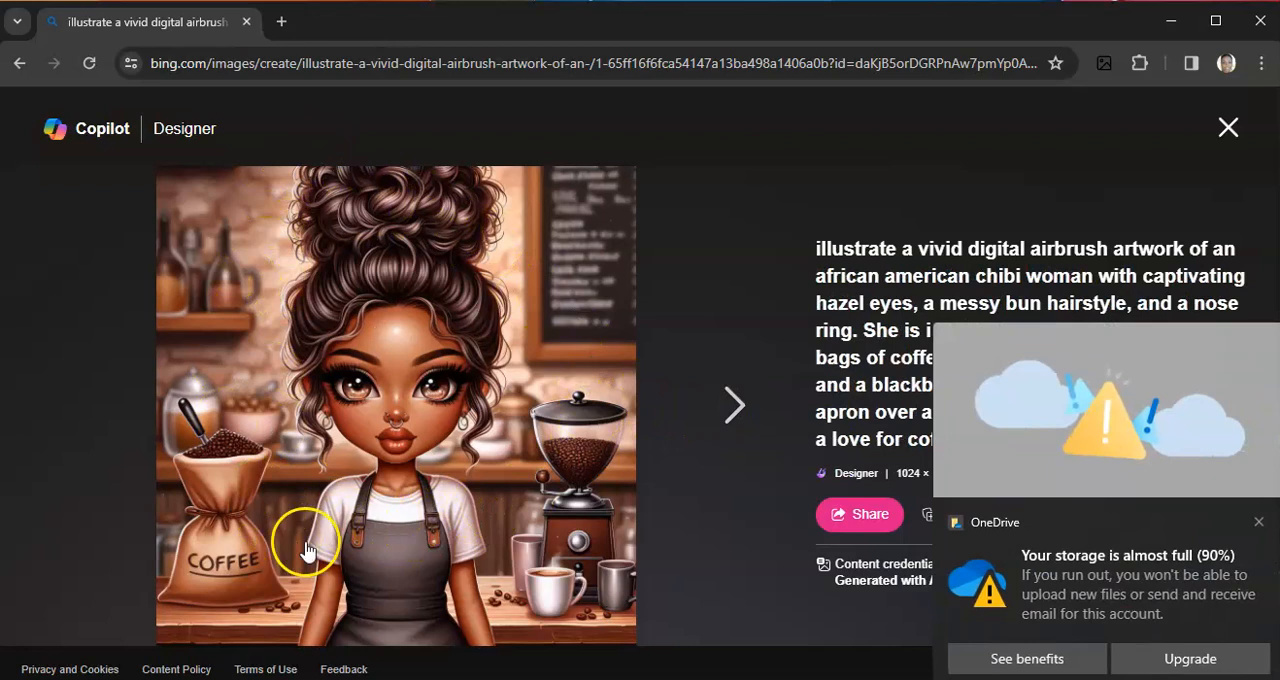
pyautogui.click(1258, 521)
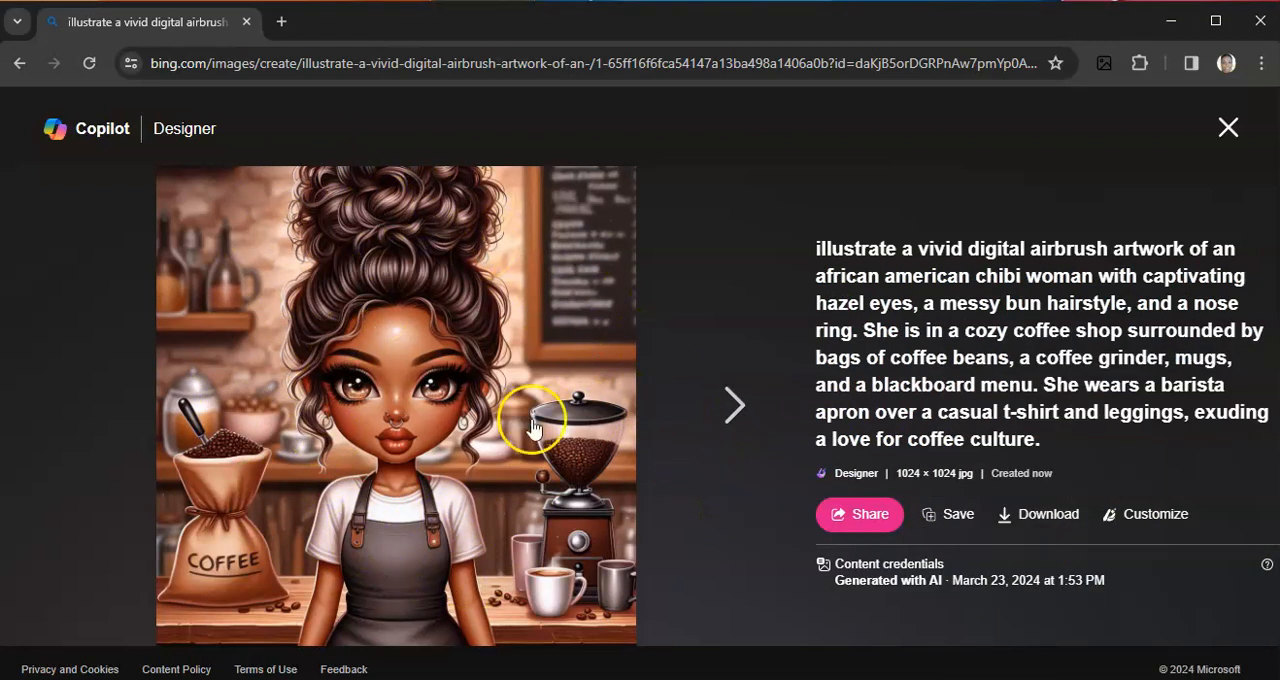
# Step: Browse the remaining chibi barista images full size and close the viewer
pyautogui.click(733, 405)
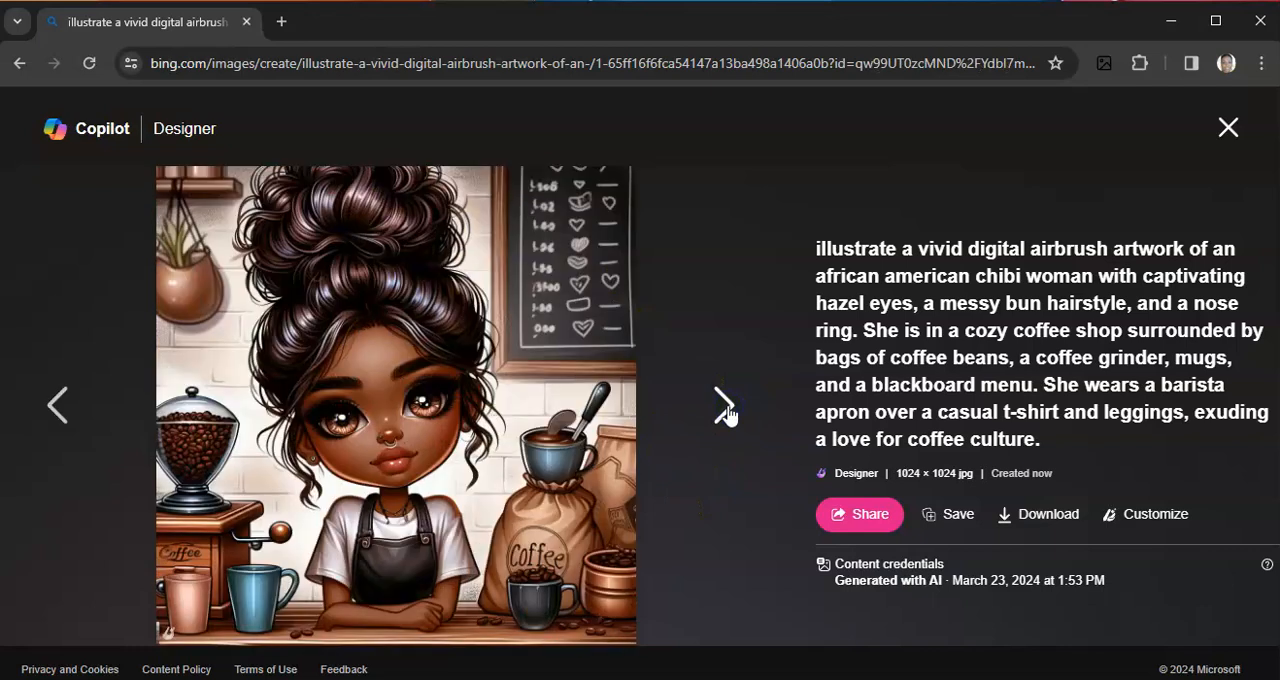
pyautogui.click(722, 405)
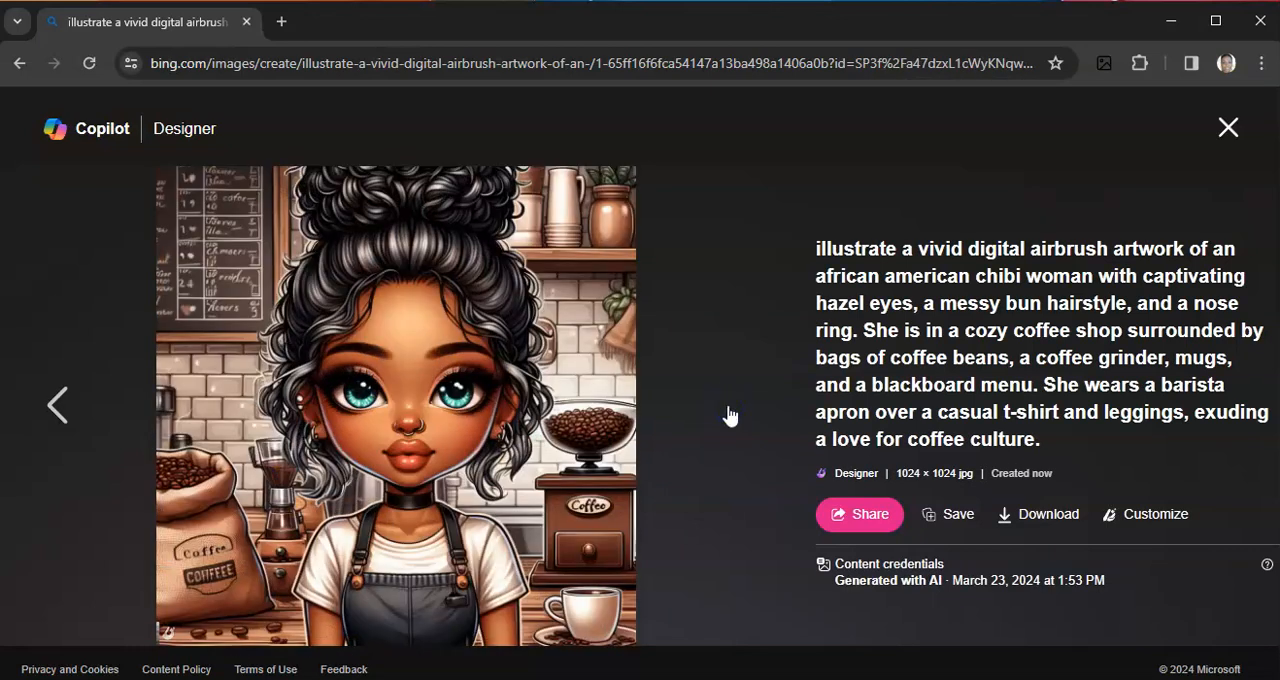
pyautogui.moveTo(1228, 128)
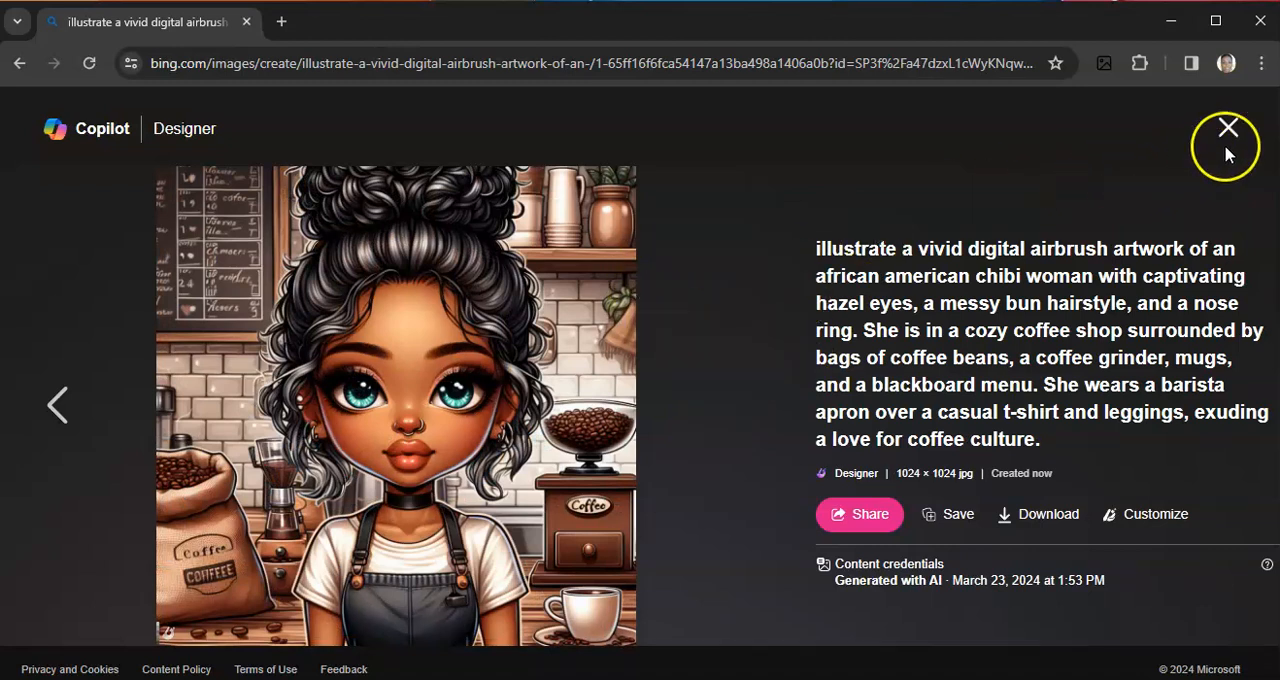
pyautogui.moveTo(1228, 129)
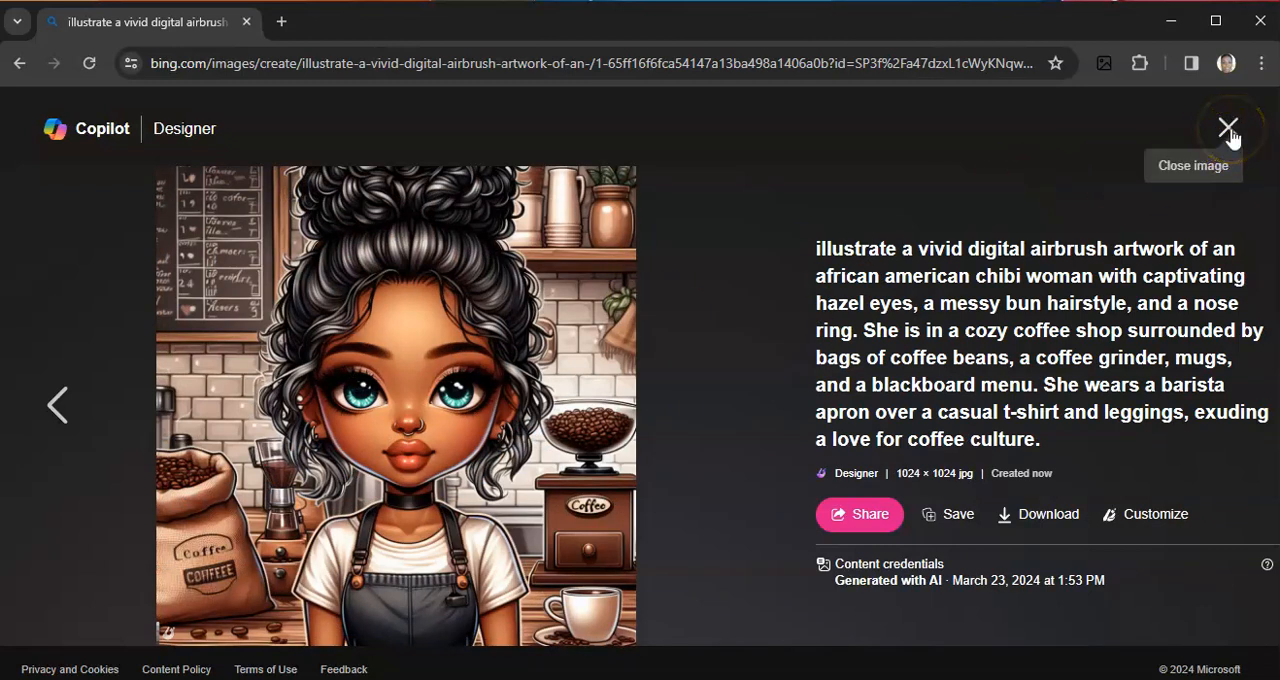
pyautogui.click(1228, 130)
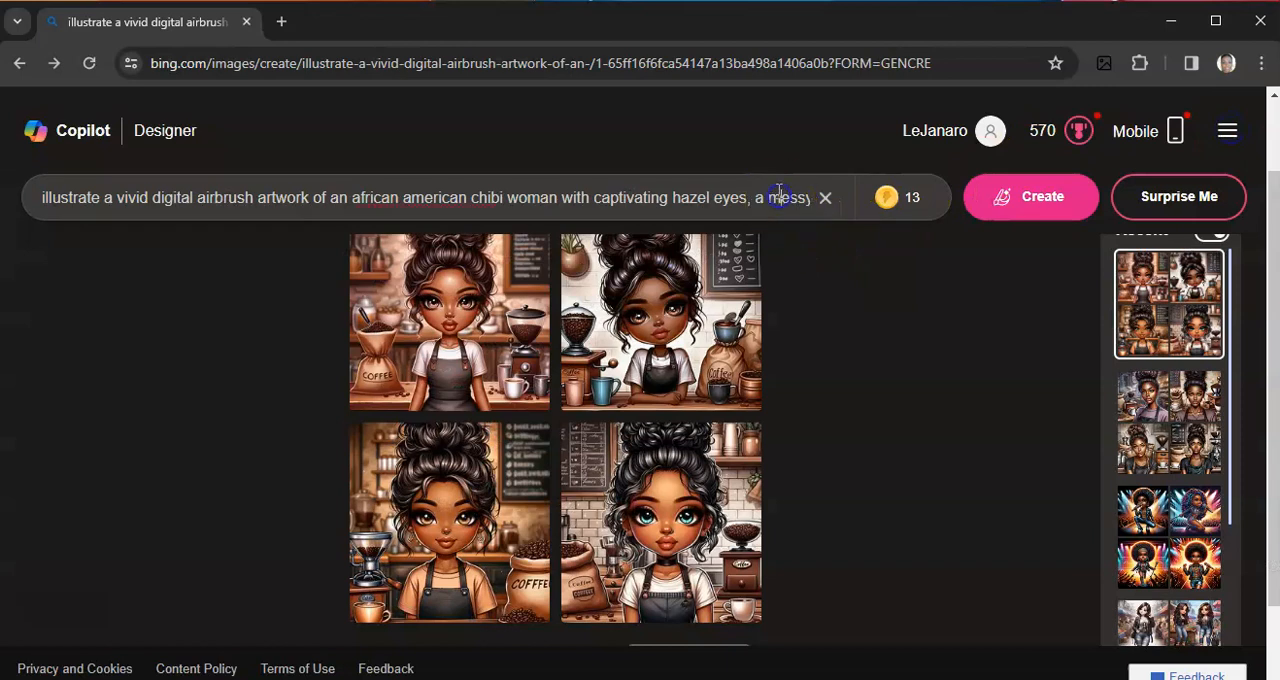
# Step: Add bun hairstyle and full-body, entire-outfit wording to the prompt, regenerate, and open the first image
pyautogui.write('bun hairstyle, and a nose ring. Displaying full body and entire outfit. She i')
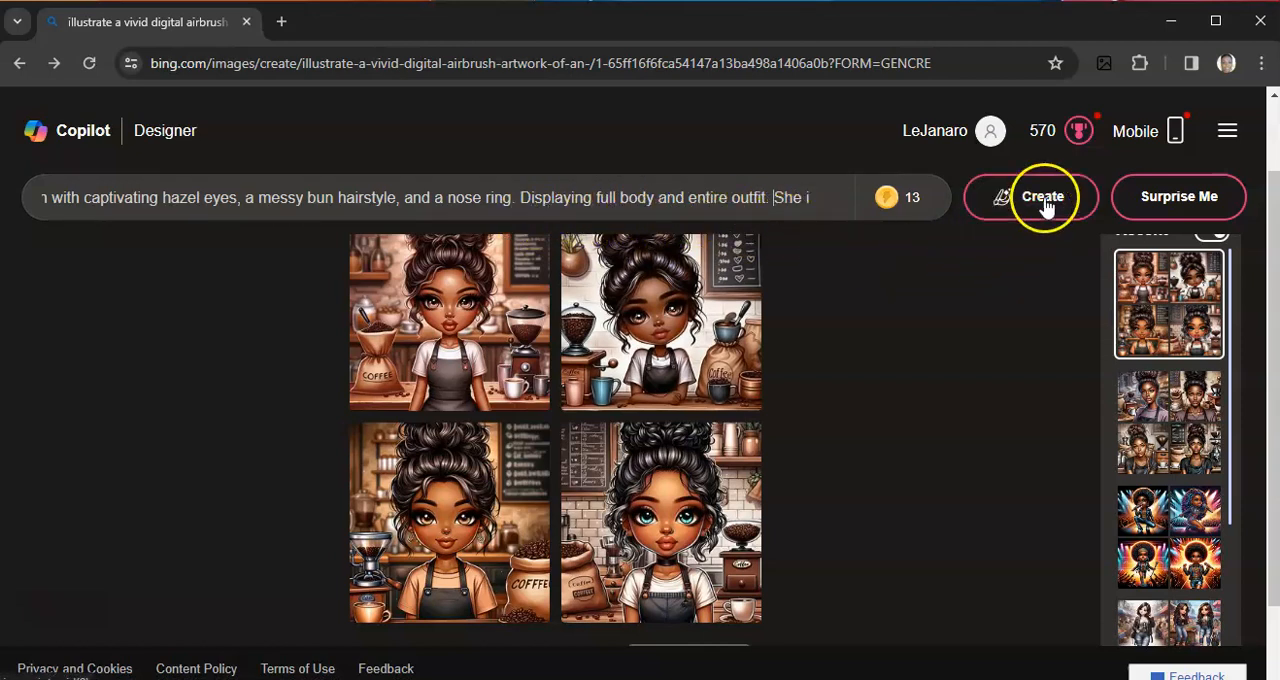
pyautogui.click(1030, 196)
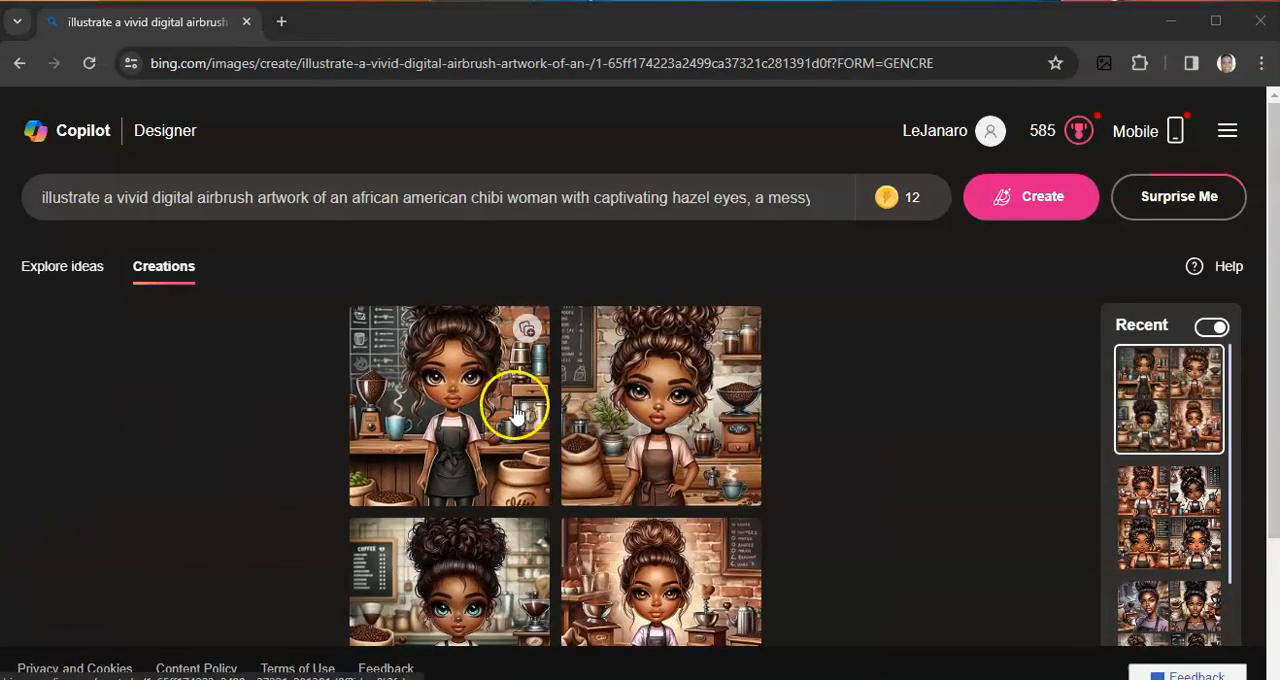
pyautogui.click(448, 405)
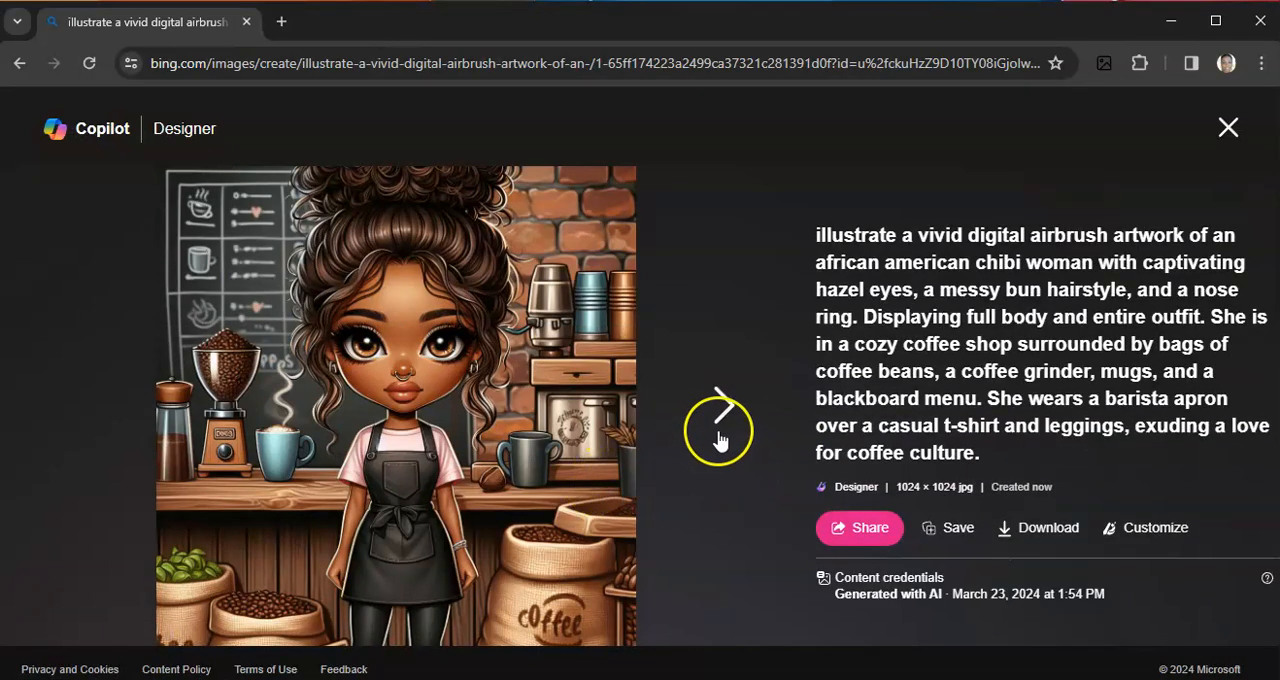
# Step: Browse the full-body chibi barista images one by one, then close the viewer
pyautogui.click(720, 410)
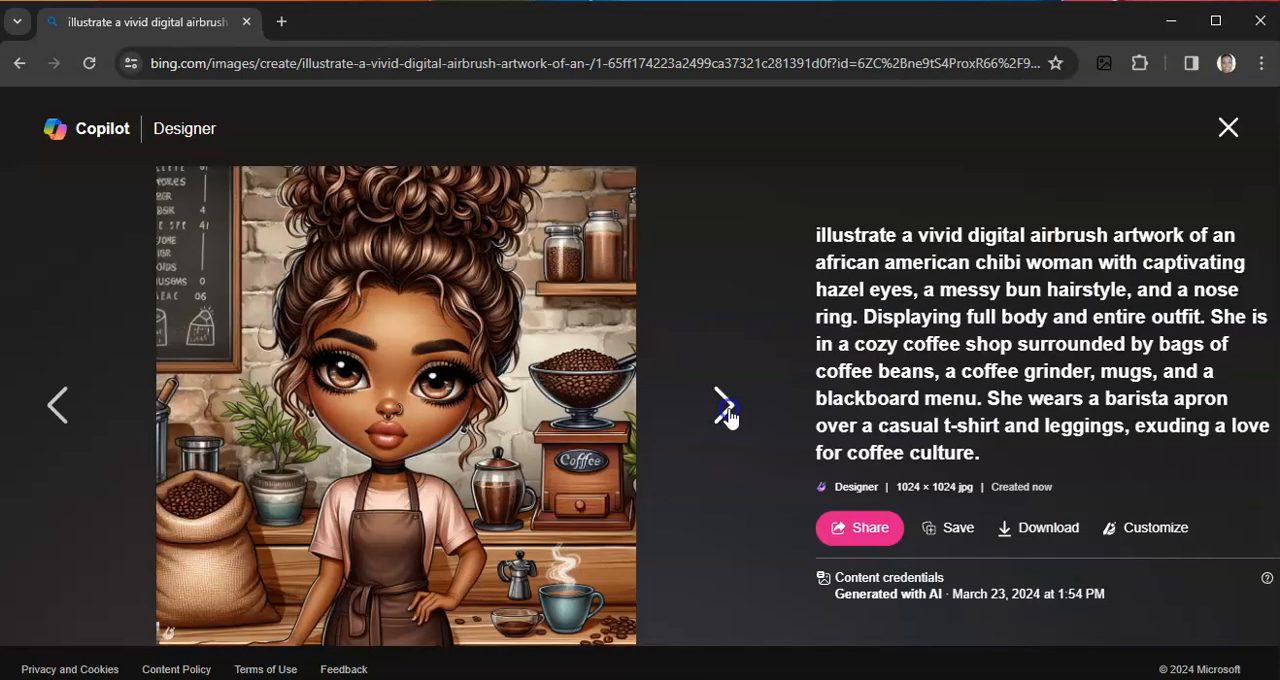
pyautogui.click(723, 405)
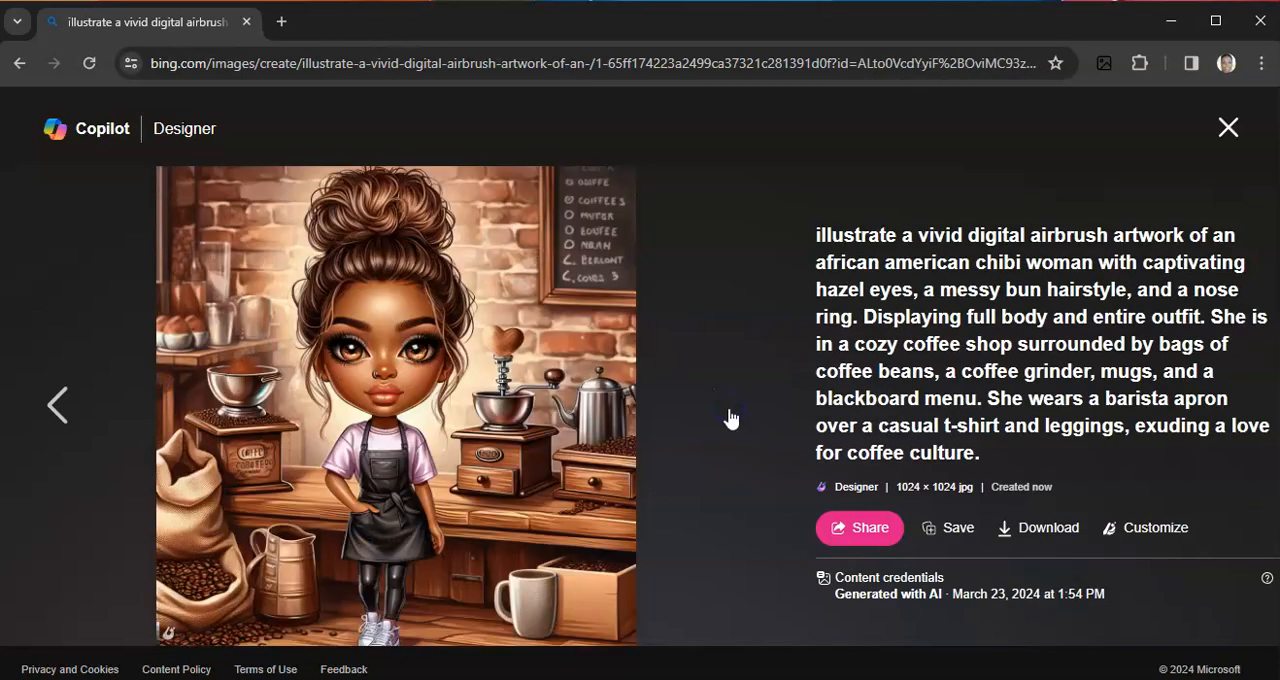
pyautogui.moveTo(610, 525)
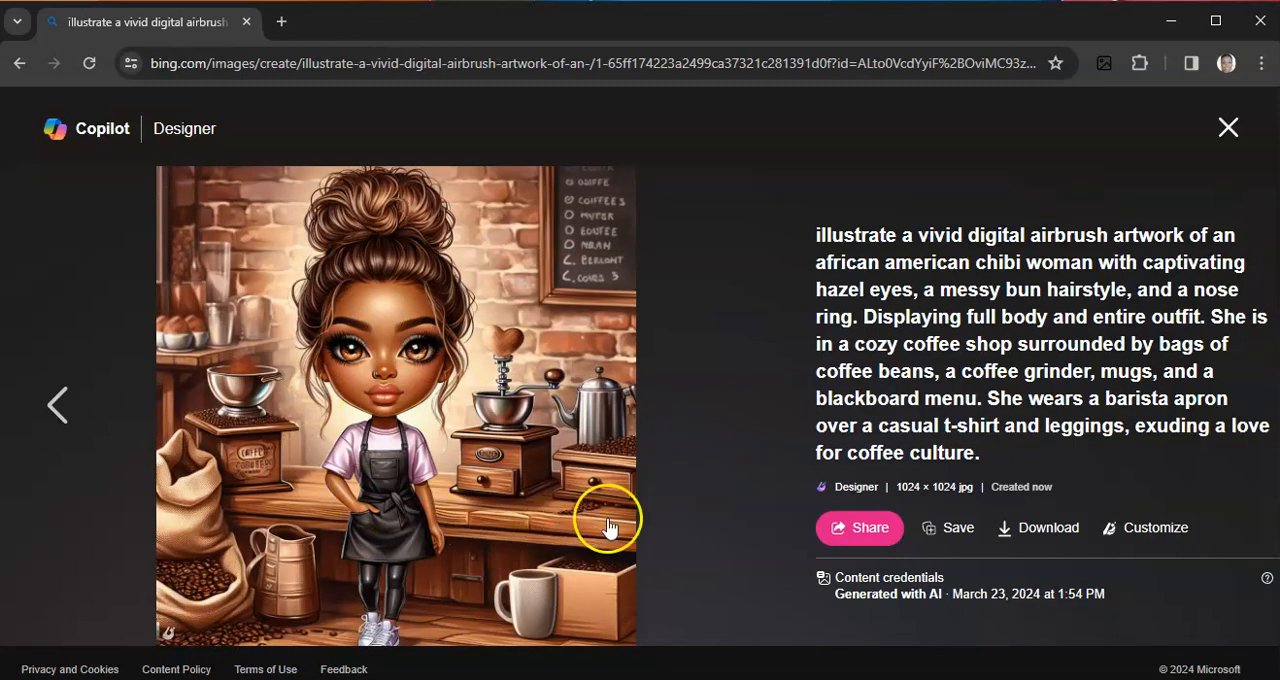
pyautogui.moveTo(682, 522)
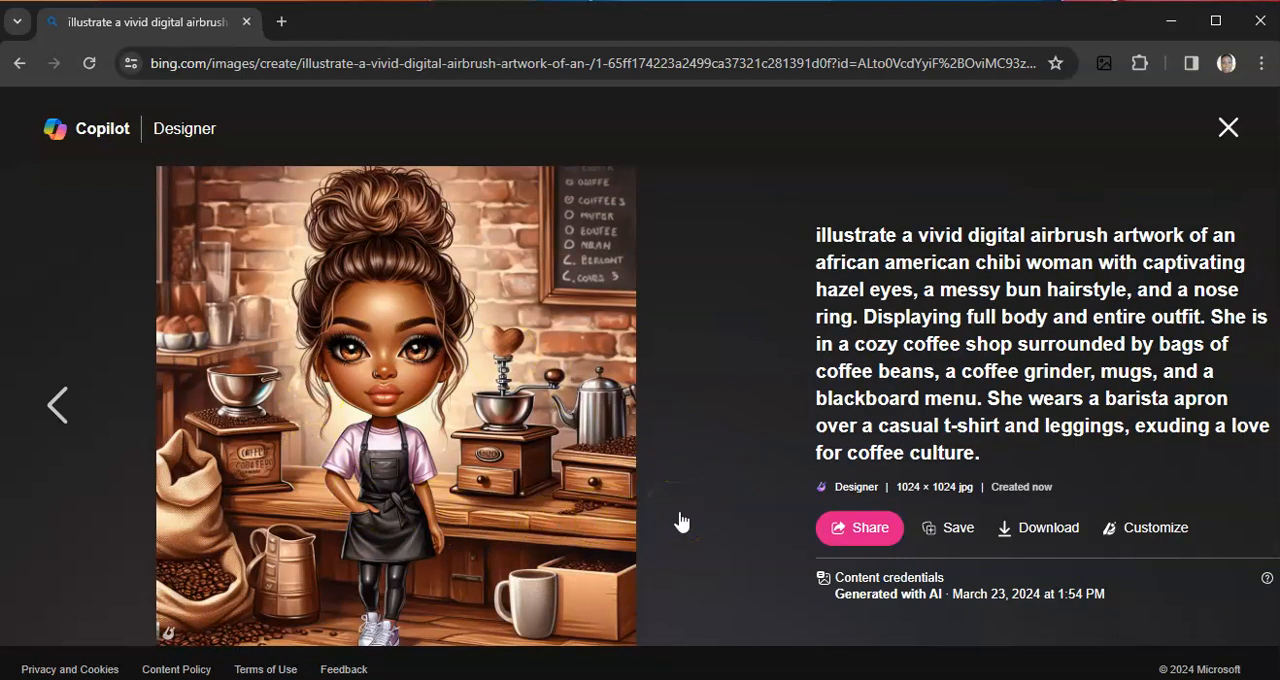
pyautogui.moveTo(688, 462)
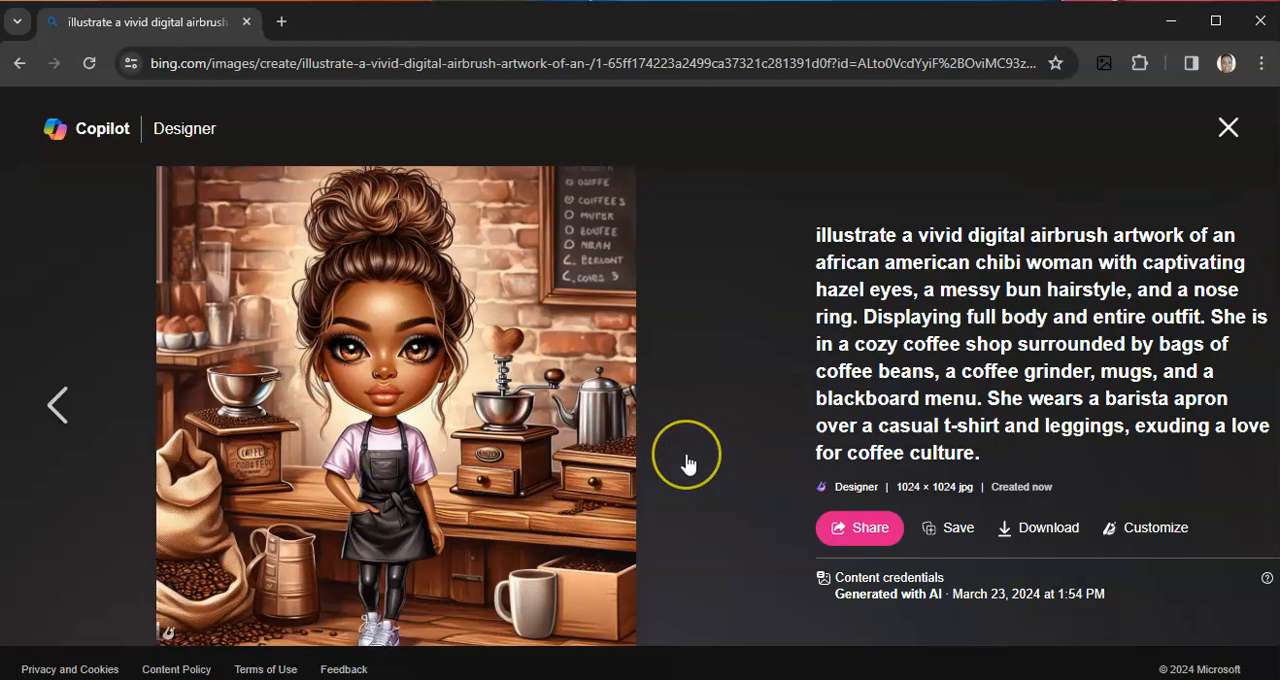
pyautogui.moveTo(688, 464)
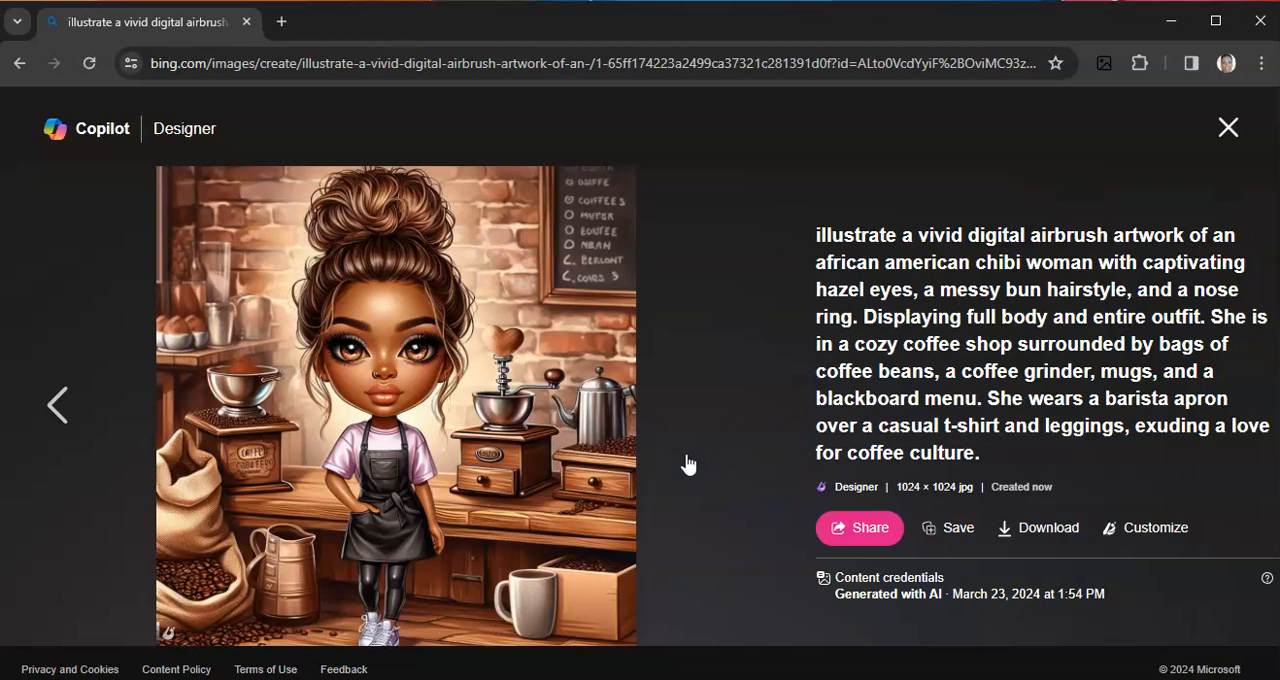
pyautogui.moveTo(1058, 222)
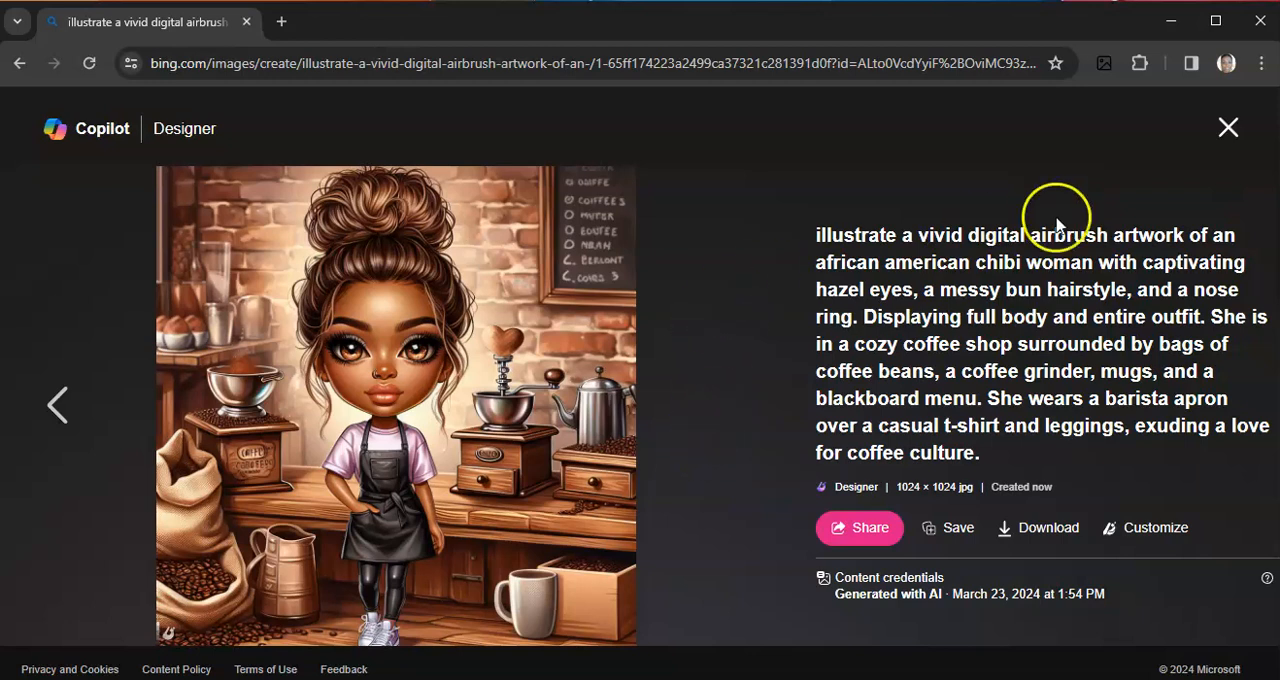
pyautogui.click(1228, 128)
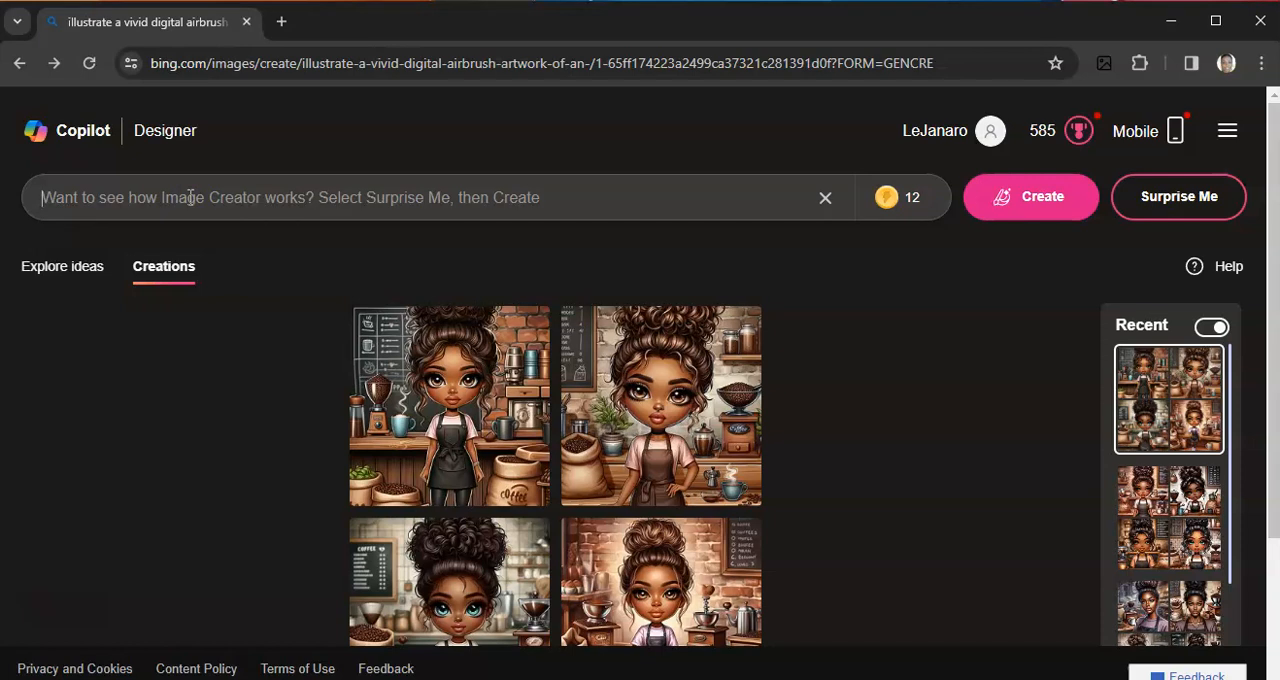
# Step: Begin the prompt: cozy digital illustration of a grandmother teaching her granddaughter to sew
pyautogui.write('illust')
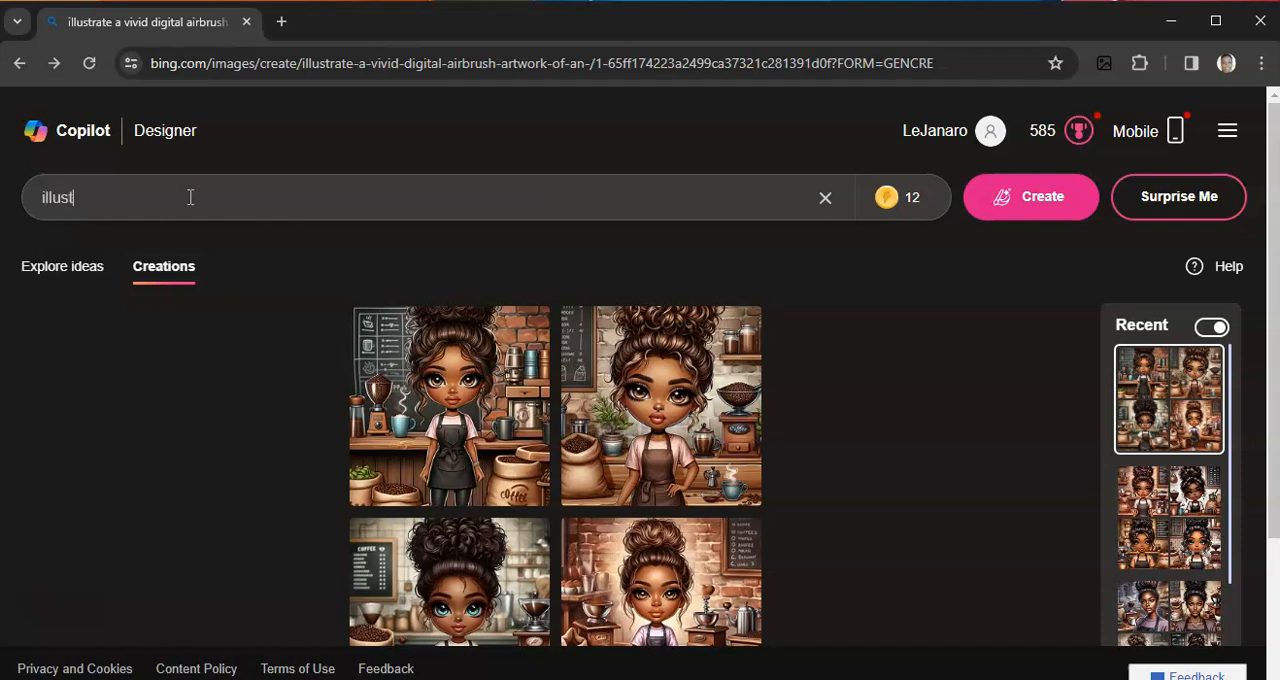
pyautogui.write('rate')
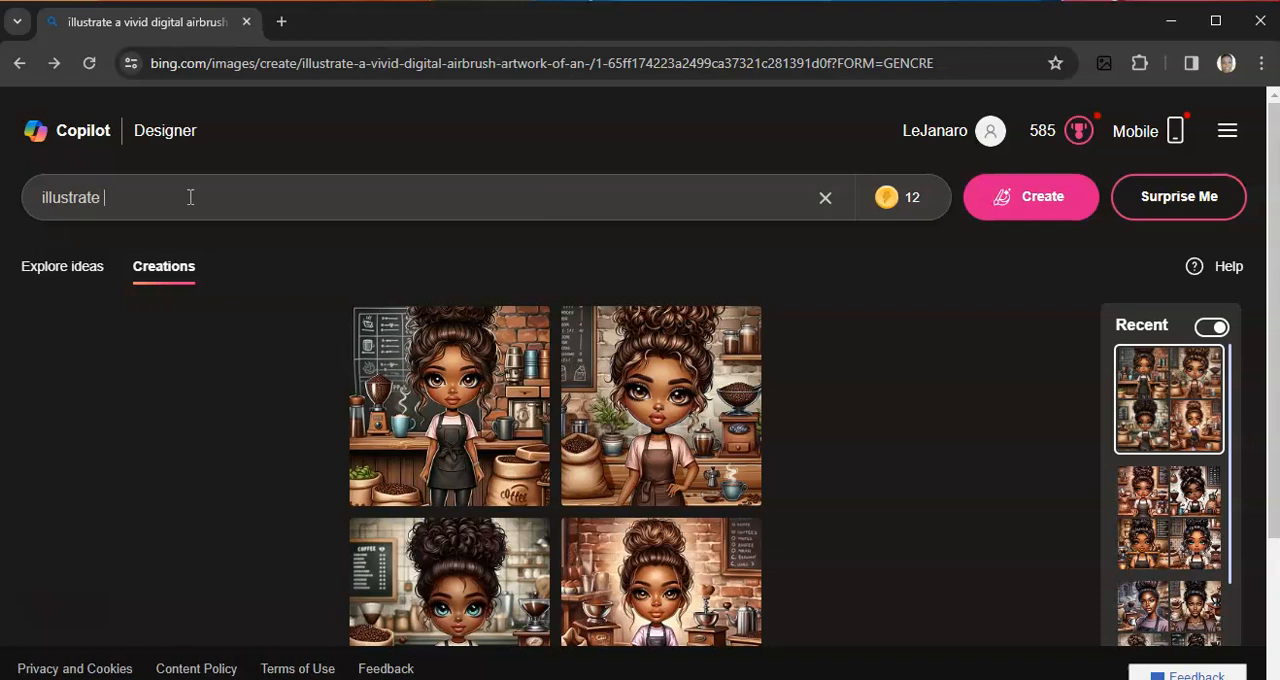
pyautogui.write('a cozy digi')
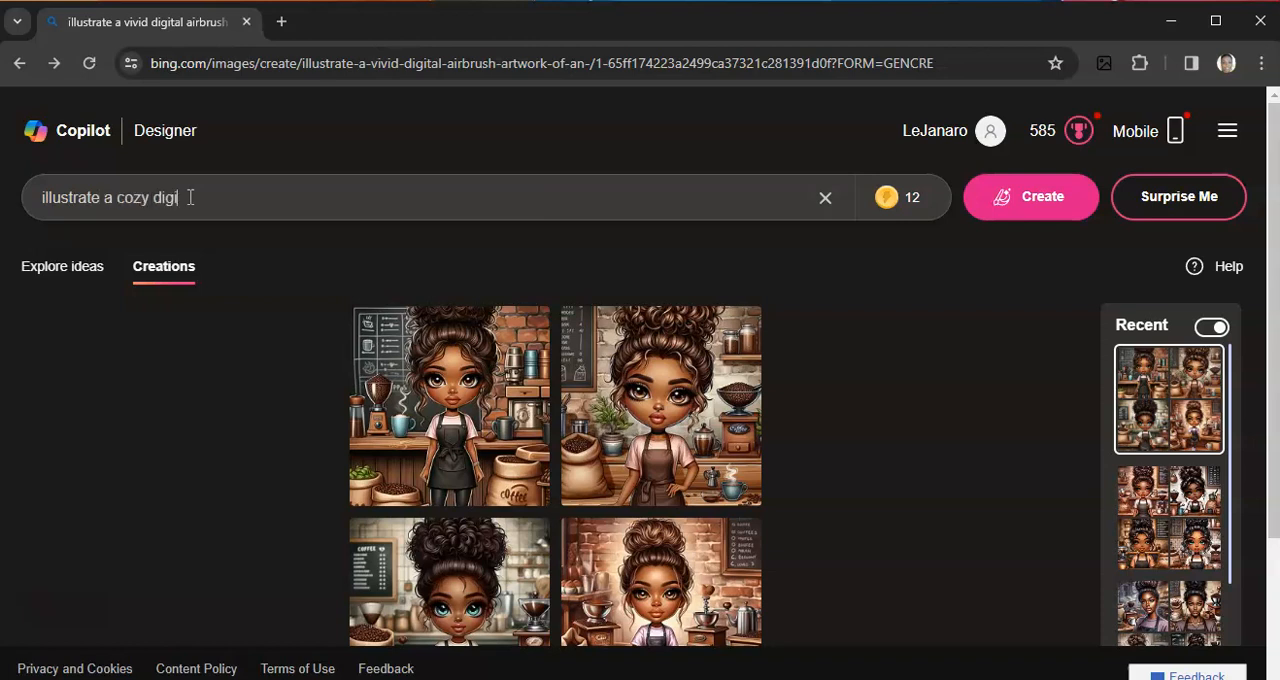
pyautogui.write('al')
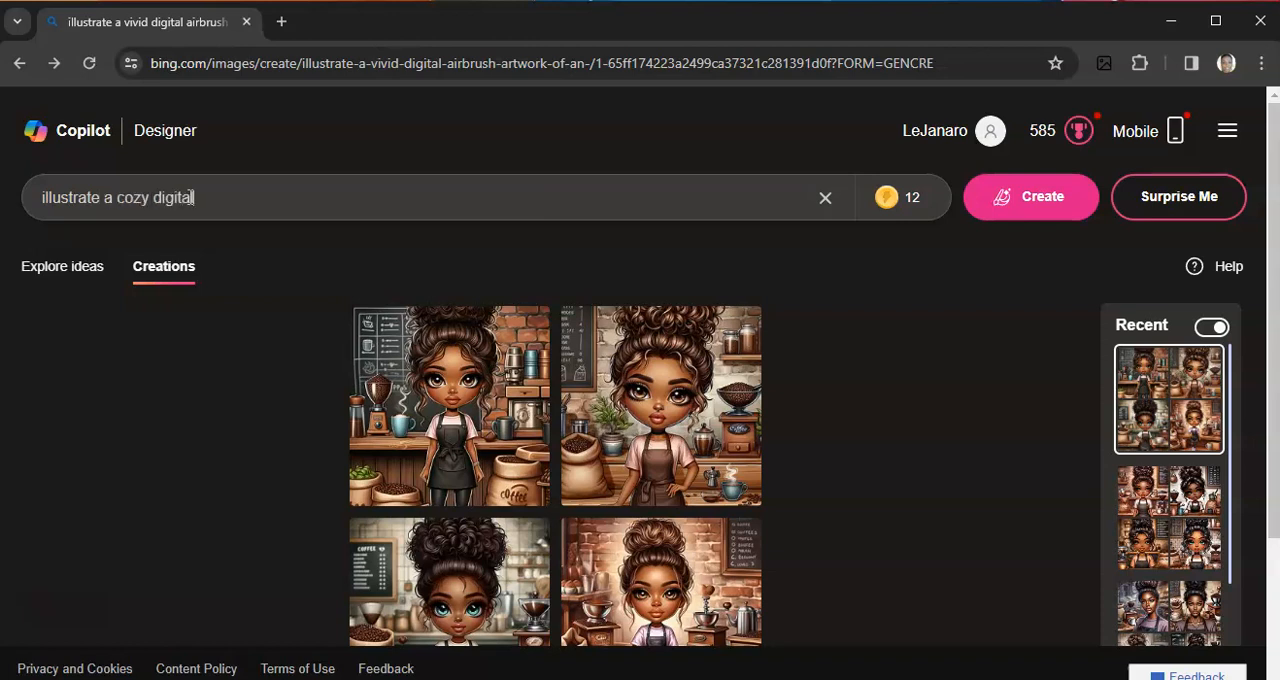
pyautogui.write('scre')
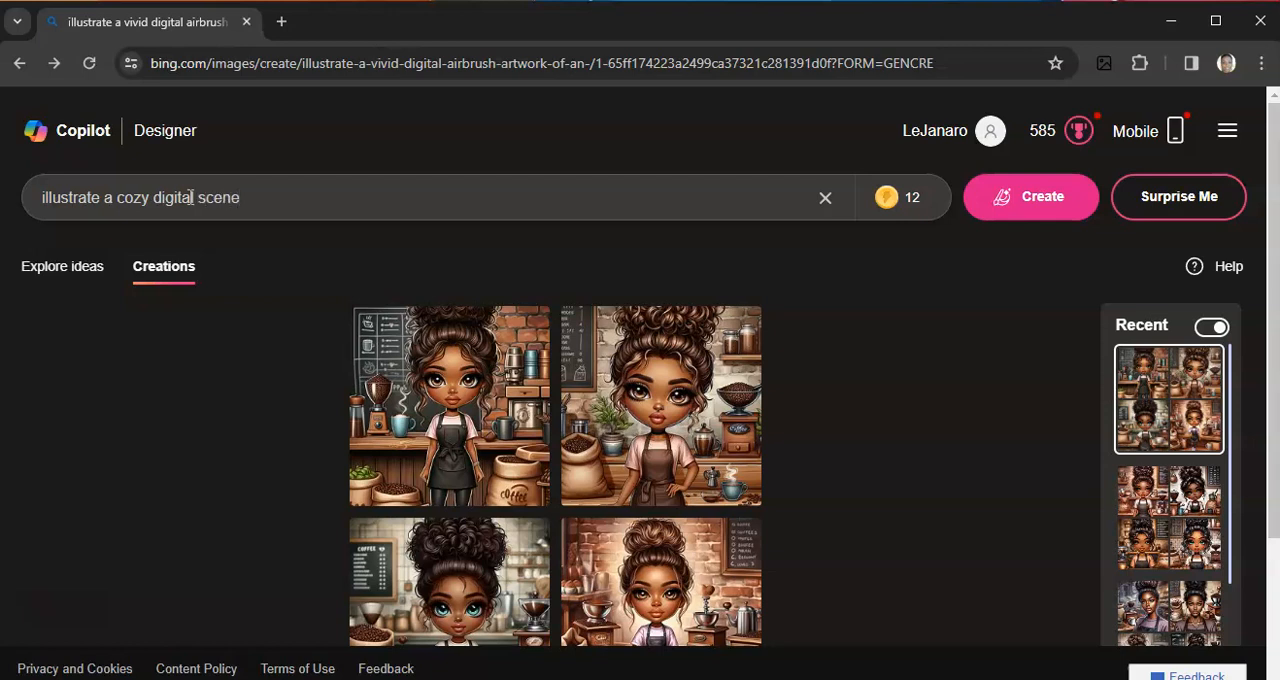
pyautogui.write('of a grandmother teac')
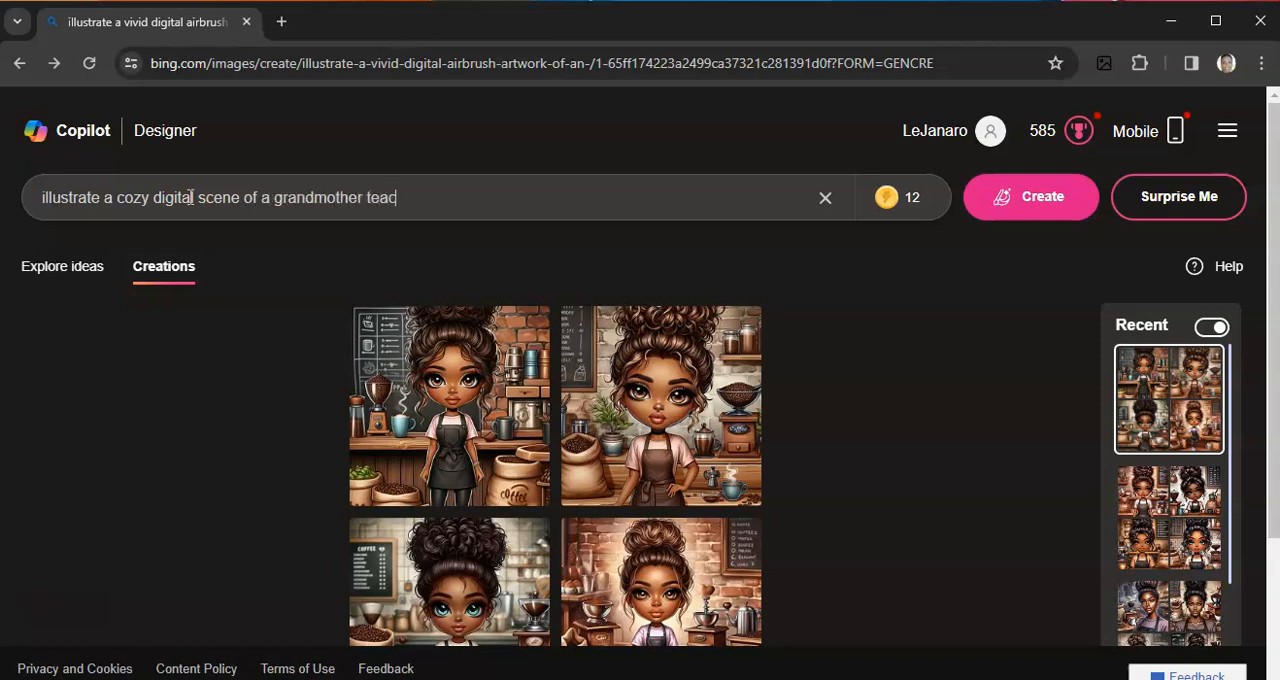
pyautogui.write('hing her gran')
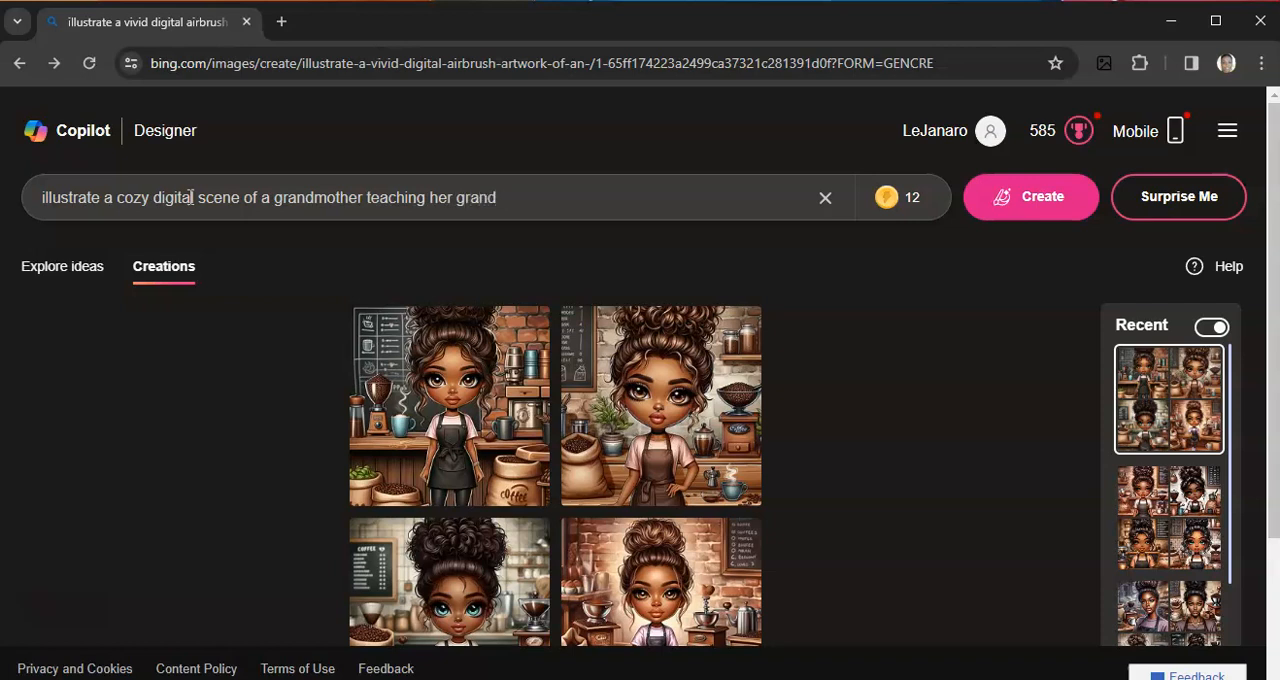
pyautogui.write('daughter')
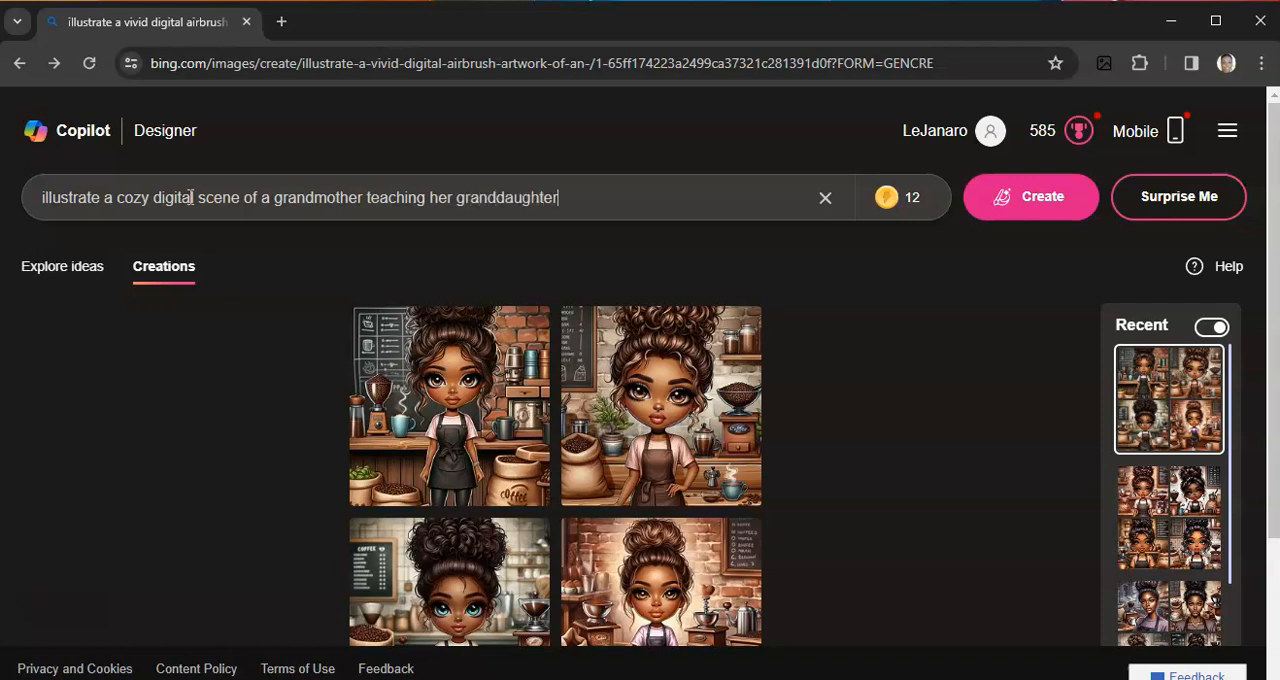
pyautogui.write('how to se')
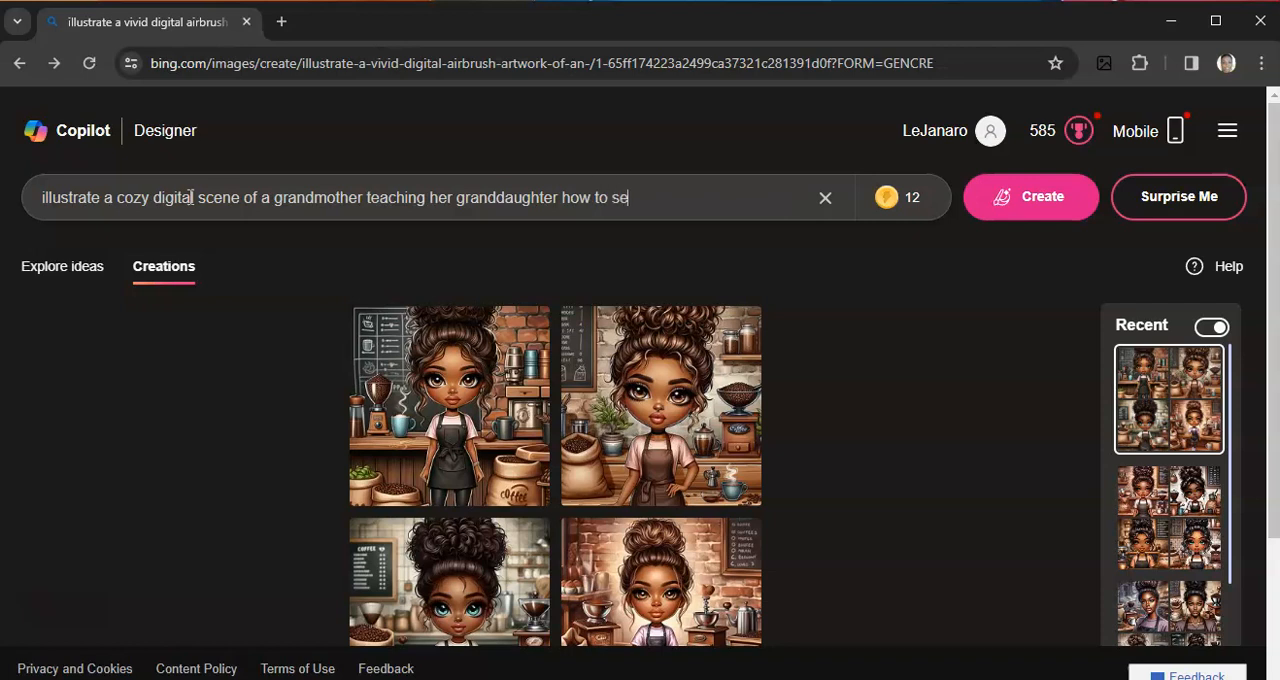
pyautogui.write('w, sitting at a wooden')
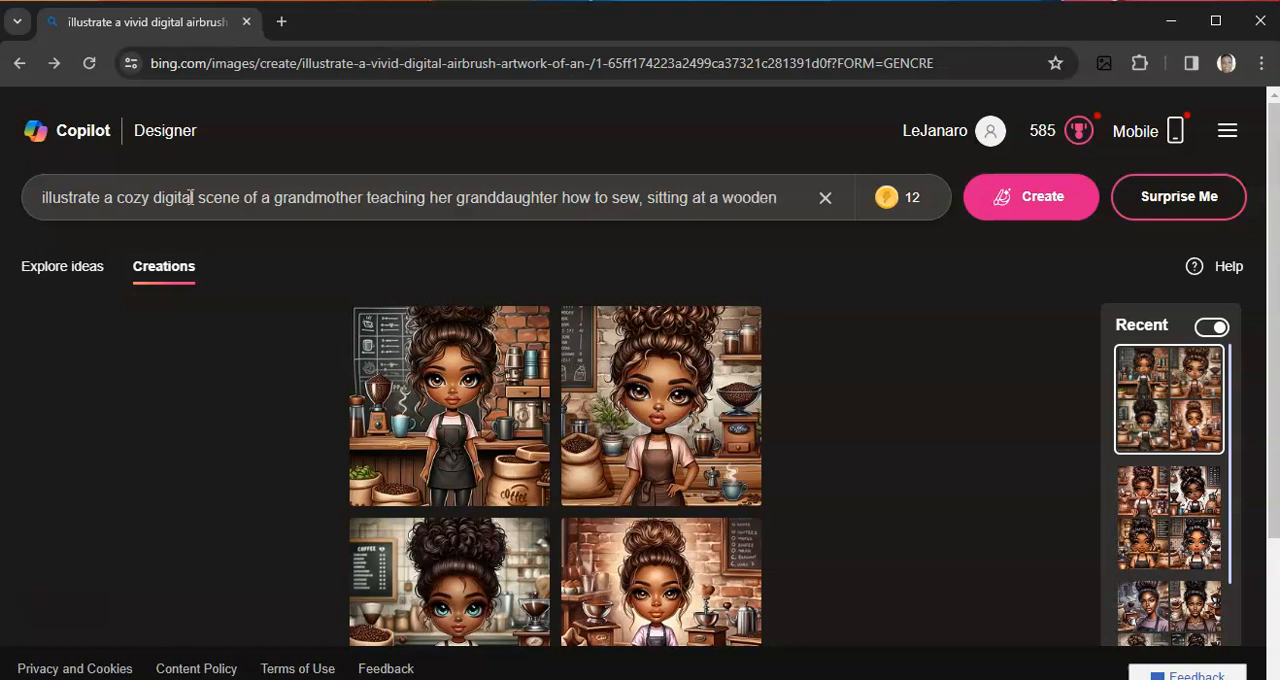
# Step: Describe the table of fabric scraps, patchwork quilt, humming machines and generations bonding over stitches
pyautogui.write('table')
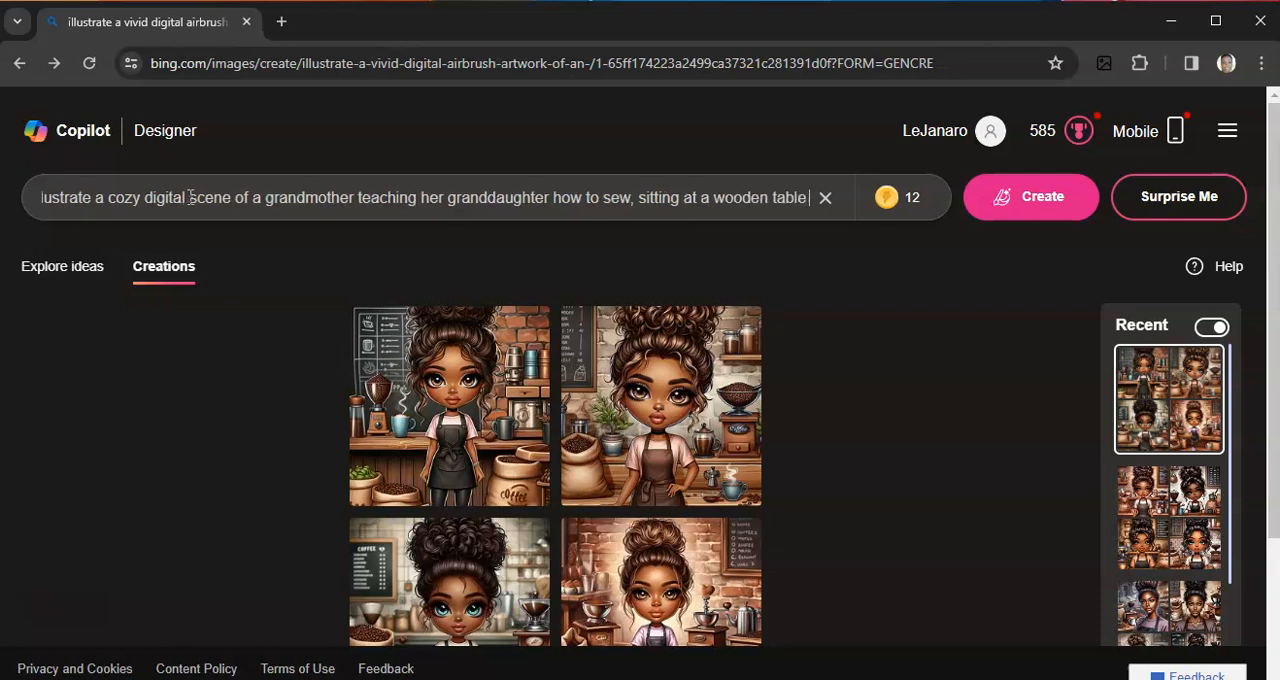
pyautogui.write('with a bs')
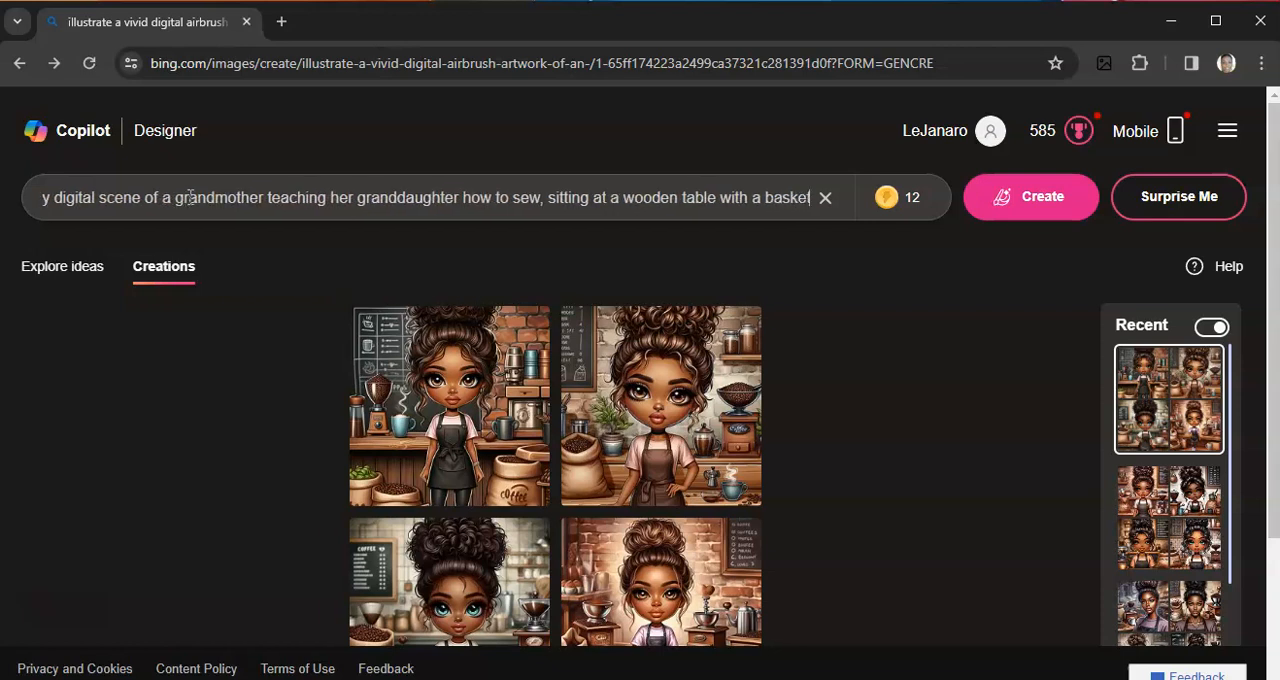
pyautogui.write('of')
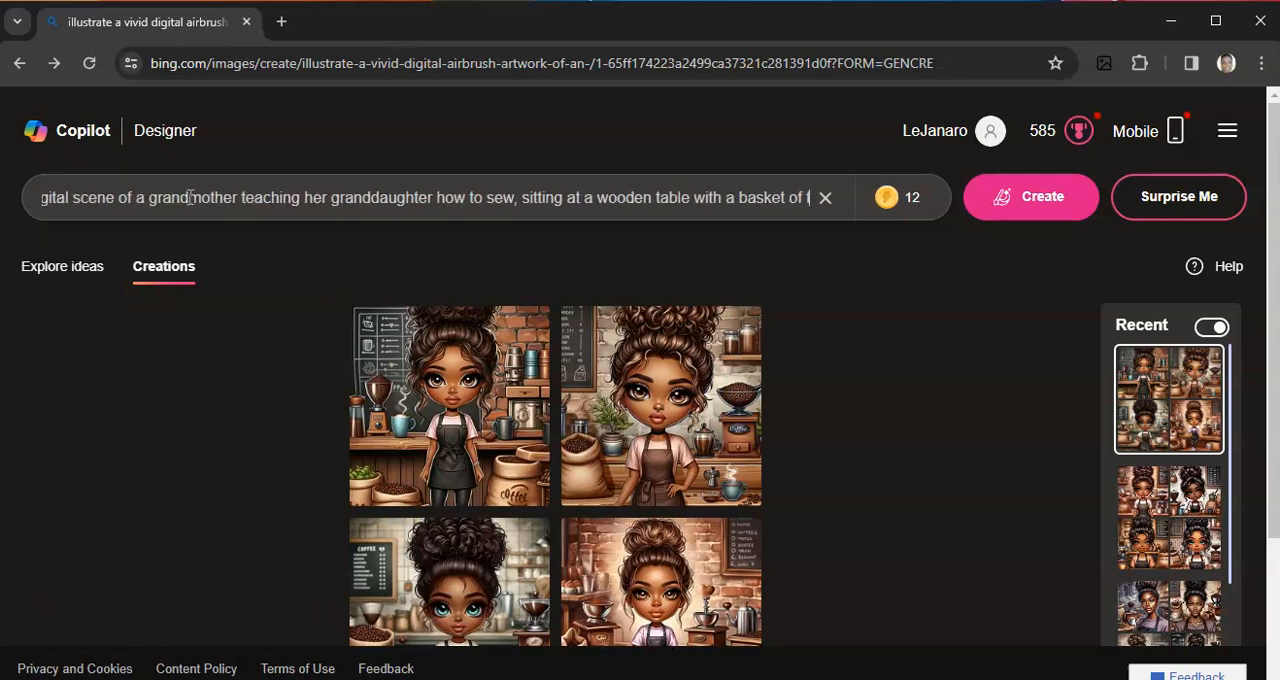
pyautogui.write('fabric scraps')
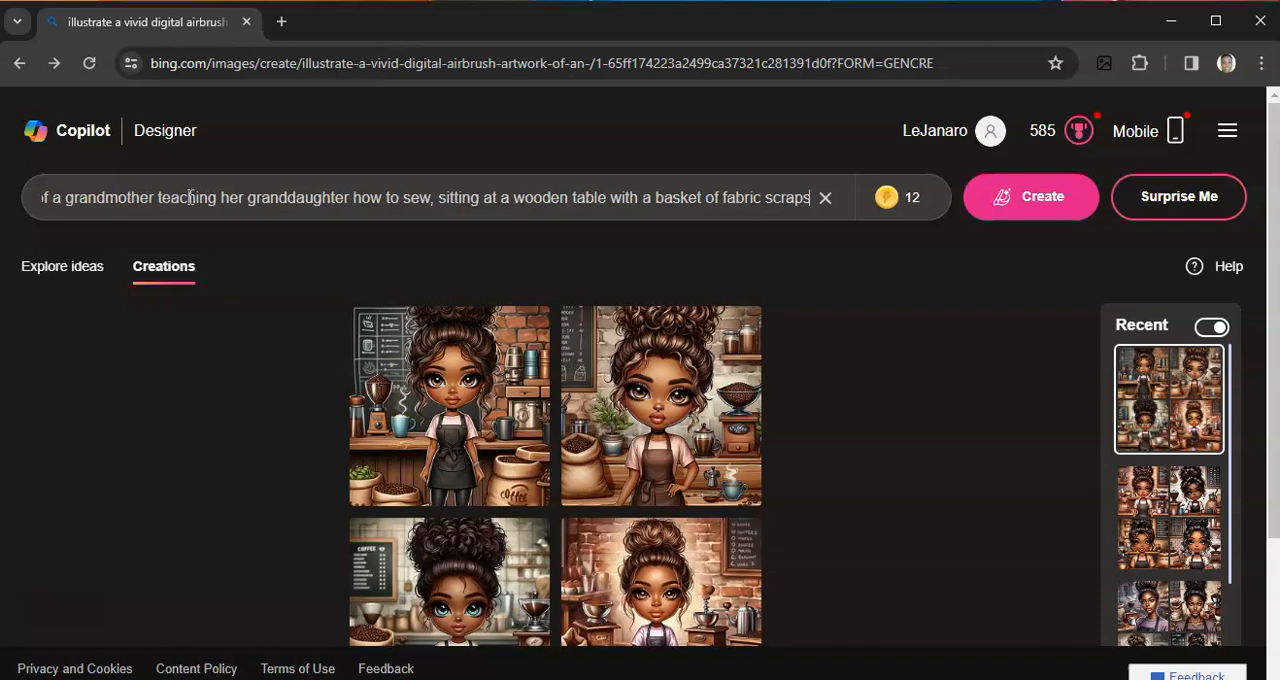
pyautogui.write(', a sewing kit, and a')
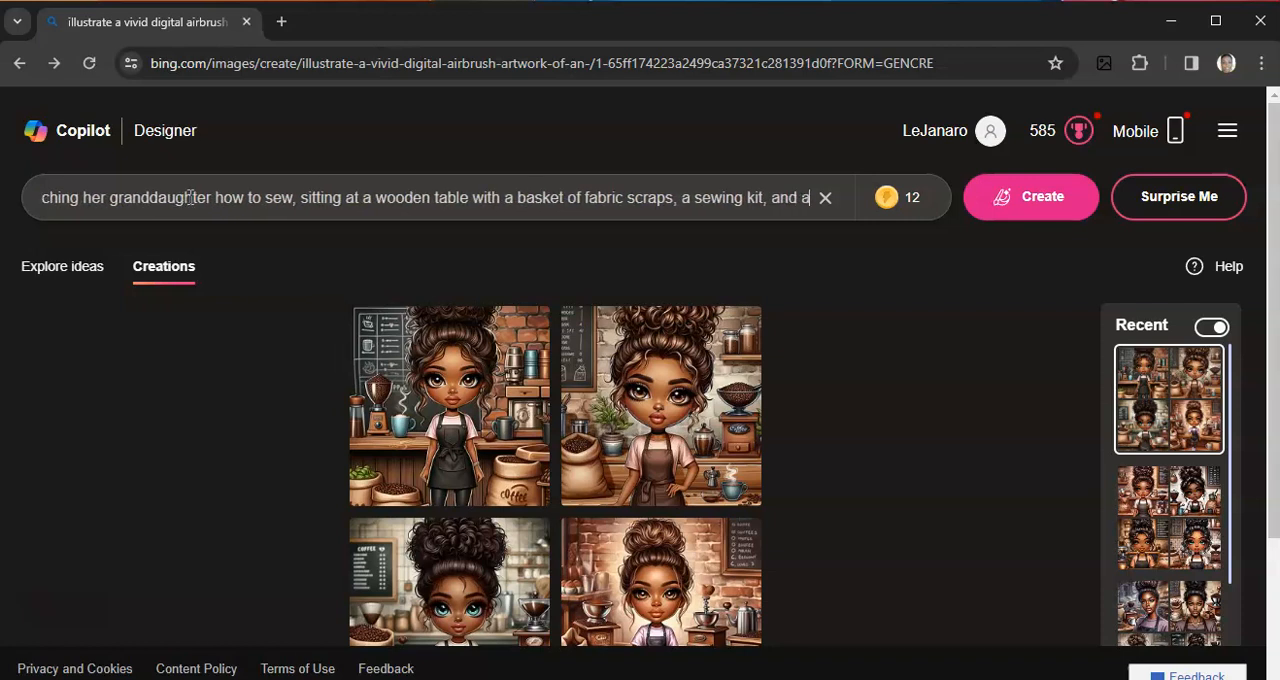
pyautogui.write('patchwork quilt in progress.')
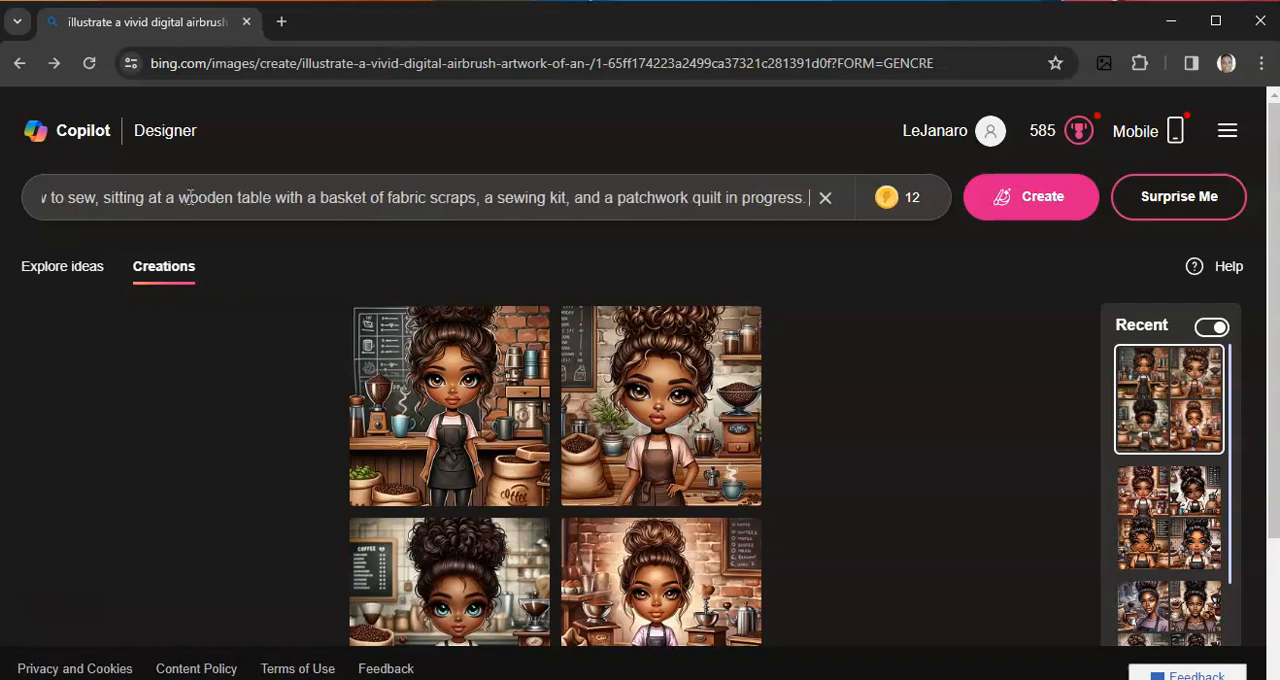
pyautogui.write('The room is filled wit')
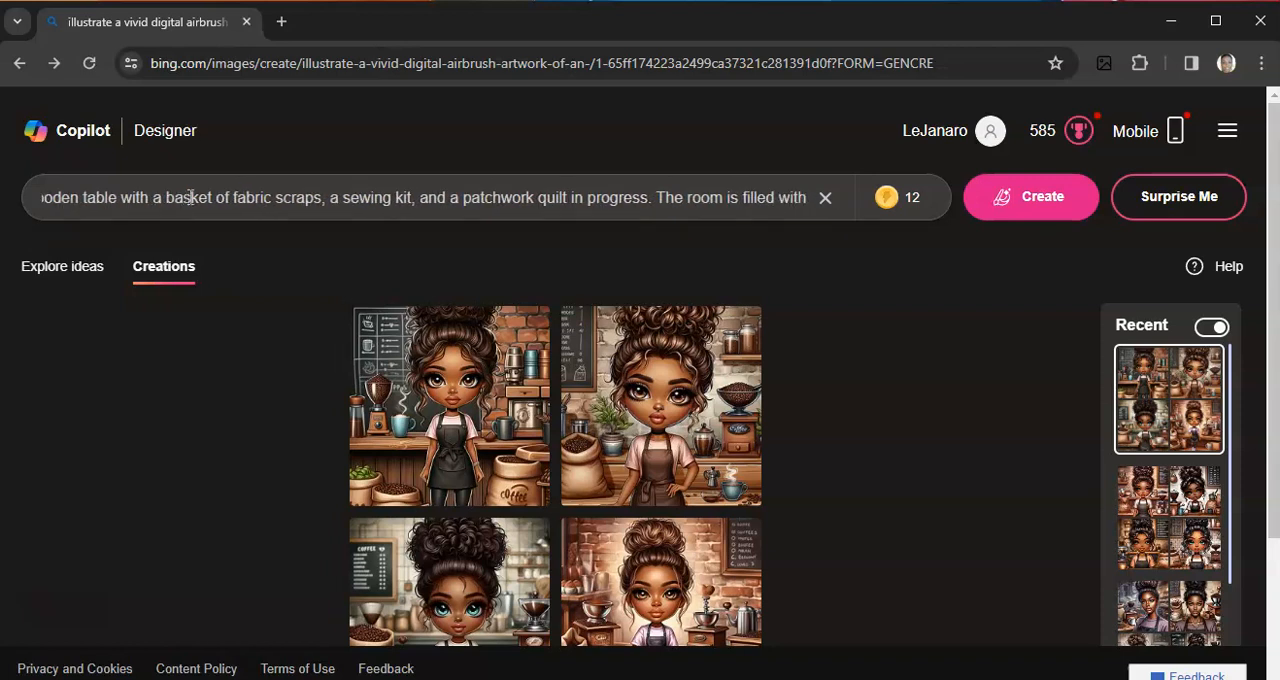
pyautogui.write('hum of sewing')
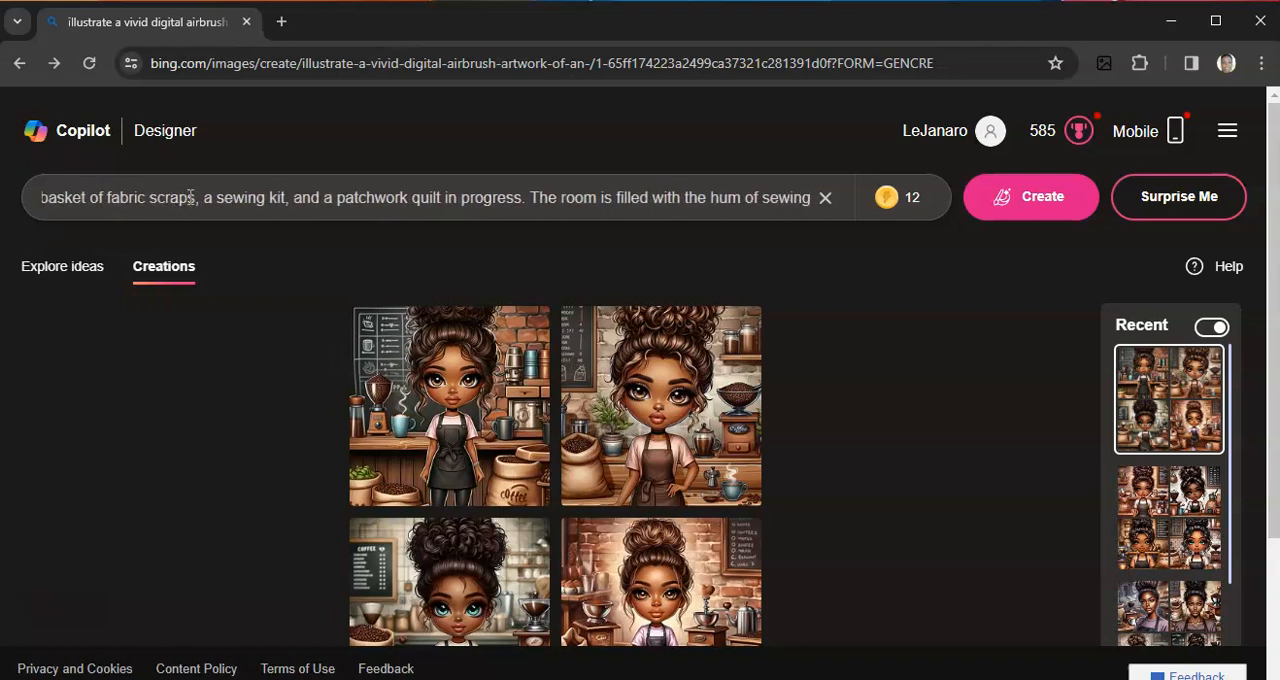
pyautogui.write('machine')
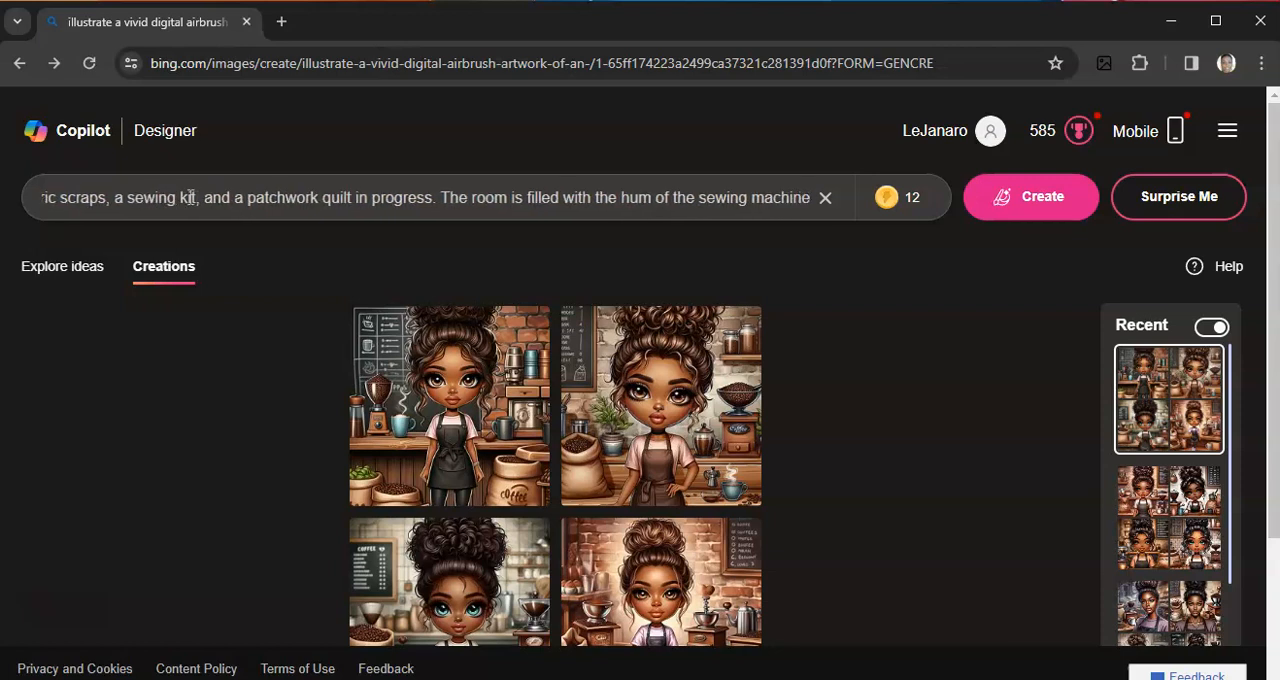
pyautogui.write('and')
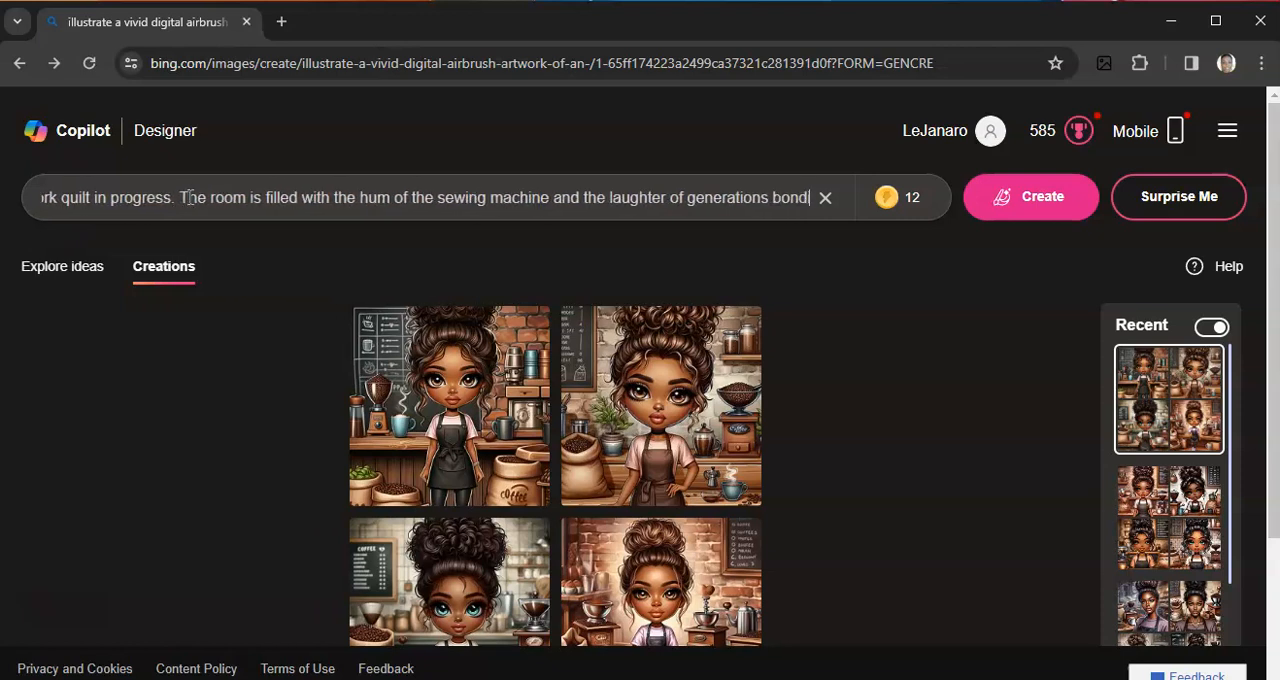
pyautogui.write('ories')
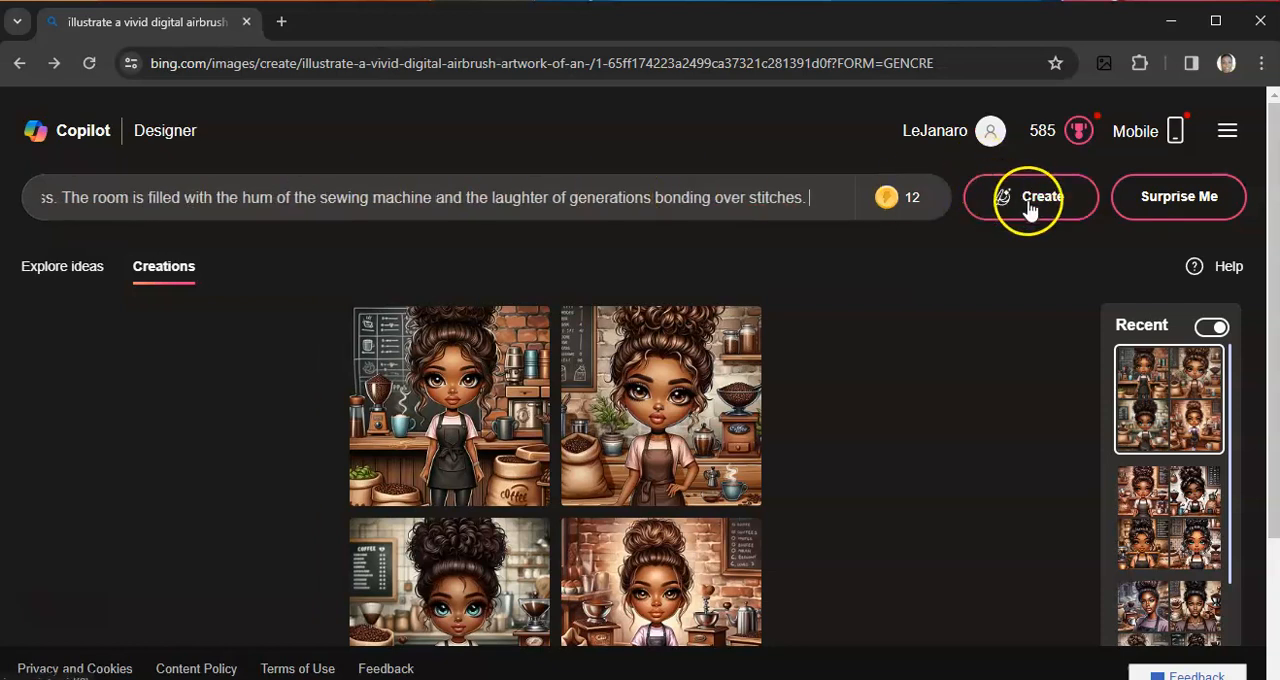
# Step: Generate the grandmother sewing illustrations, enlarge one, then close the viewer
pyautogui.click(1030, 196)
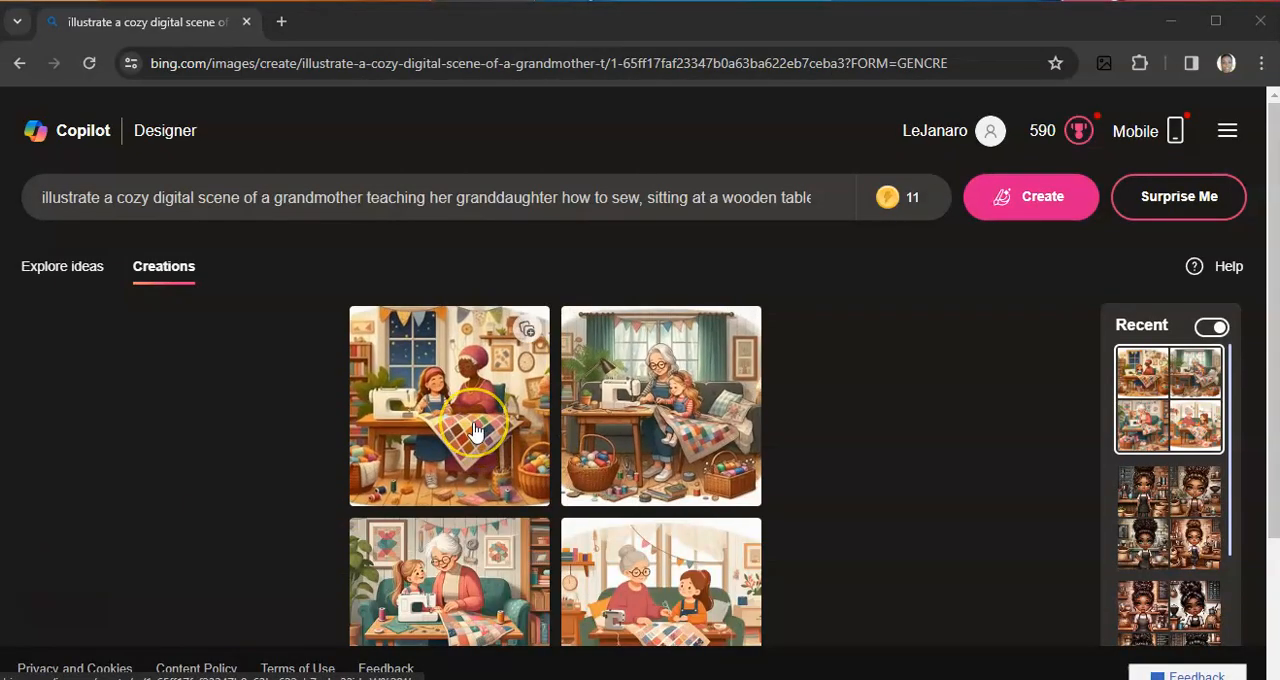
pyautogui.click(449, 405)
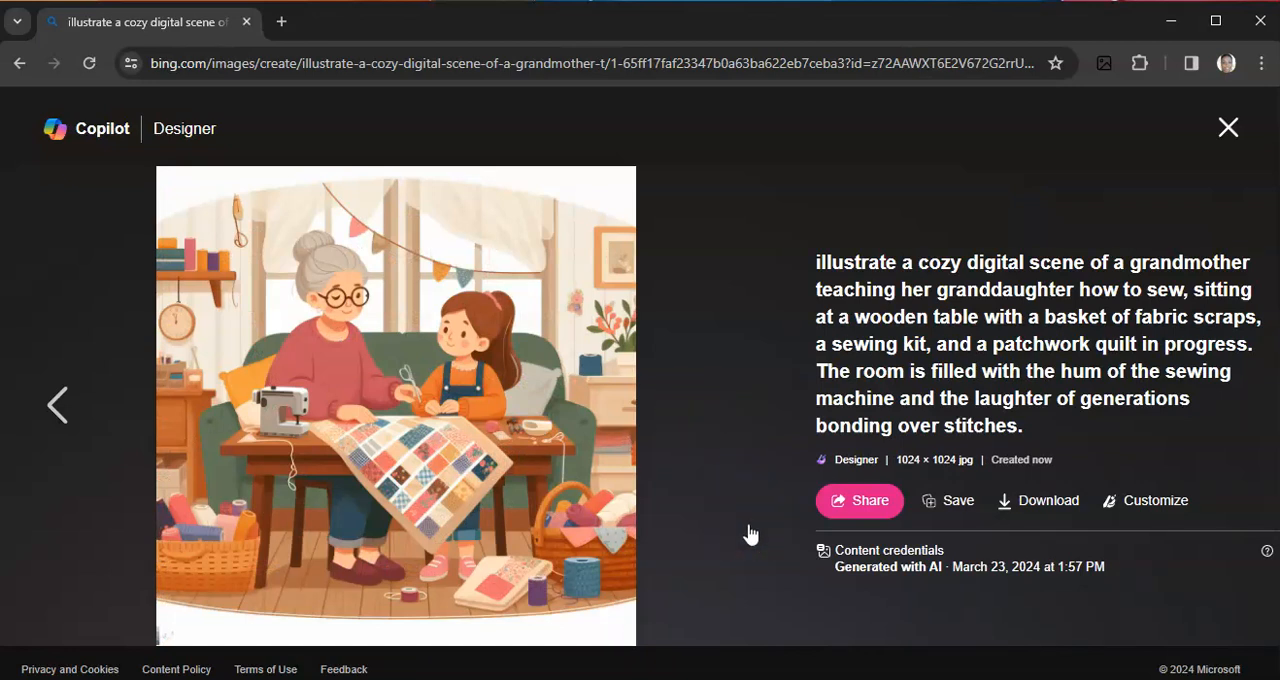
pyautogui.moveTo(1025, 190)
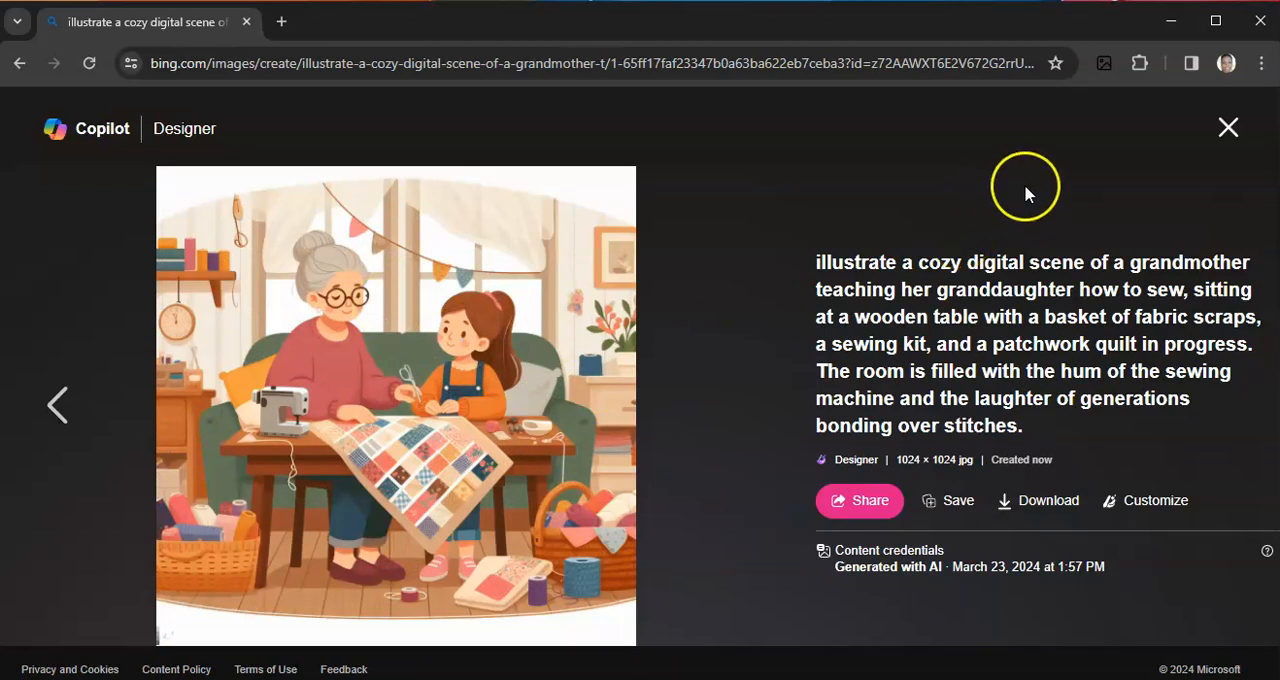
pyautogui.click(1228, 127)
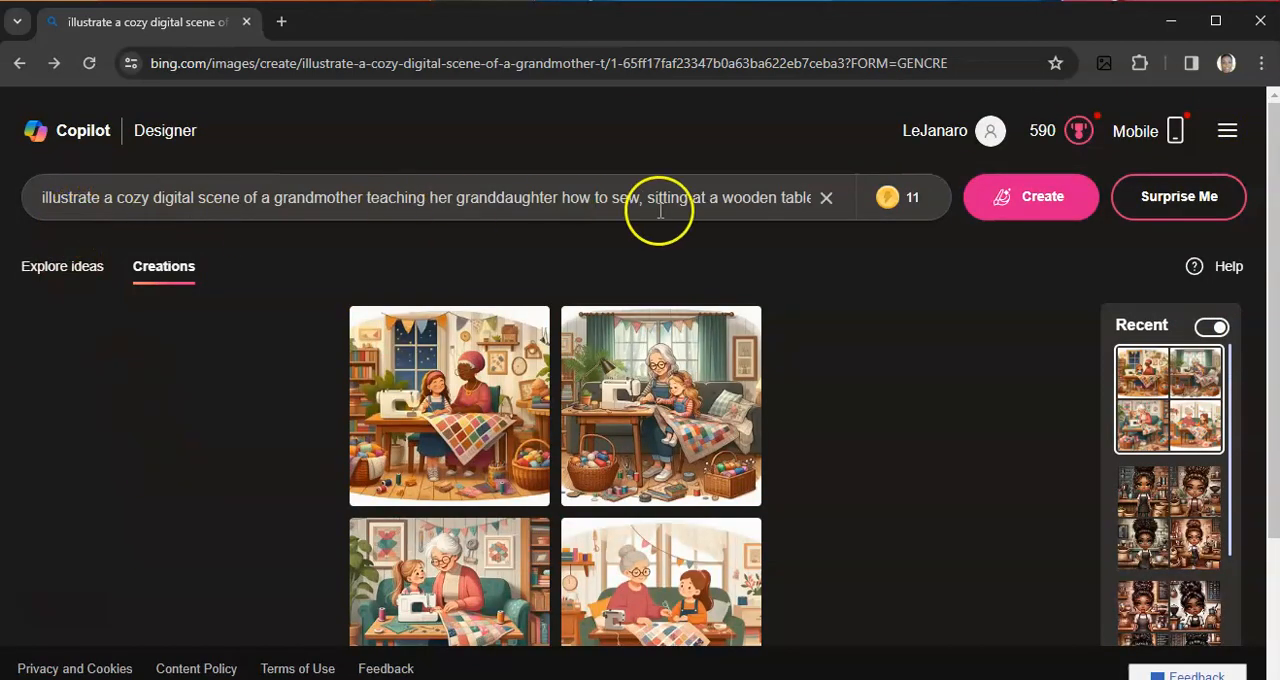
pyautogui.moveTo(518, 250)
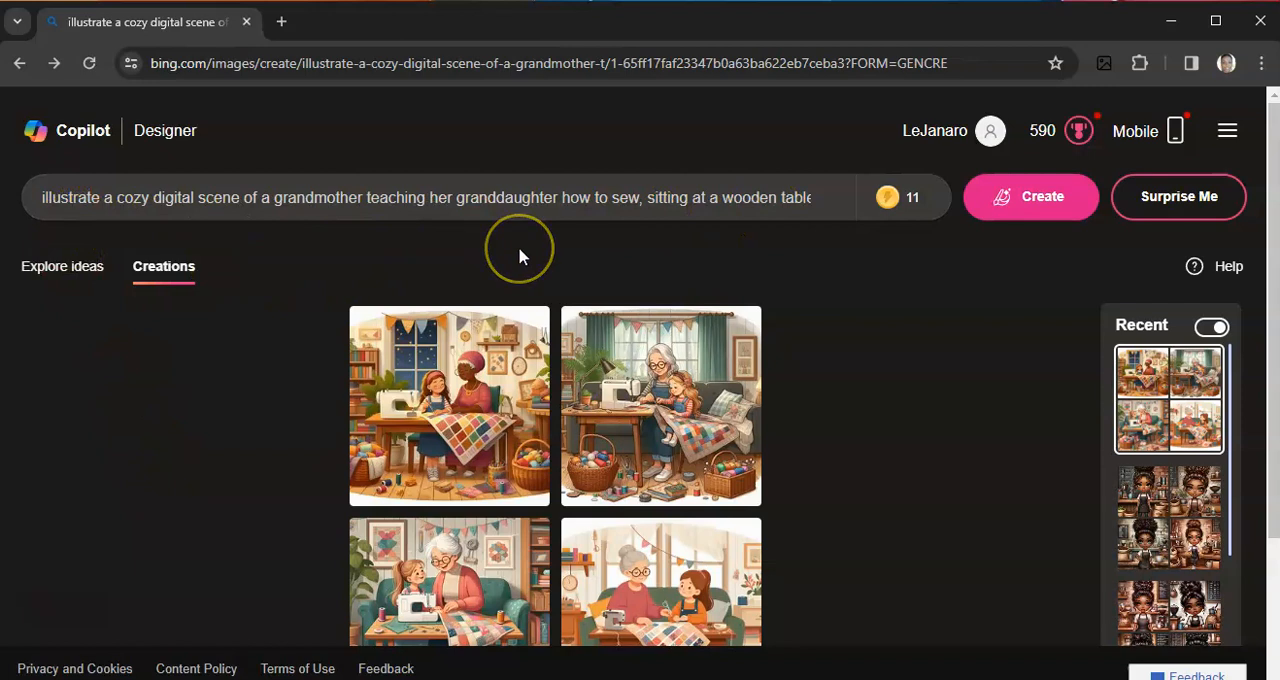
pyautogui.moveTo(519, 248)
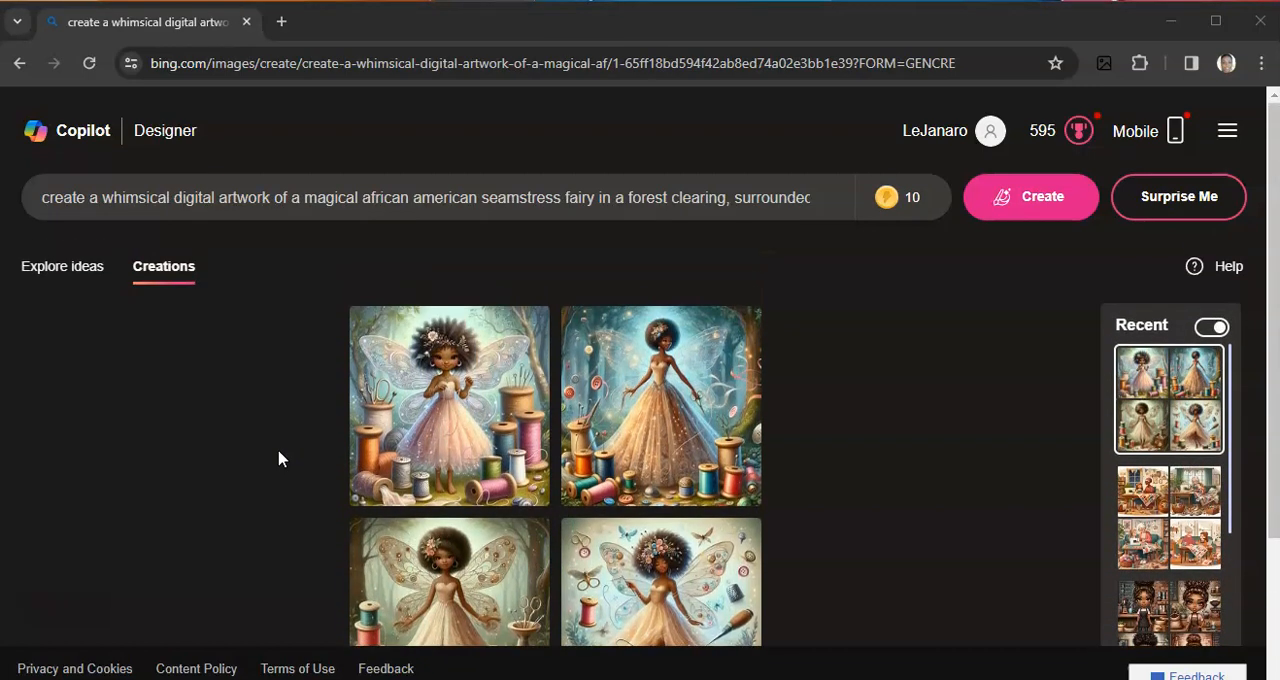
# Step: Open the first seamstress fairy image, step through all four, and close the viewer
pyautogui.click(449, 405)
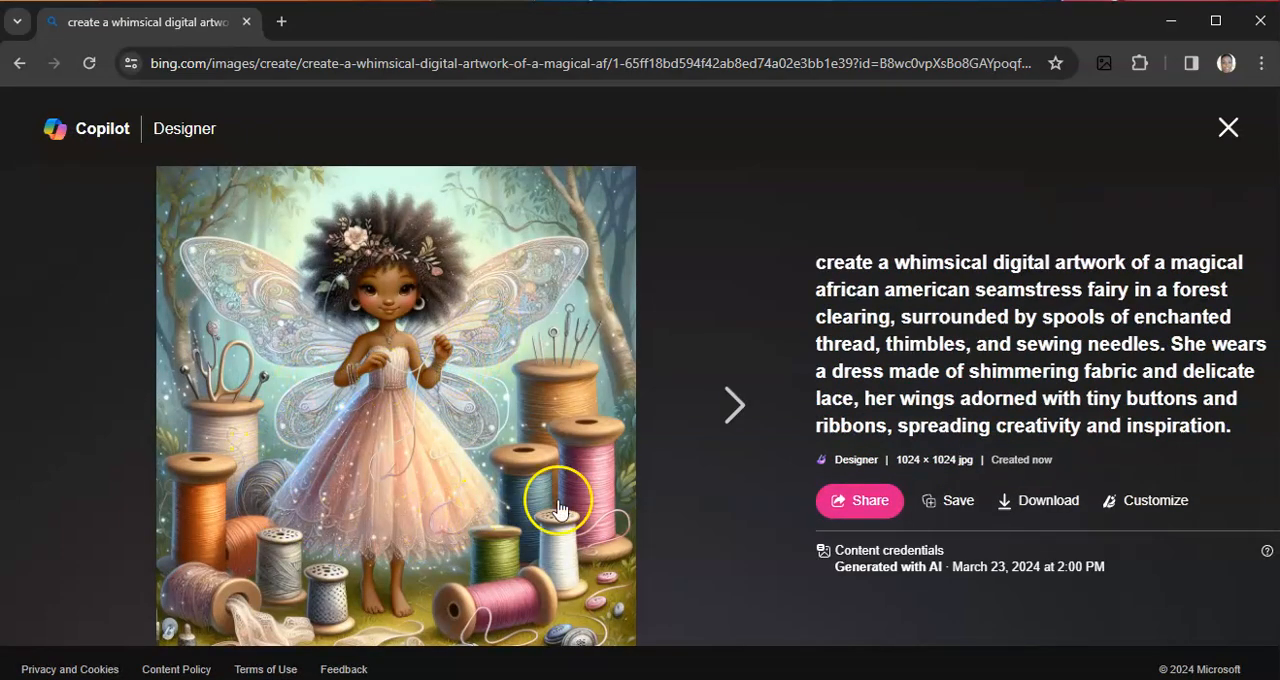
pyautogui.moveTo(608, 530)
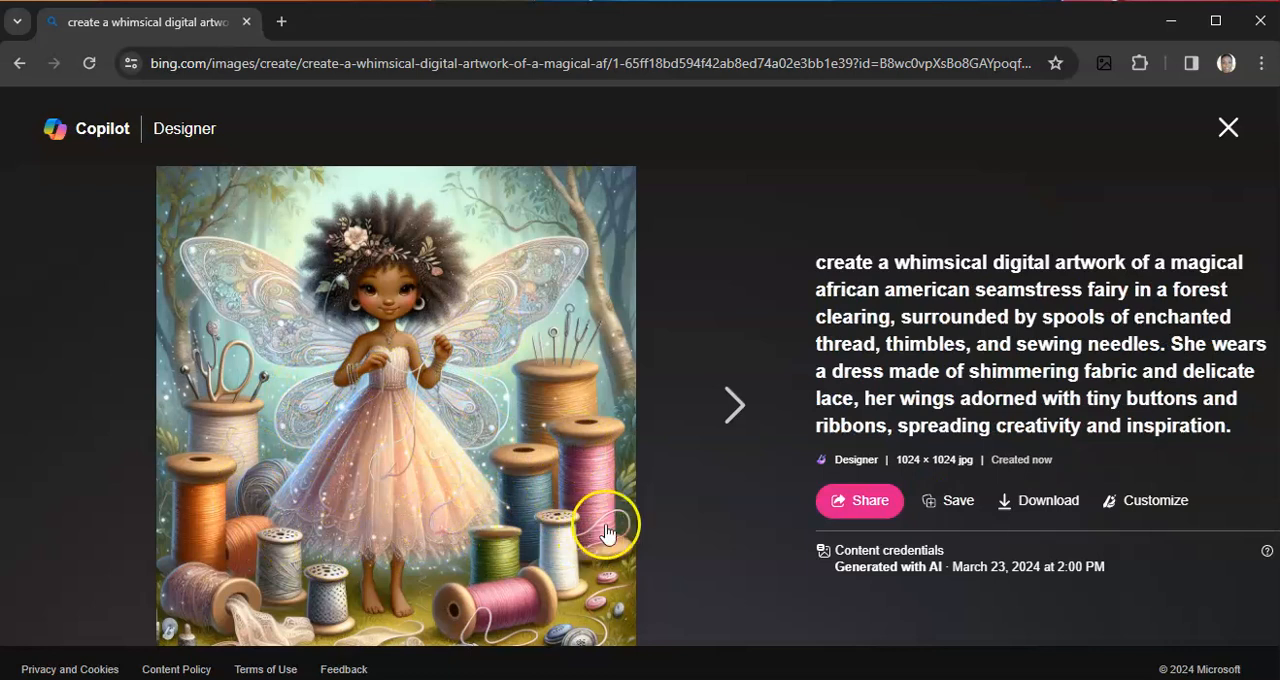
pyautogui.moveTo(1065, 283)
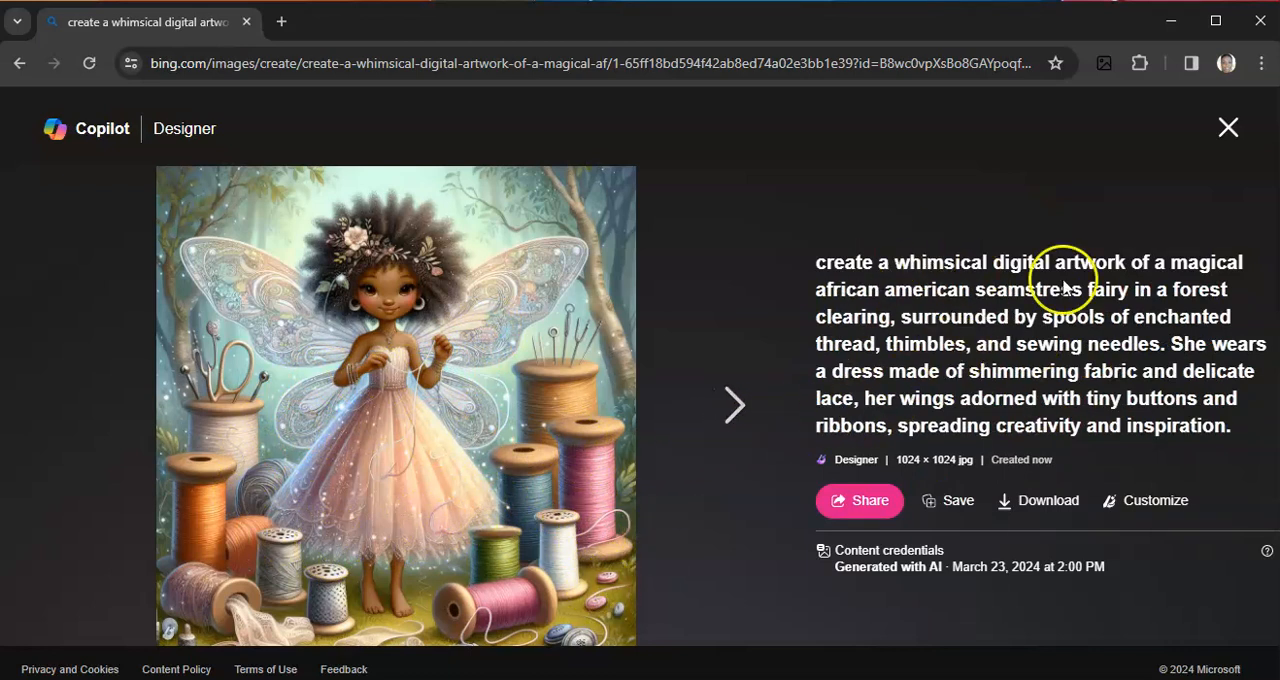
pyautogui.moveTo(735, 408)
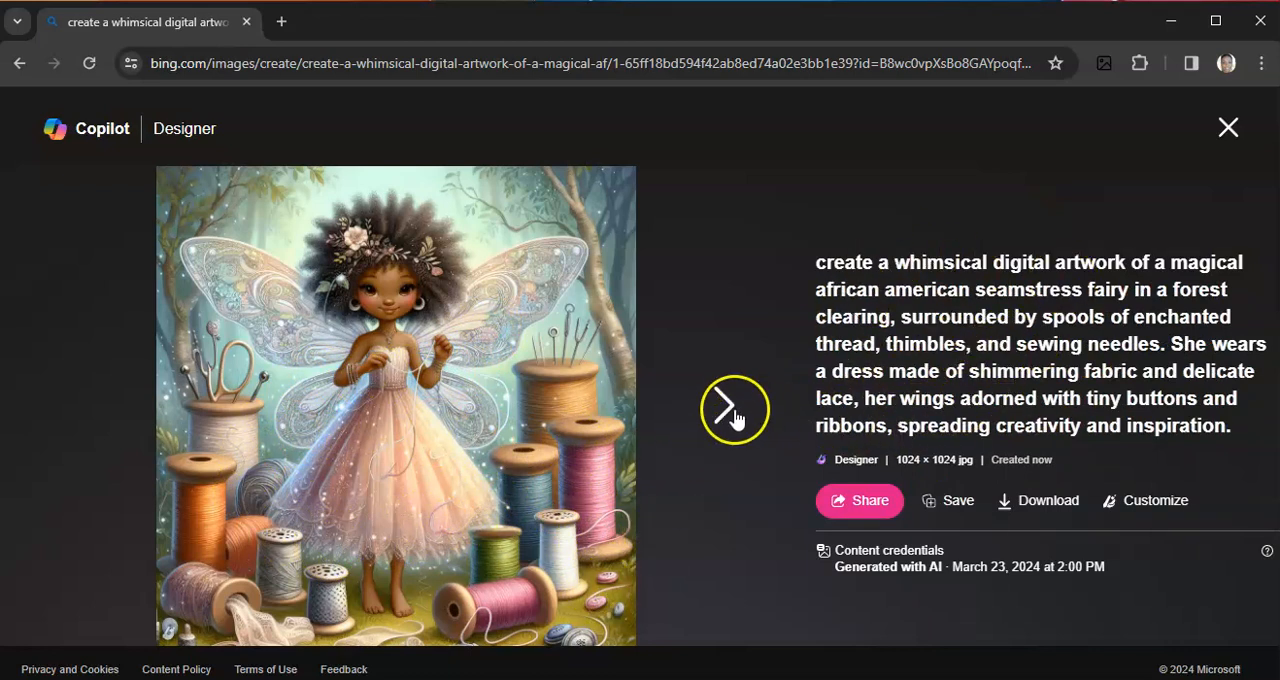
pyautogui.click(734, 410)
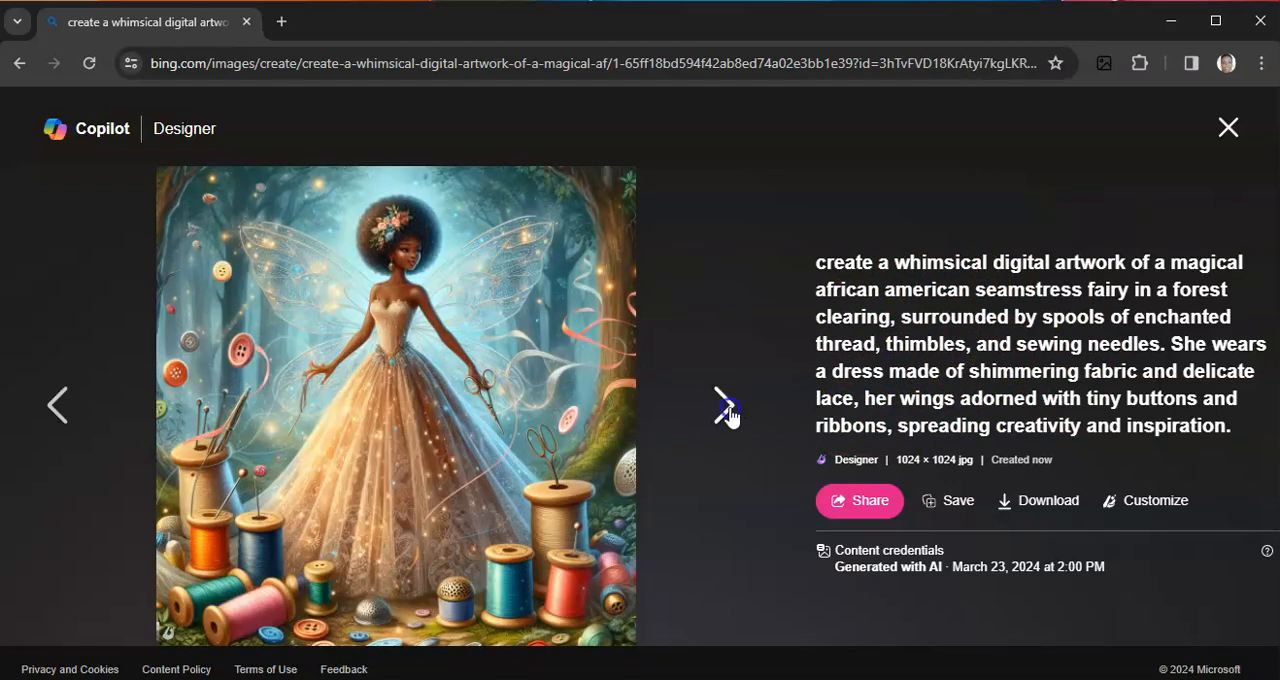
pyautogui.click(722, 405)
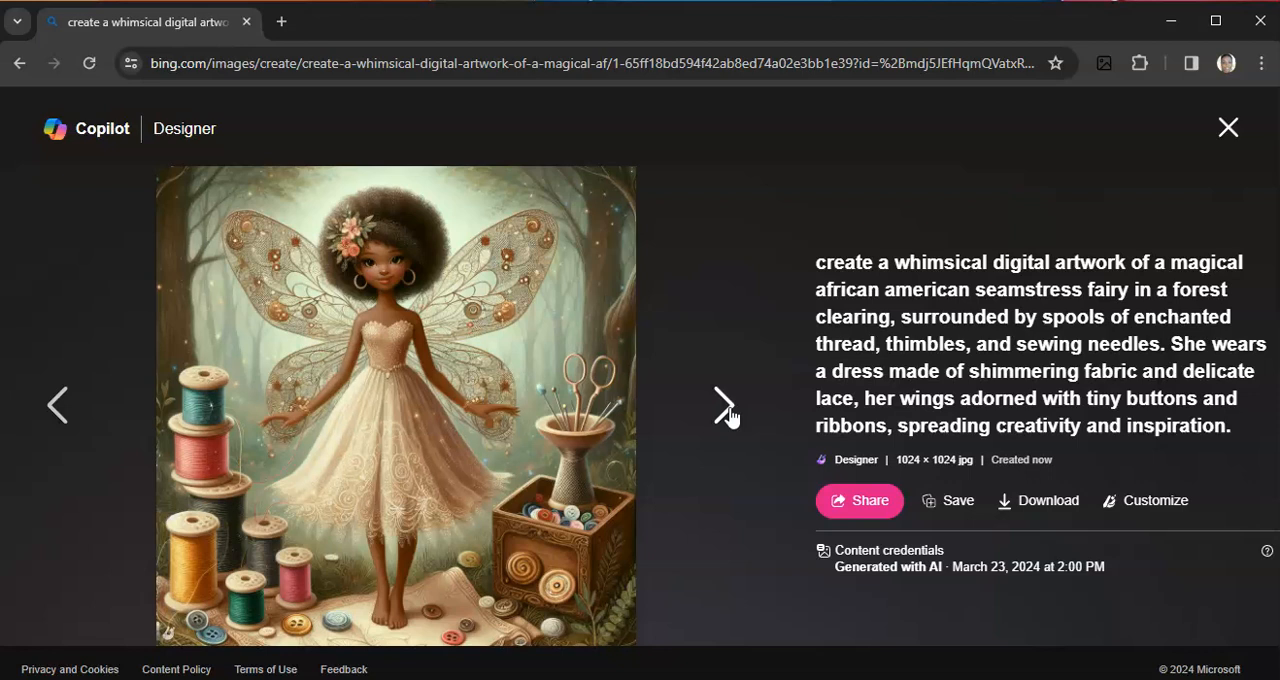
pyautogui.click(723, 405)
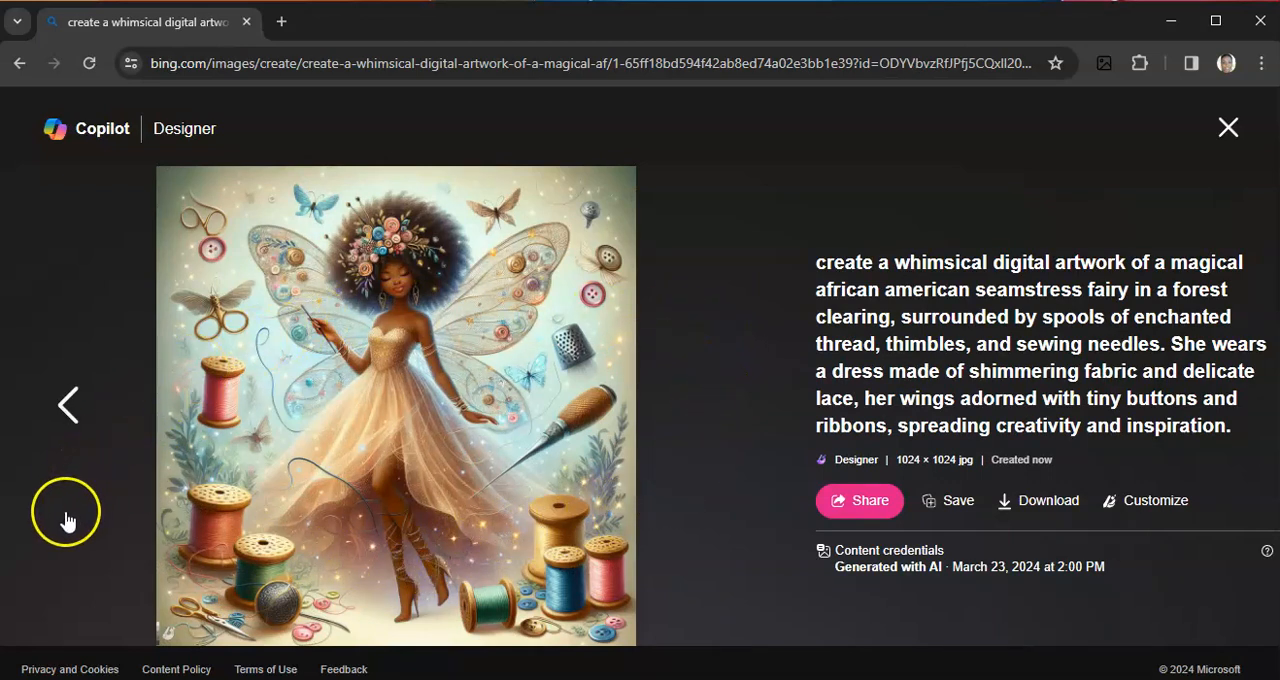
pyautogui.click(1228, 127)
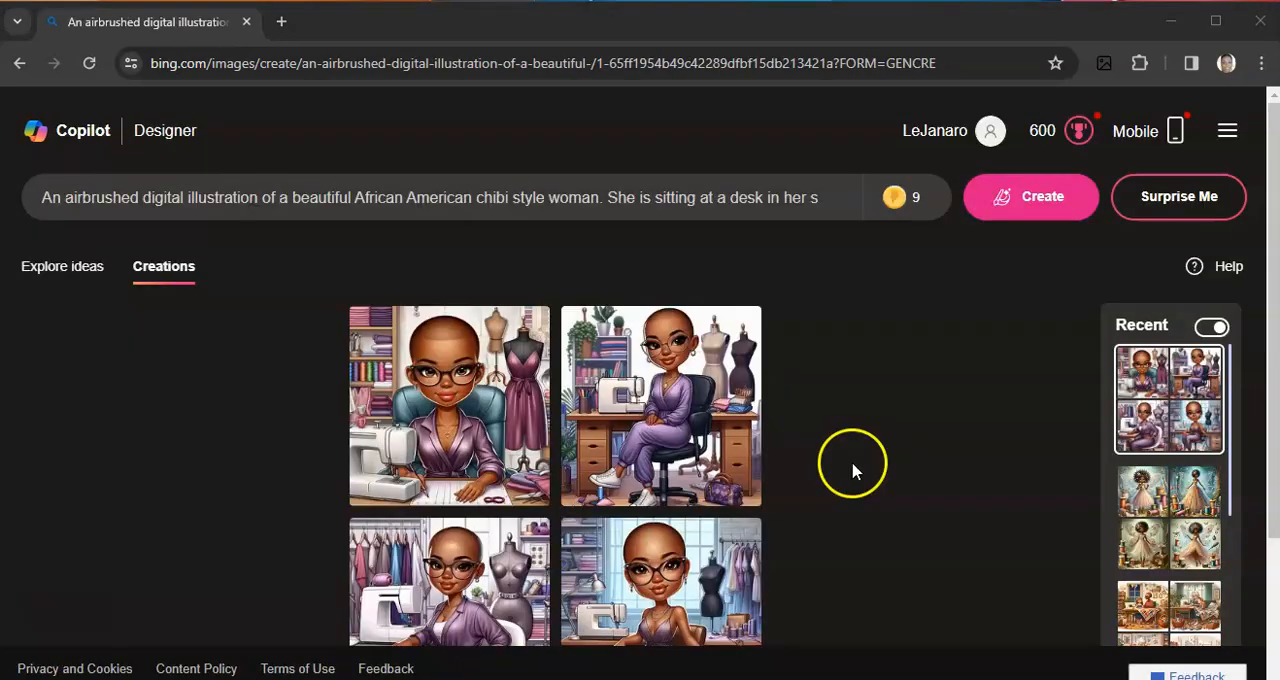
# Step: Scroll down and enlarge the first glasses-and-purple-jumpsuit seamstress image
pyautogui.scroll(-3)
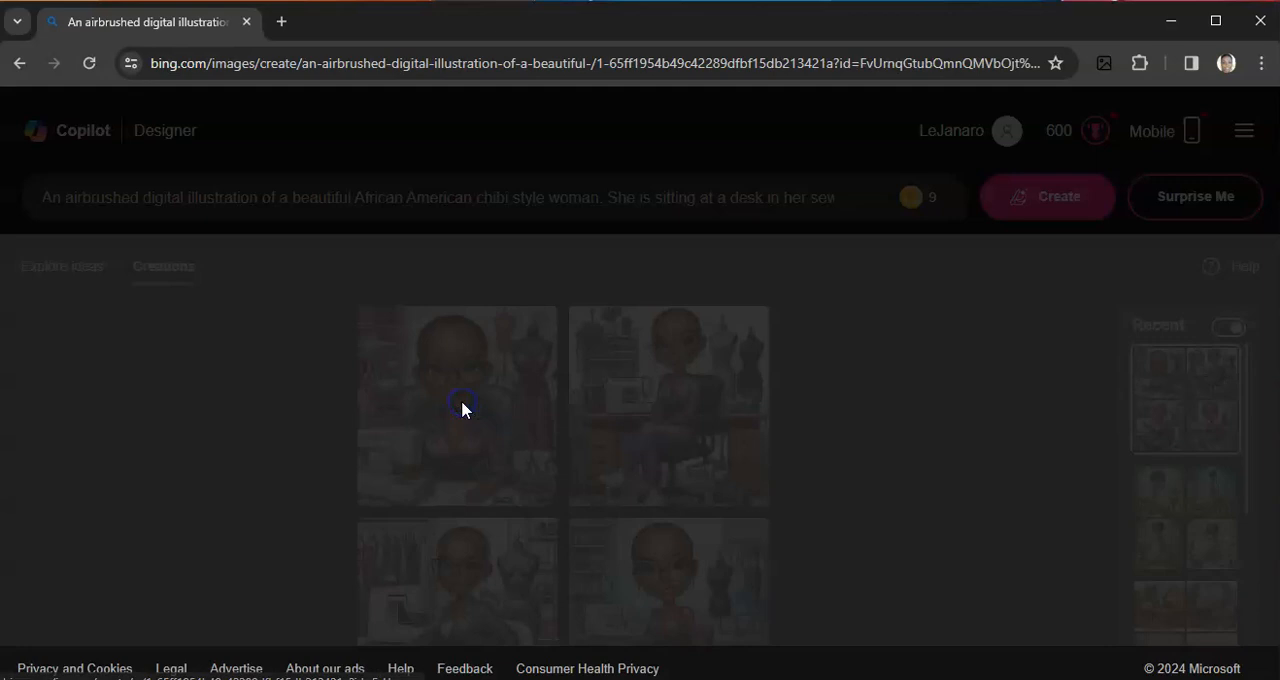
pyautogui.click(457, 407)
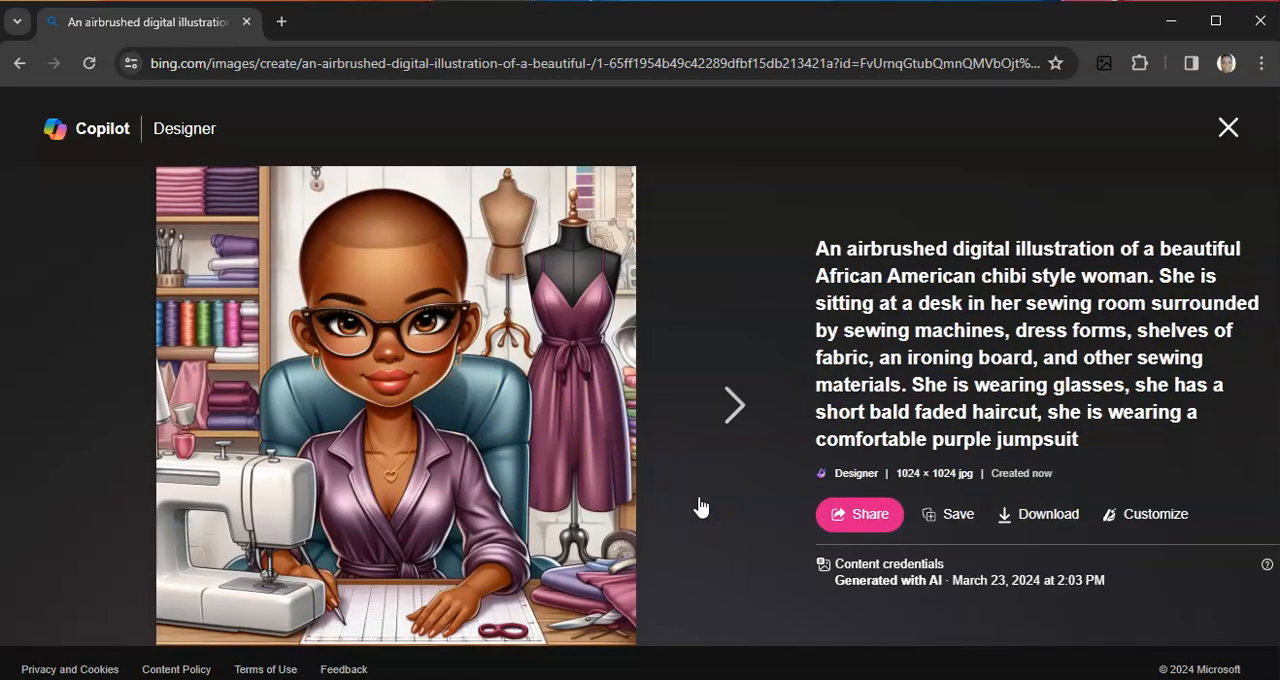
pyautogui.moveTo(820, 262)
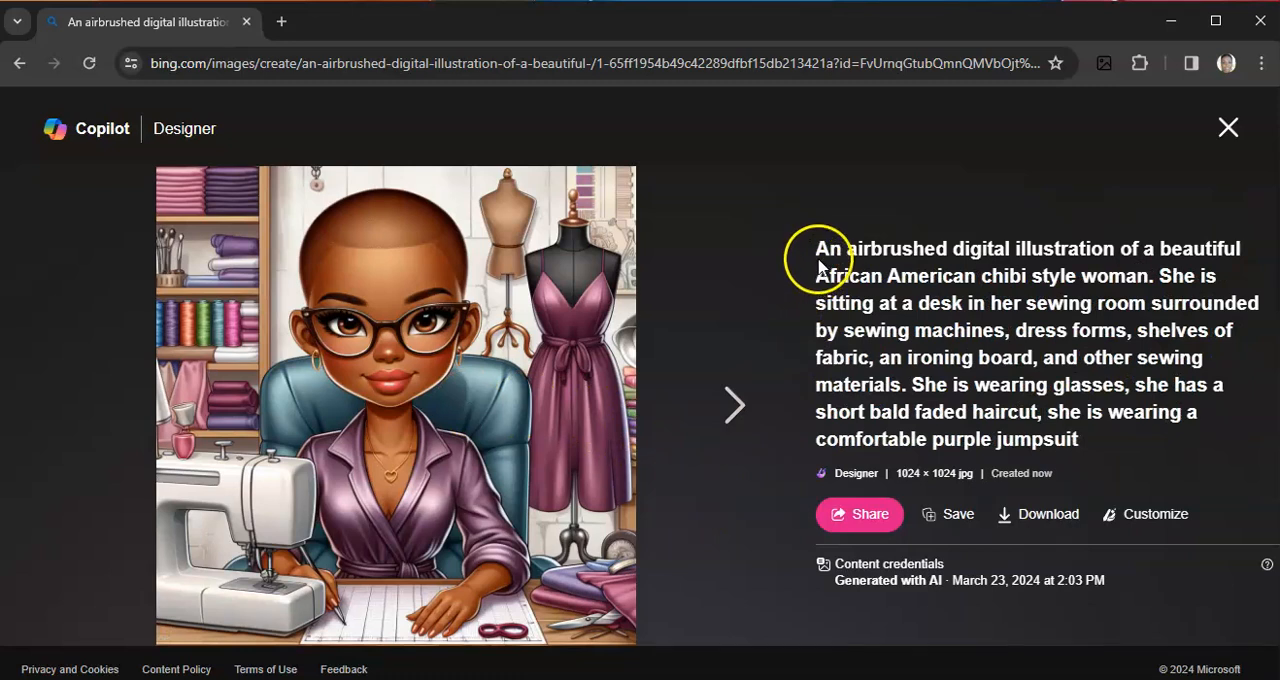
pyautogui.moveTo(1180, 270)
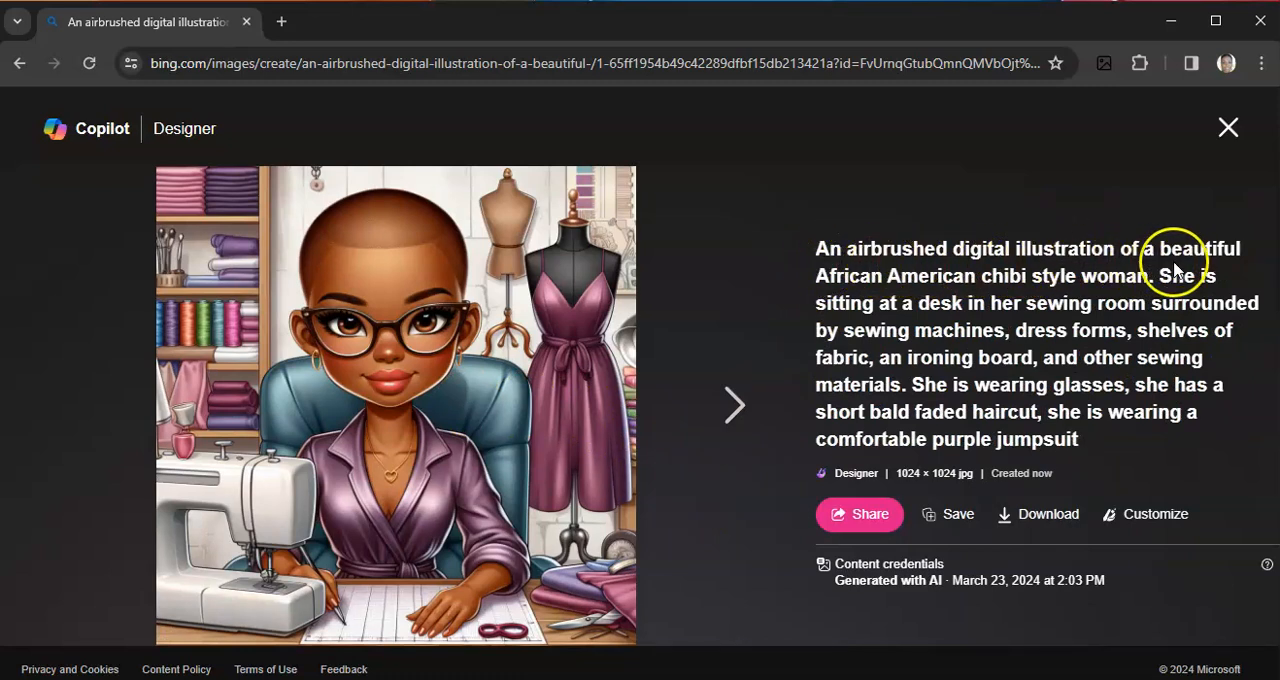
pyautogui.moveTo(1135, 293)
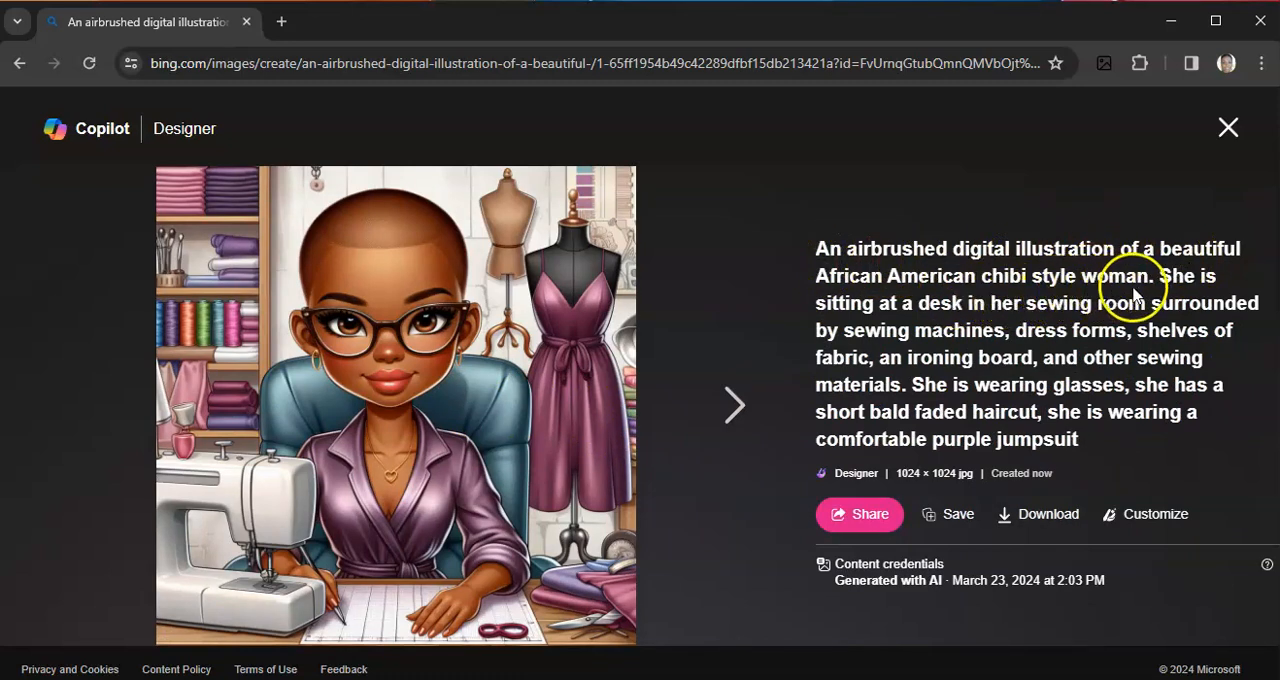
pyautogui.moveTo(990, 310)
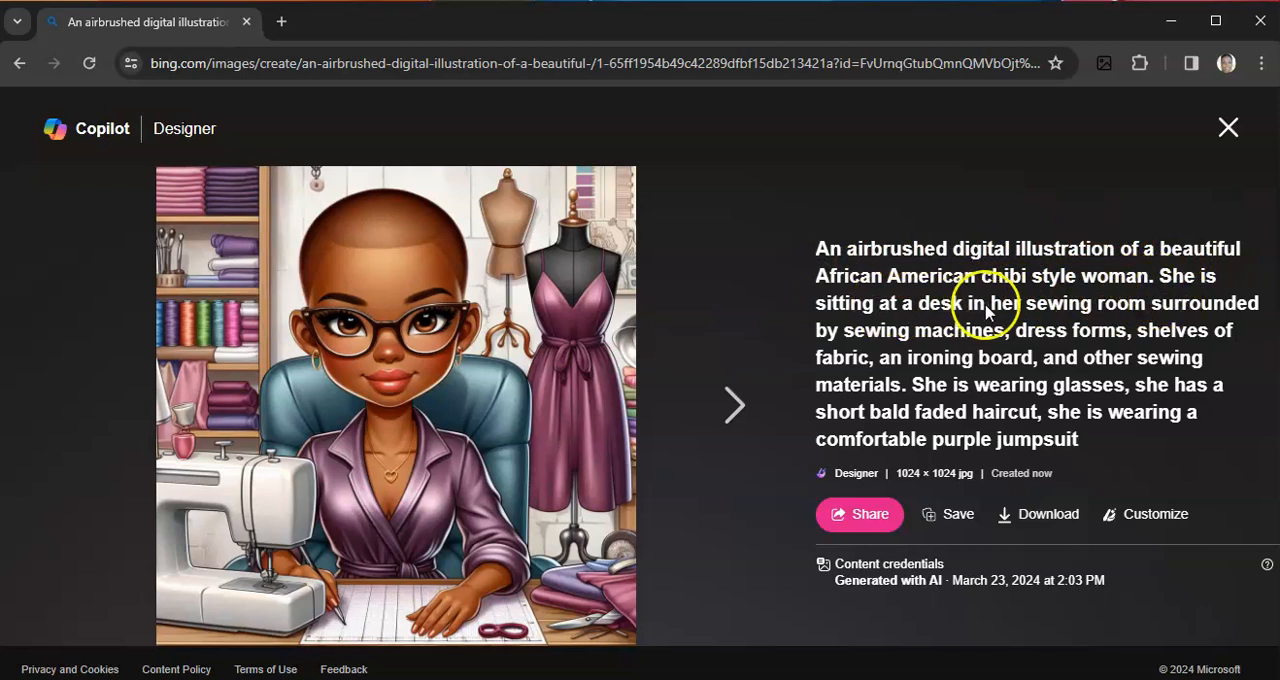
pyautogui.moveTo(1155, 325)
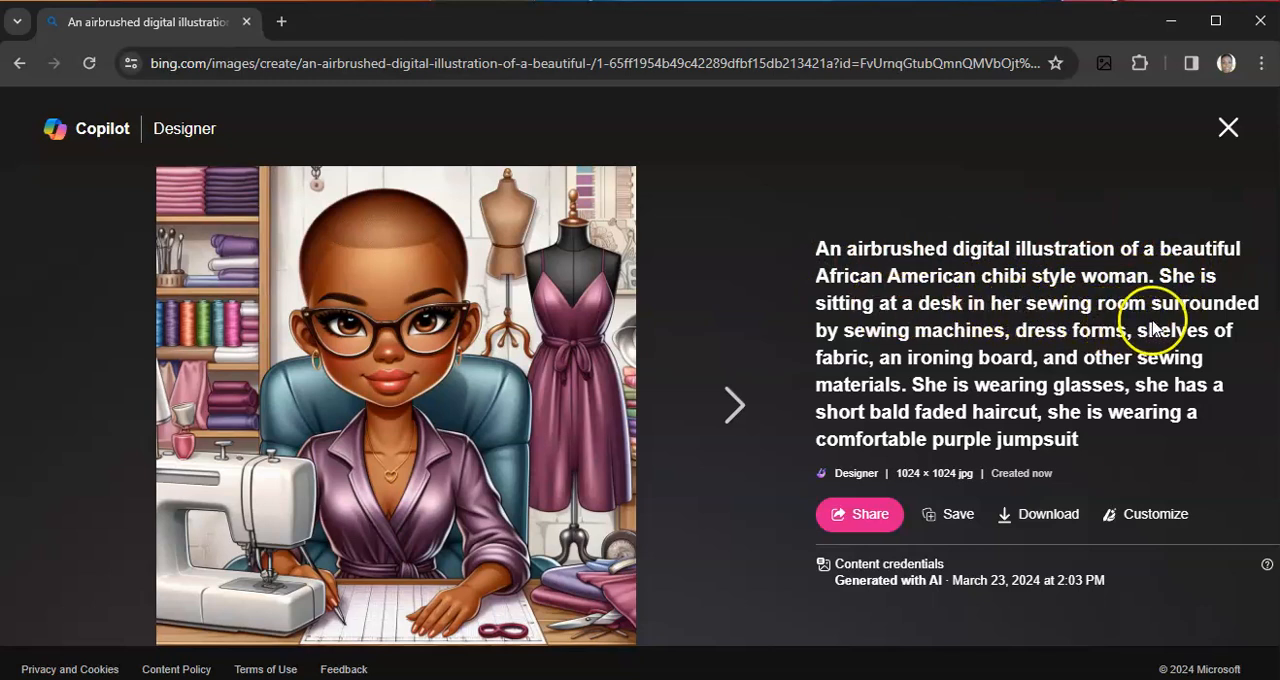
pyautogui.moveTo(1058, 348)
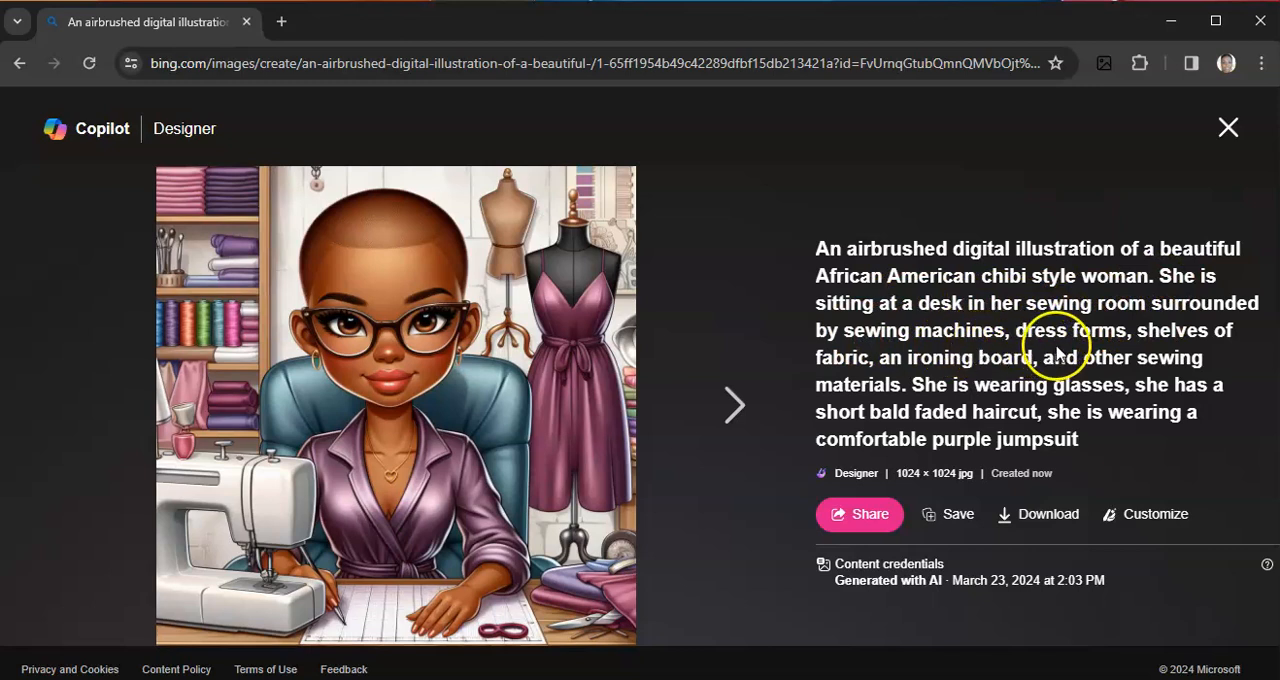
pyautogui.moveTo(908, 383)
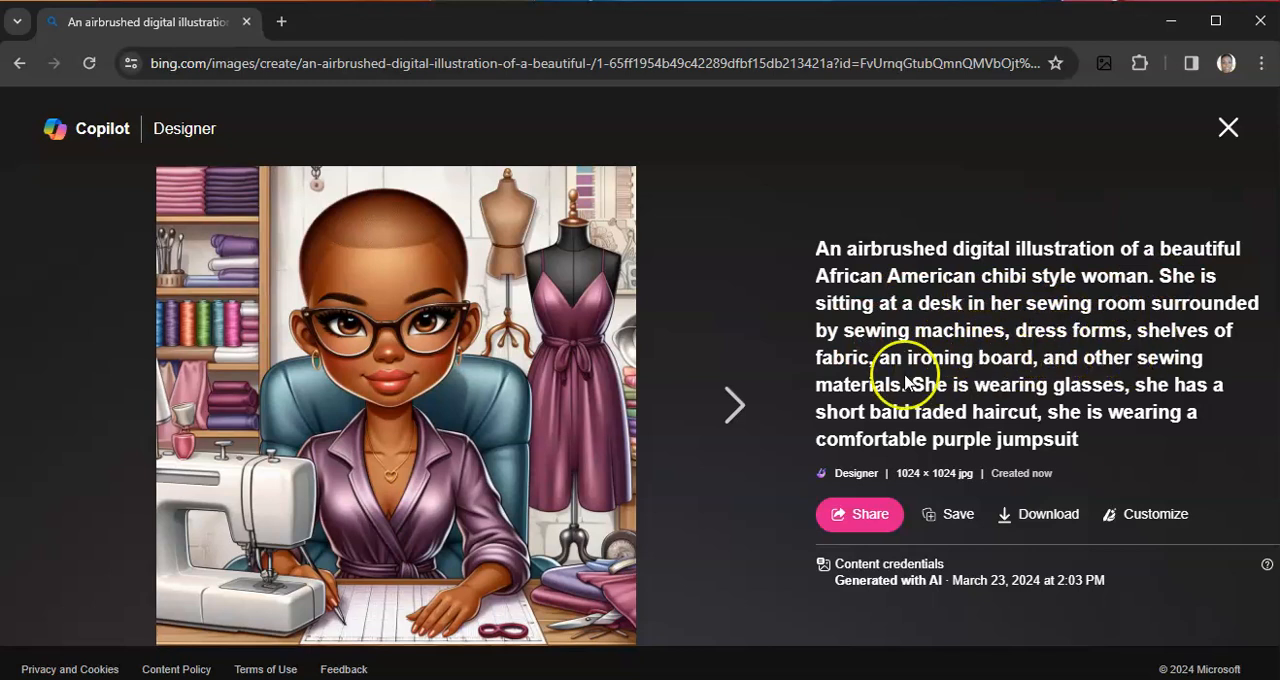
pyautogui.moveTo(1115, 378)
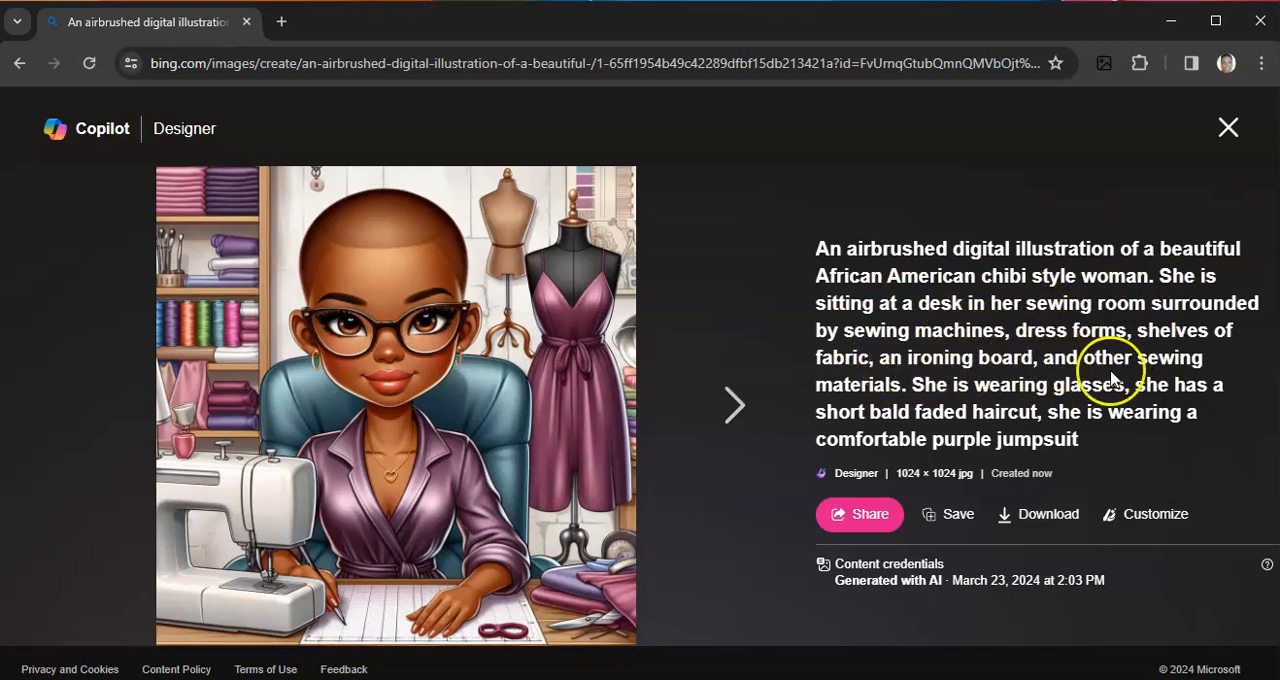
pyautogui.moveTo(985, 407)
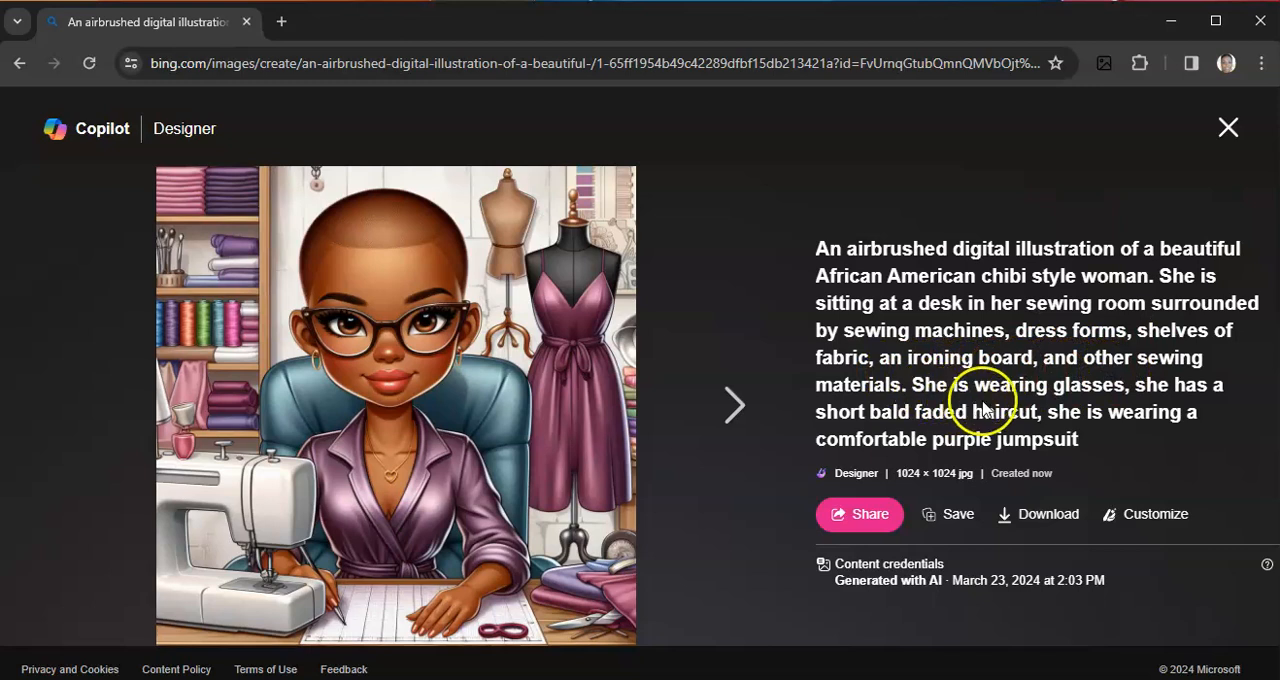
pyautogui.moveTo(975, 425)
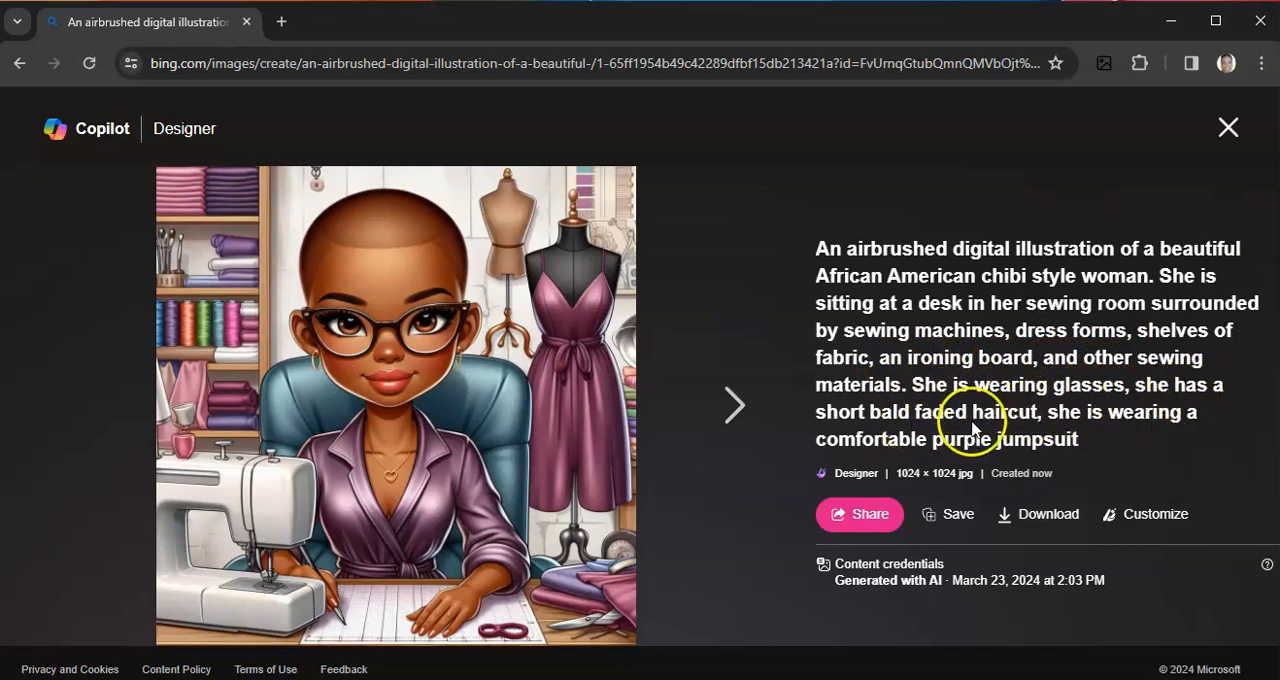
pyautogui.moveTo(1135, 437)
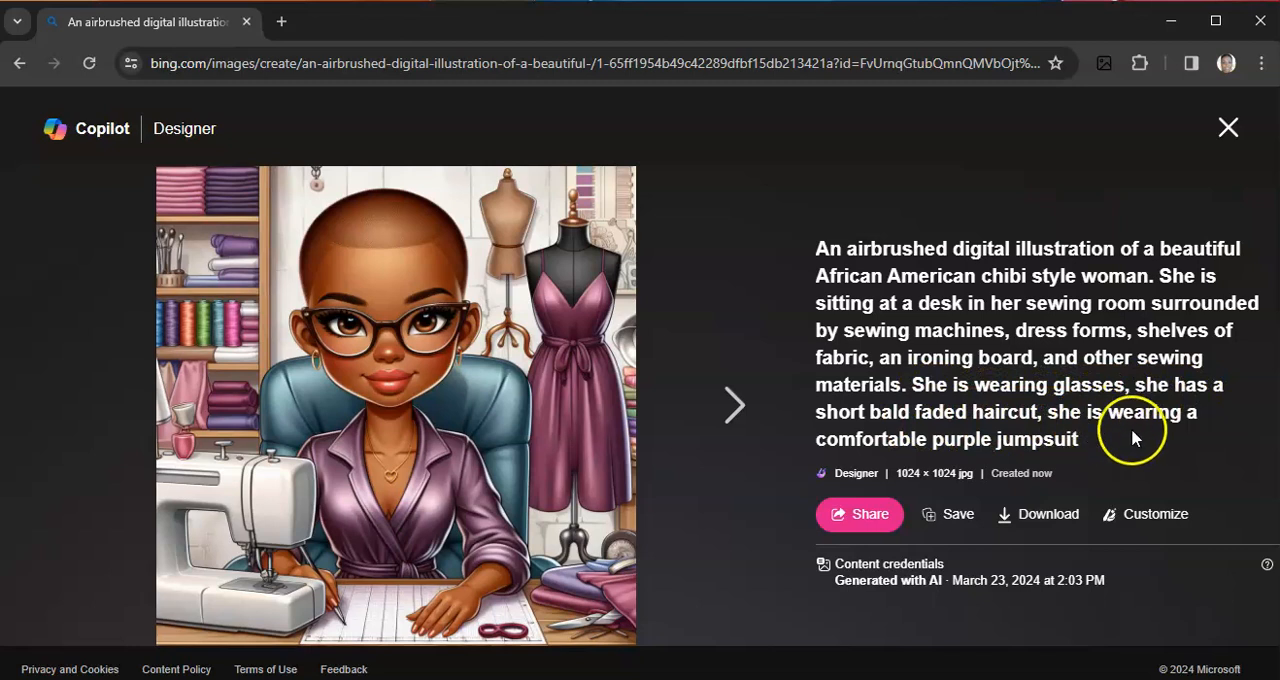
pyautogui.moveTo(967, 450)
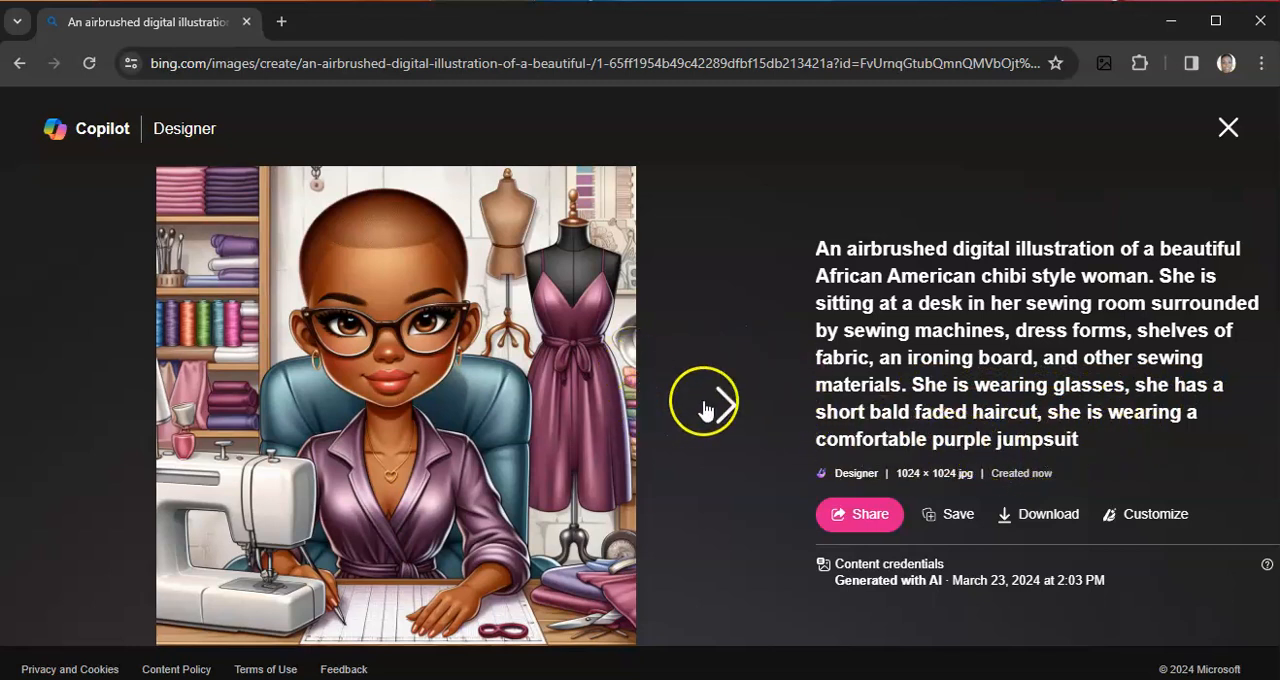
# Step: Step through the other three seamstress images, including the white-chair one, then close the viewer
pyautogui.click(722, 405)
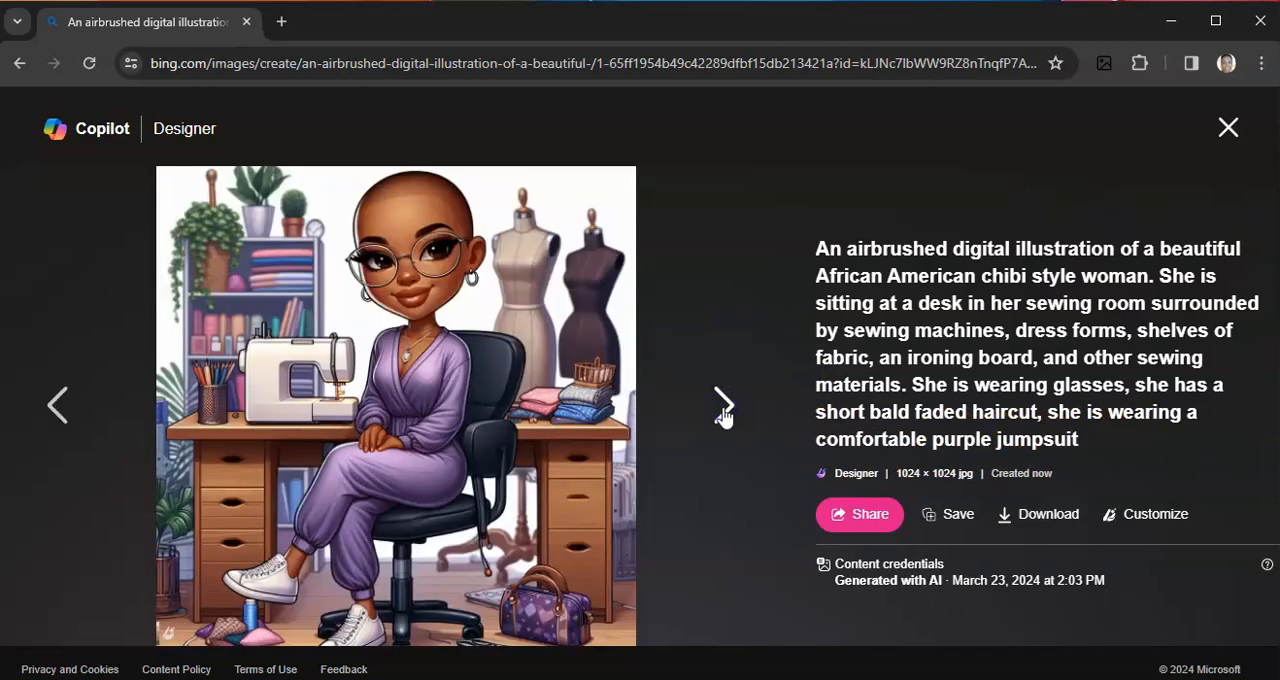
pyautogui.moveTo(723, 405)
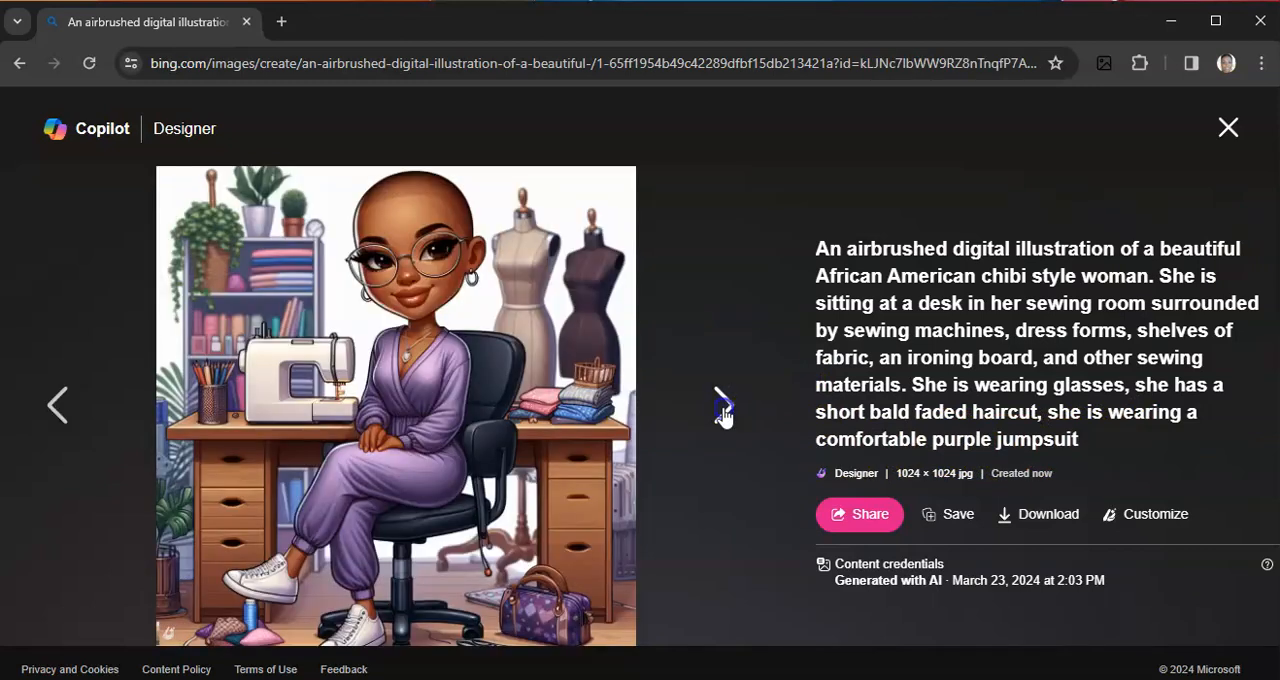
pyautogui.click(722, 405)
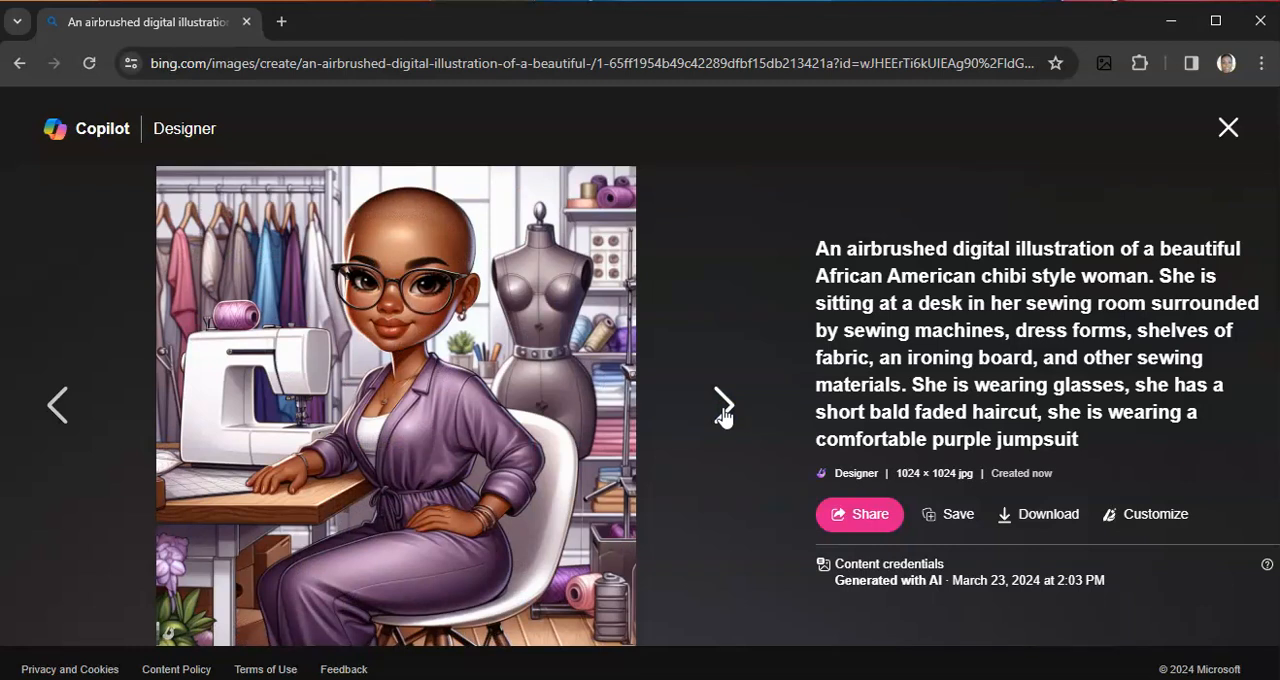
pyautogui.click(723, 405)
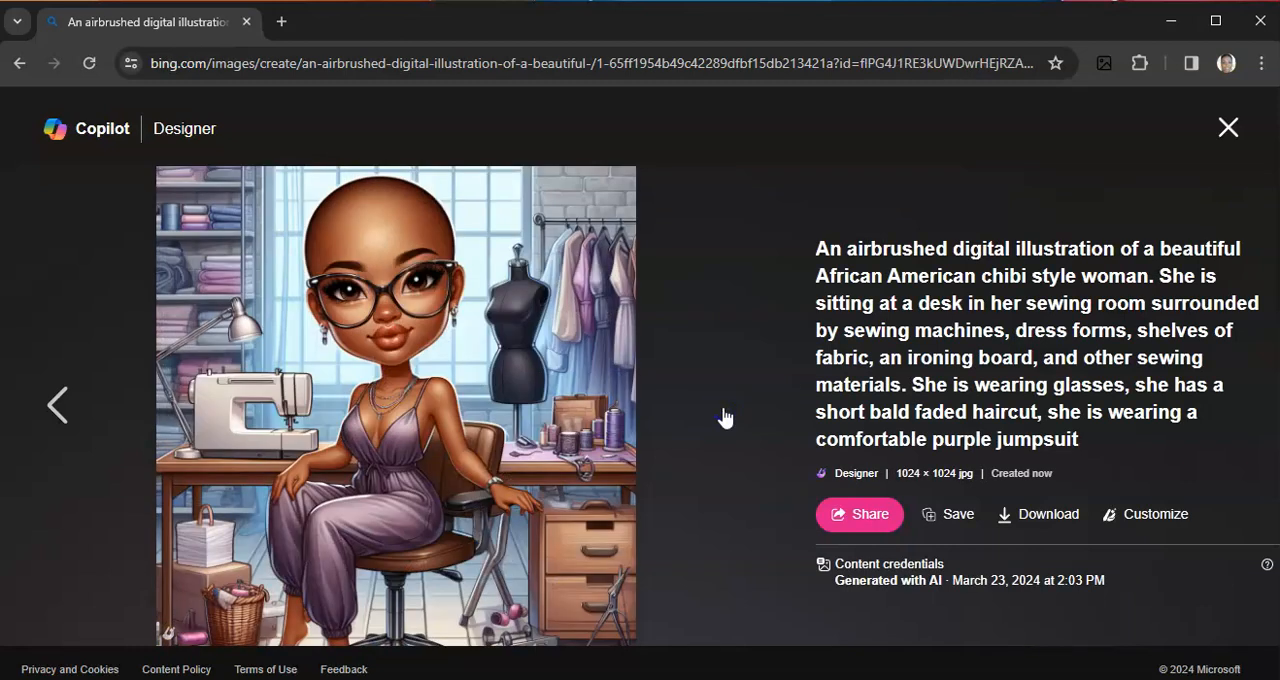
pyautogui.moveTo(970, 305)
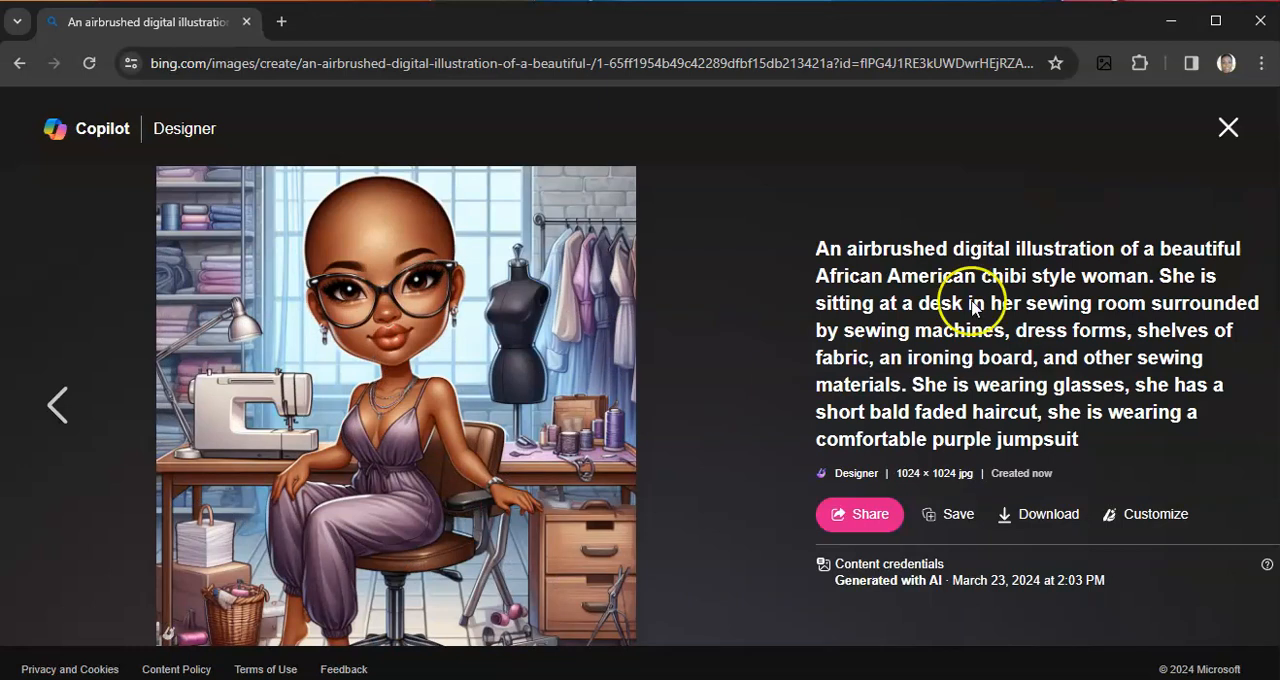
pyautogui.click(1228, 127)
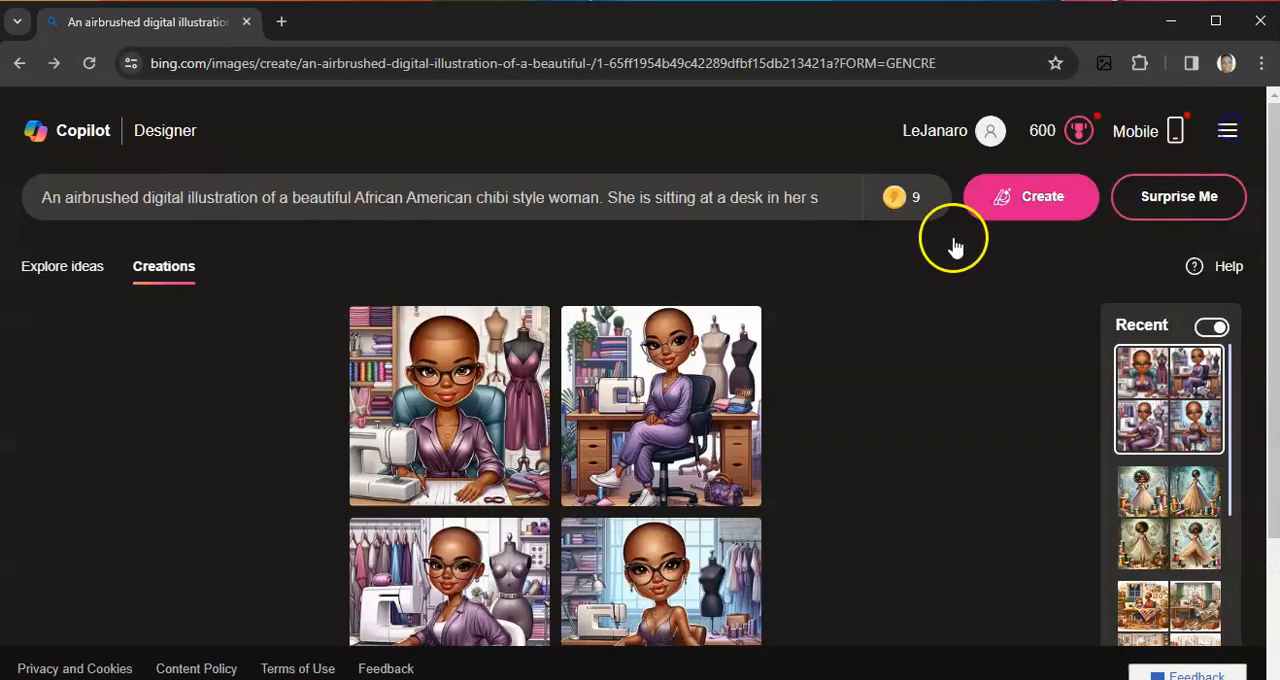
pyautogui.scroll(-3)
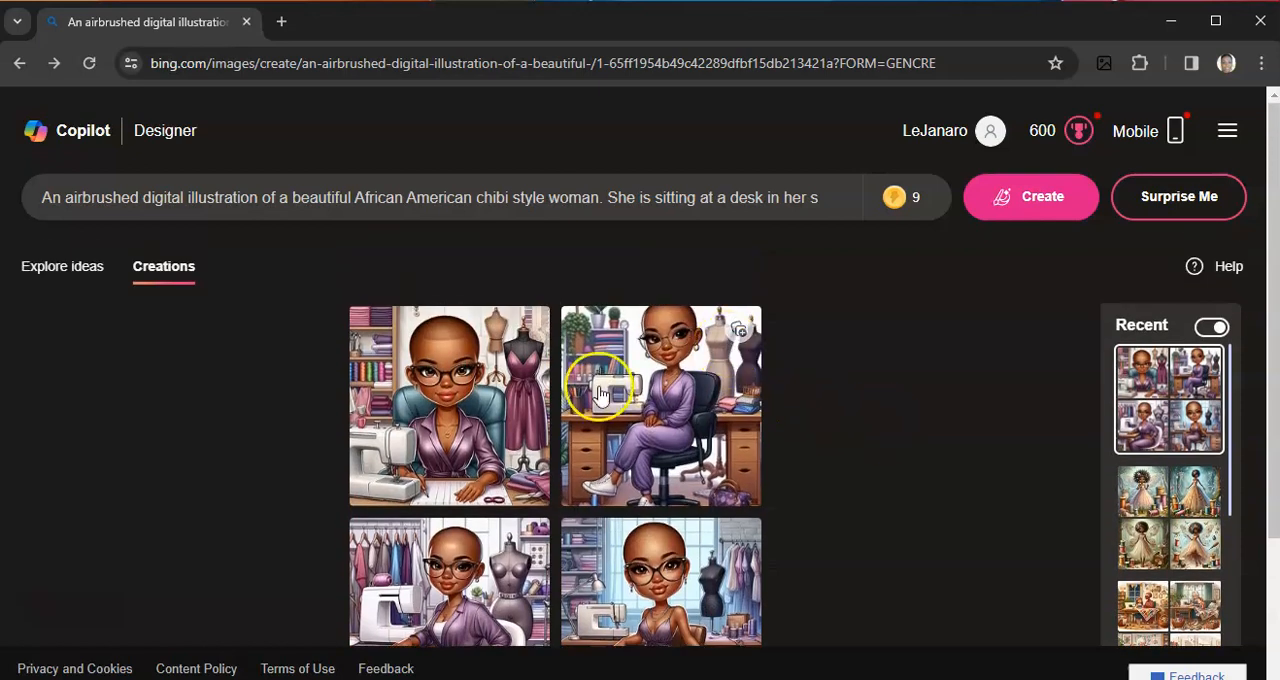
pyautogui.click(449, 405)
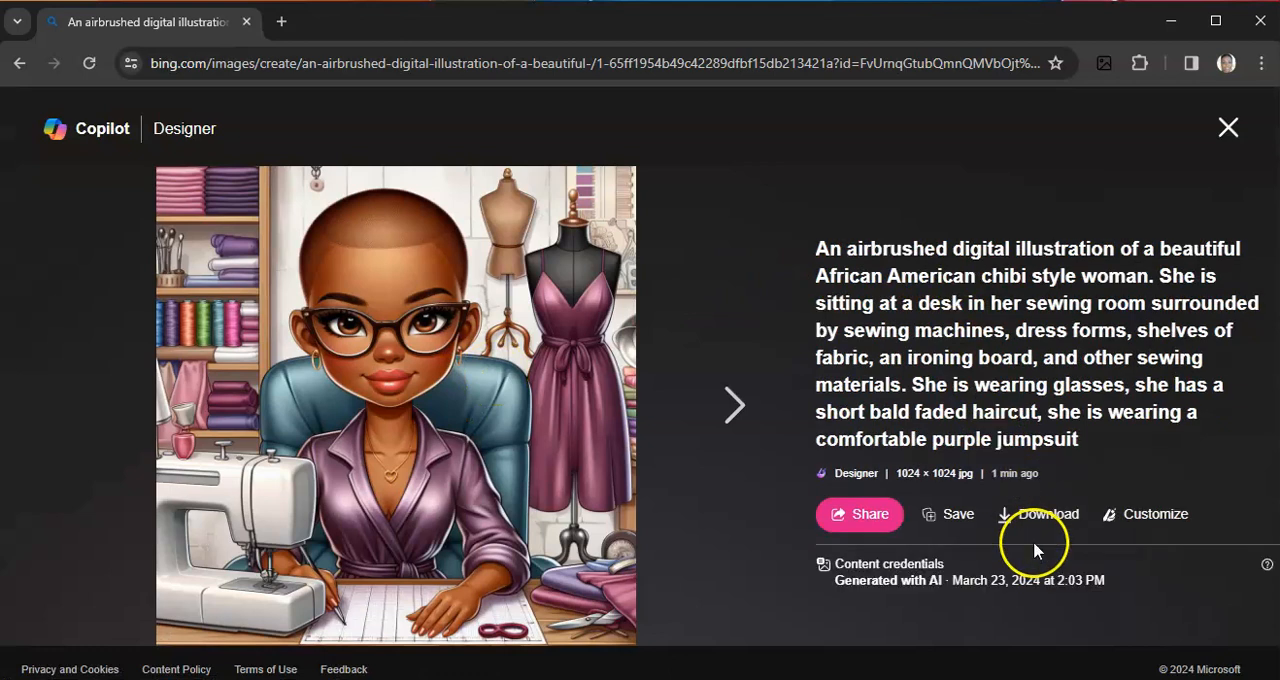
pyautogui.moveTo(1035, 525)
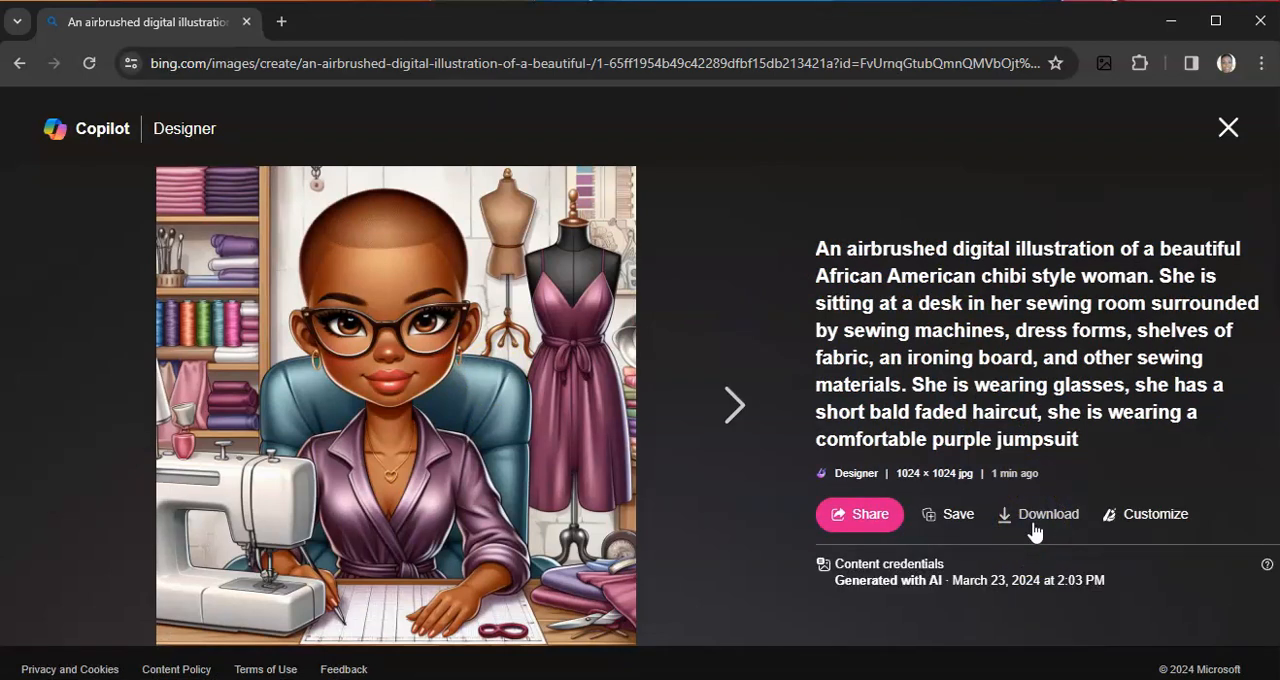
pyautogui.moveTo(1228, 130)
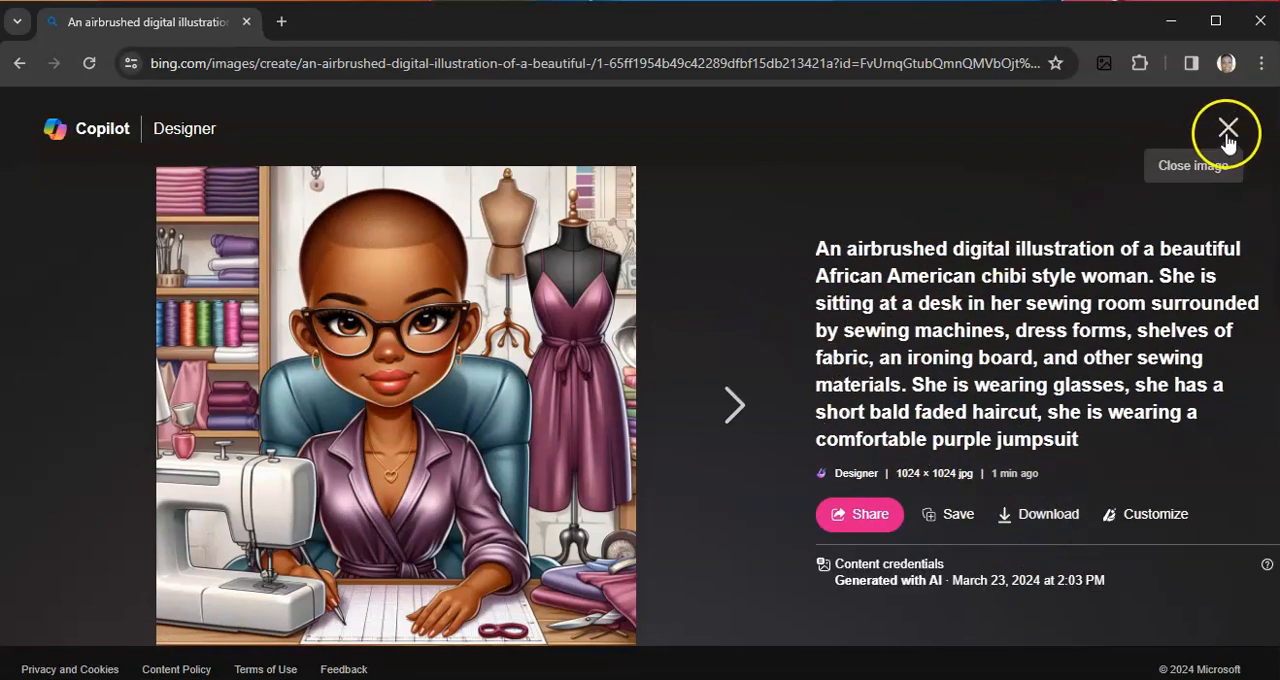
pyautogui.click(1228, 130)
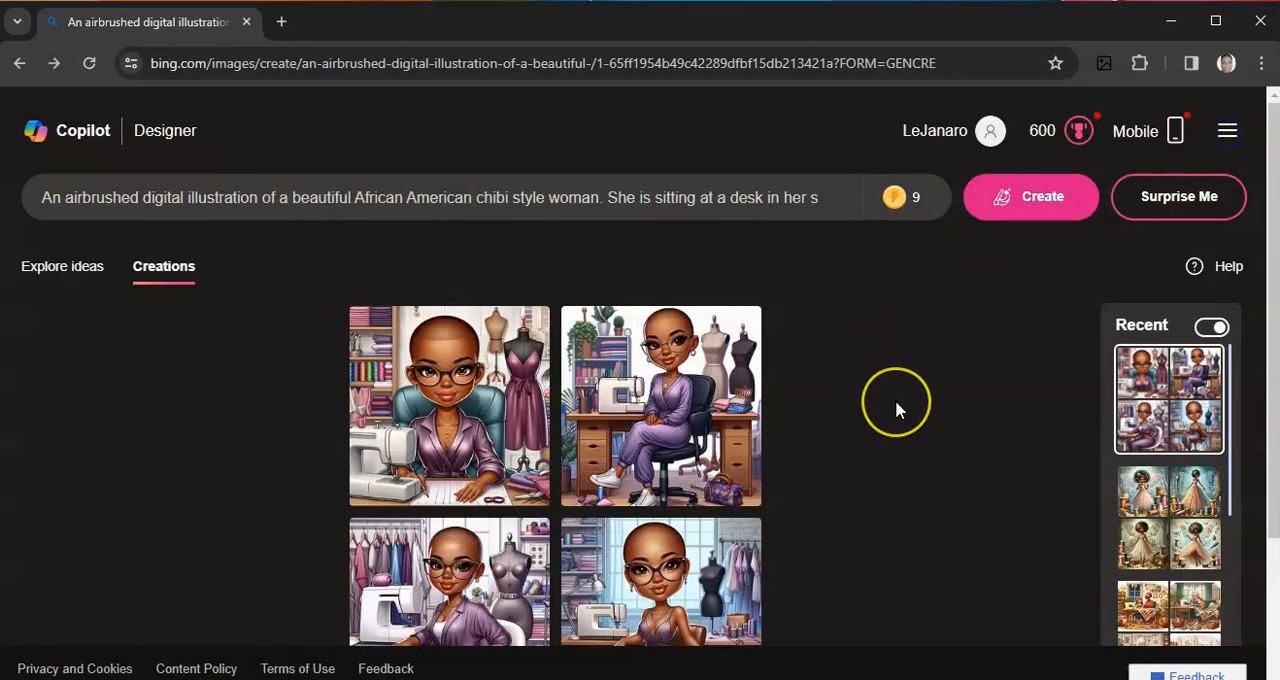
pyautogui.moveTo(867, 408)
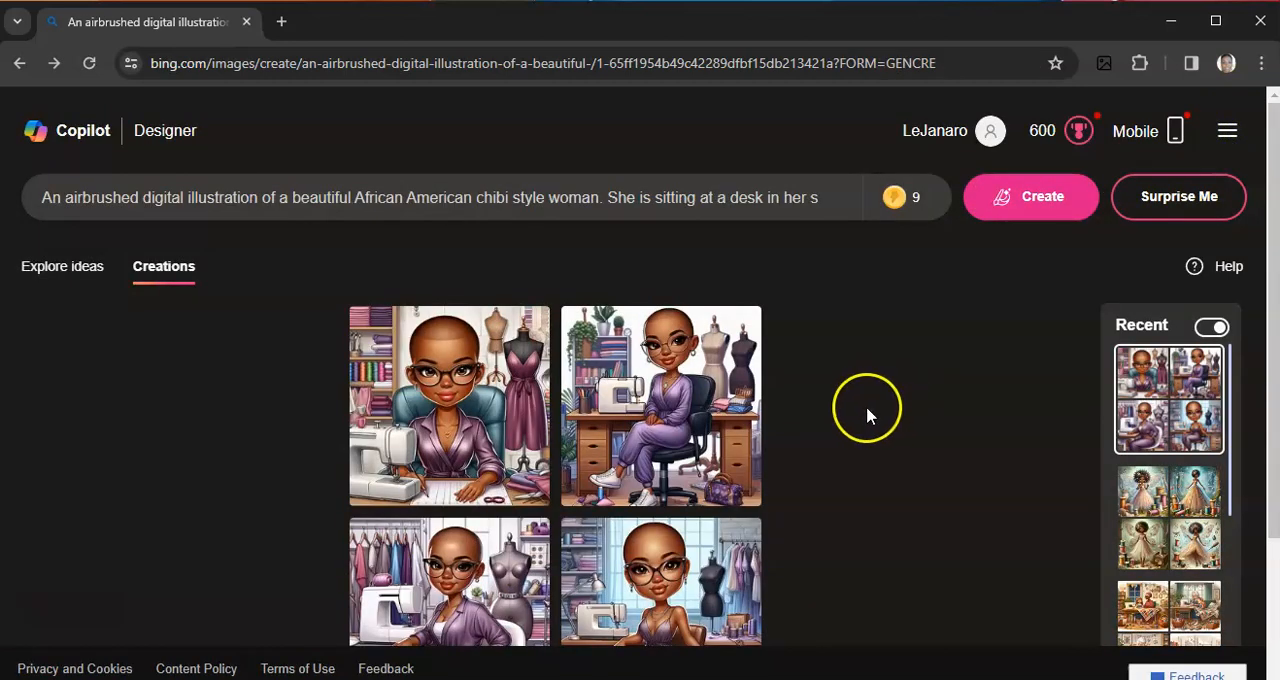
# Step: Scroll the Recent history and open the chibi coffee-shop barista image set
pyautogui.scroll(-3)
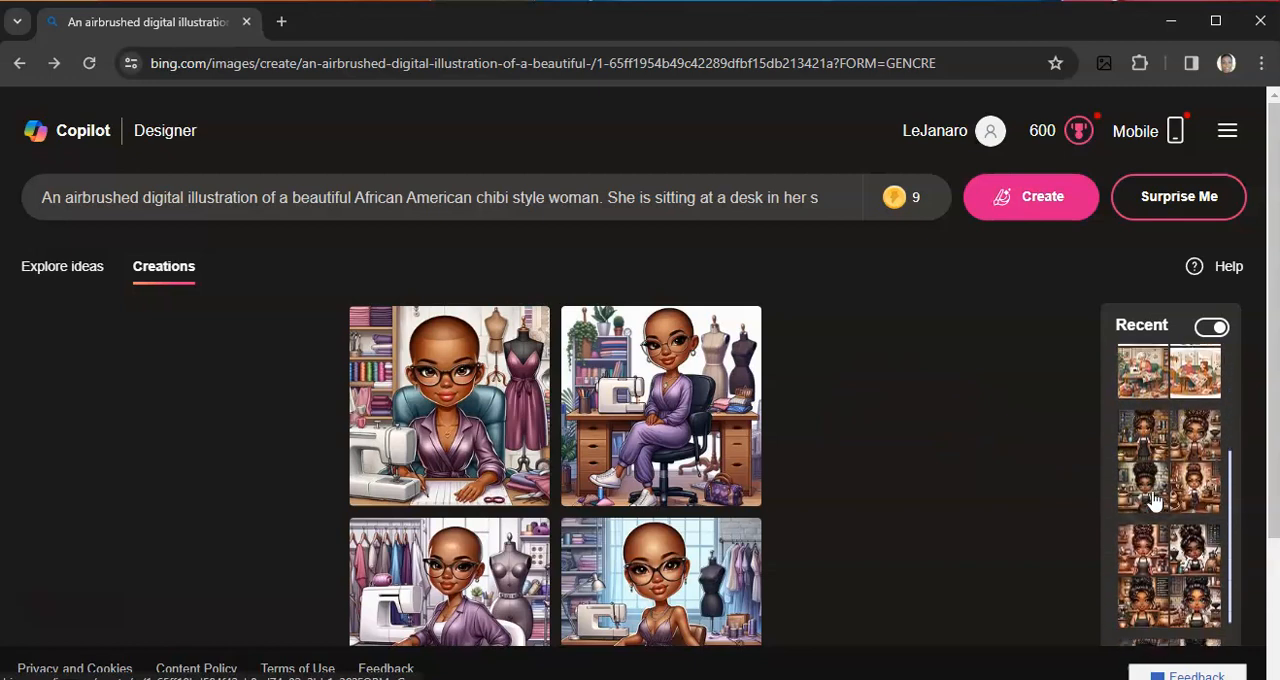
pyautogui.scroll(-3)
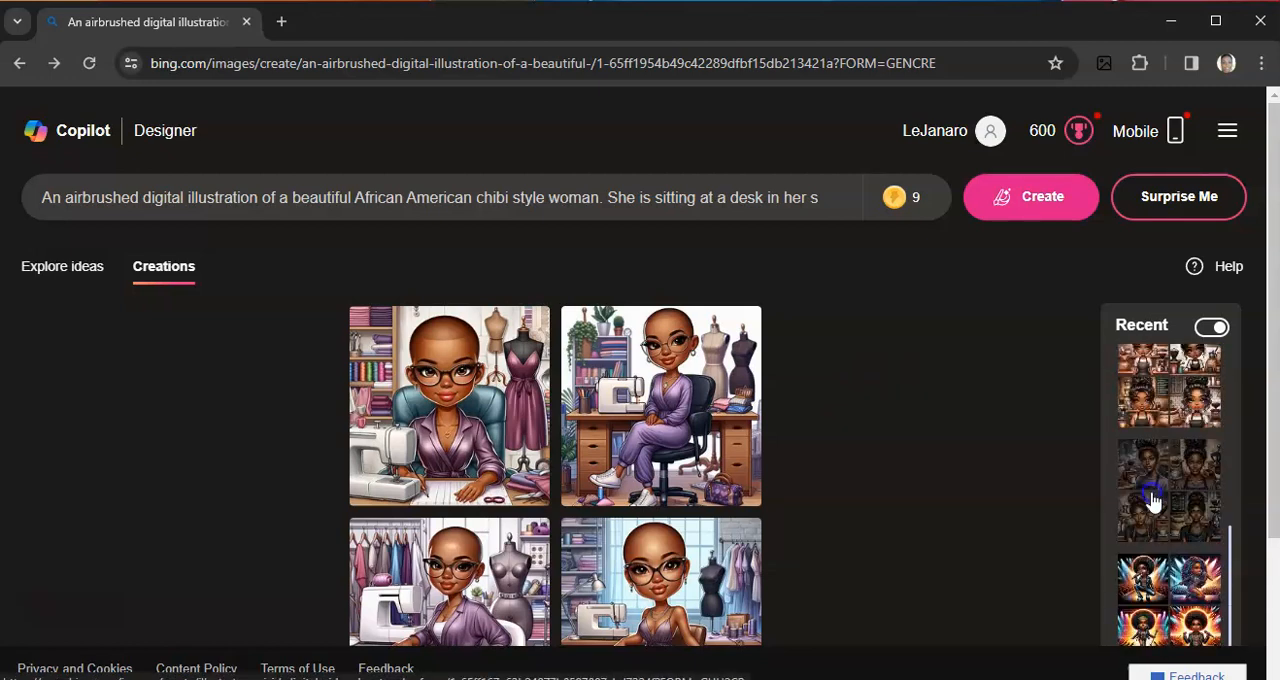
pyautogui.click(1168, 490)
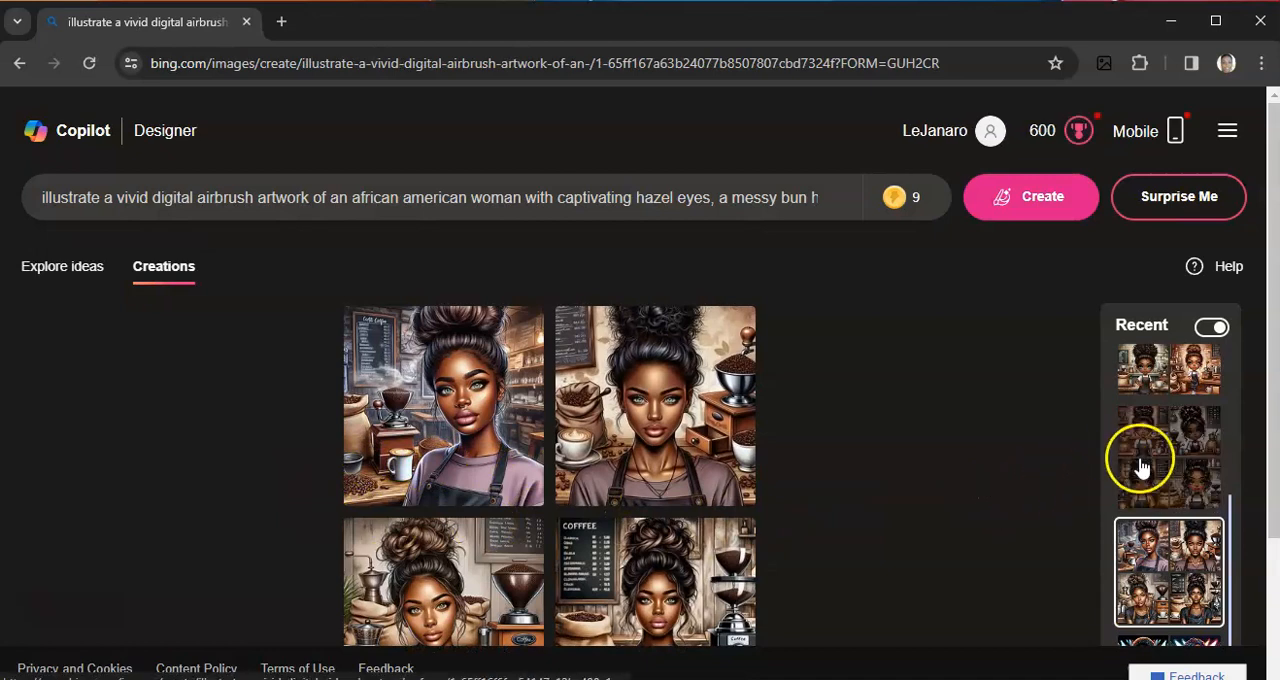
pyautogui.click(1168, 457)
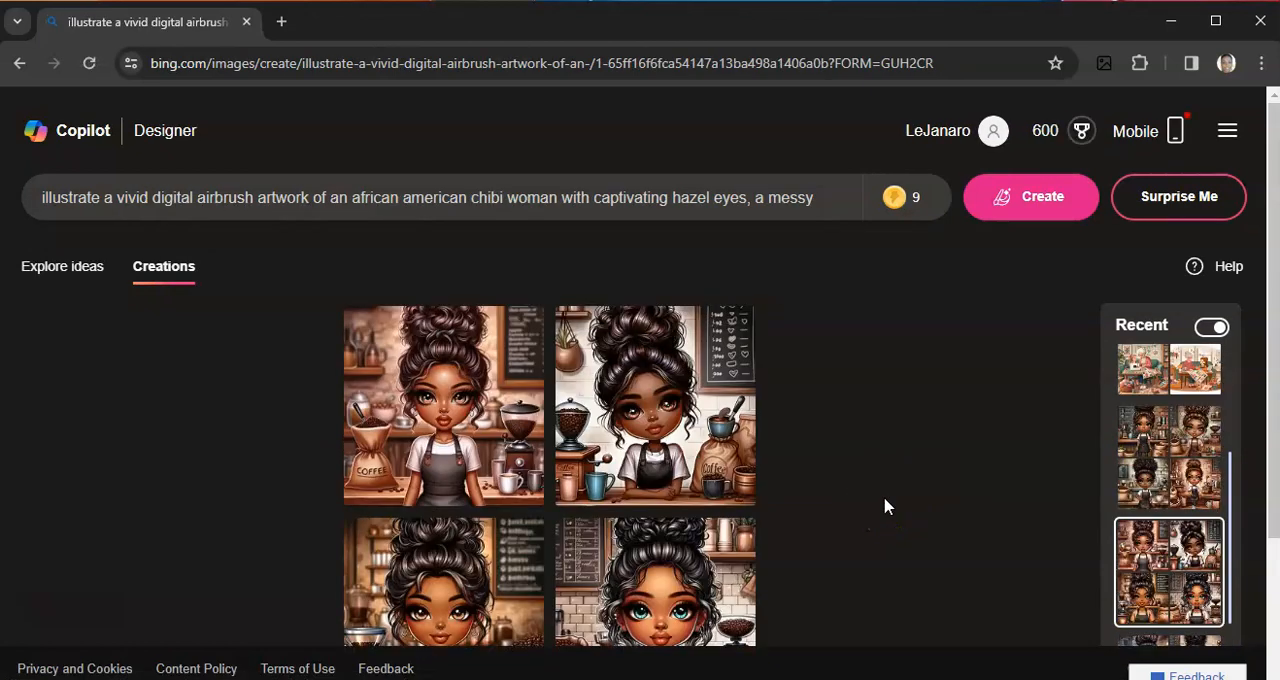
pyautogui.scroll(-3)
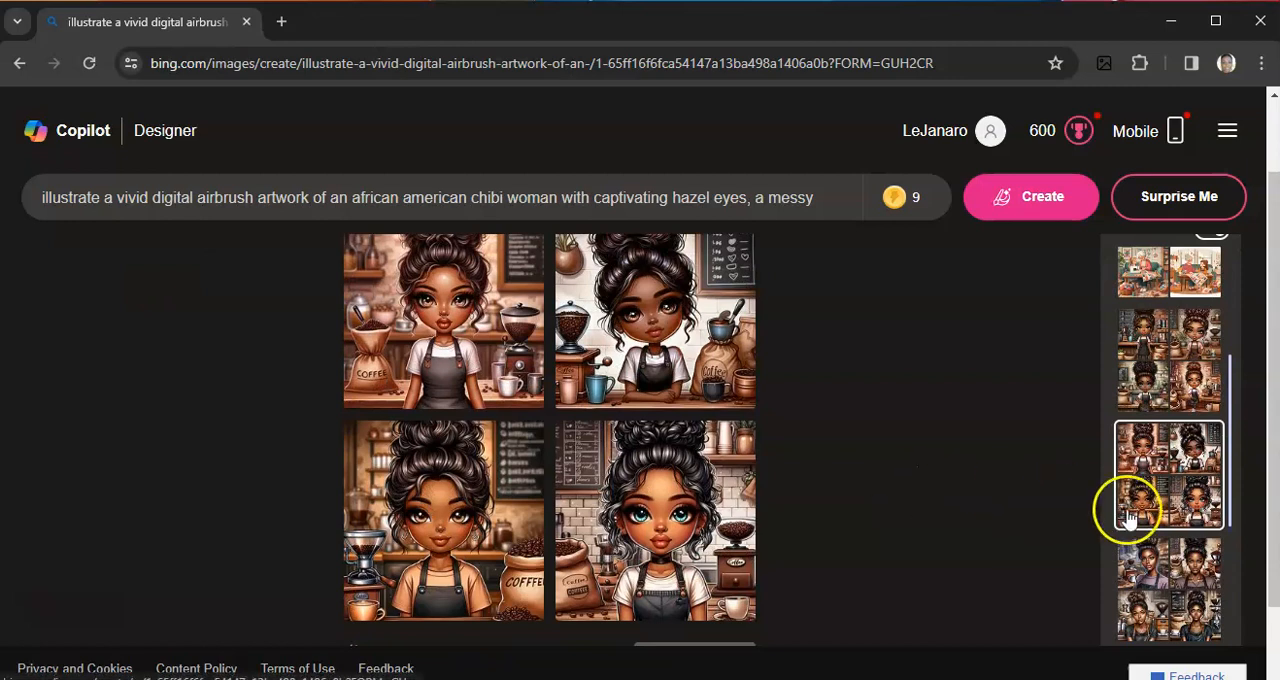
pyautogui.scroll(-3)
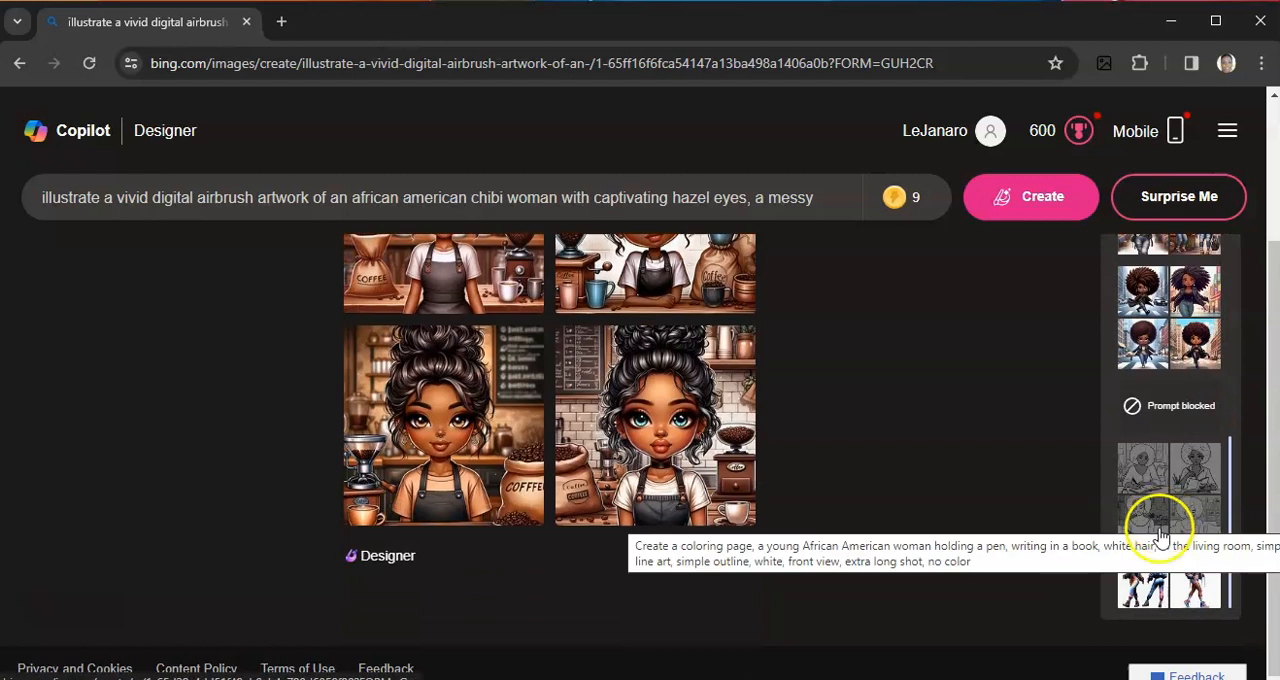
pyautogui.scroll(3)
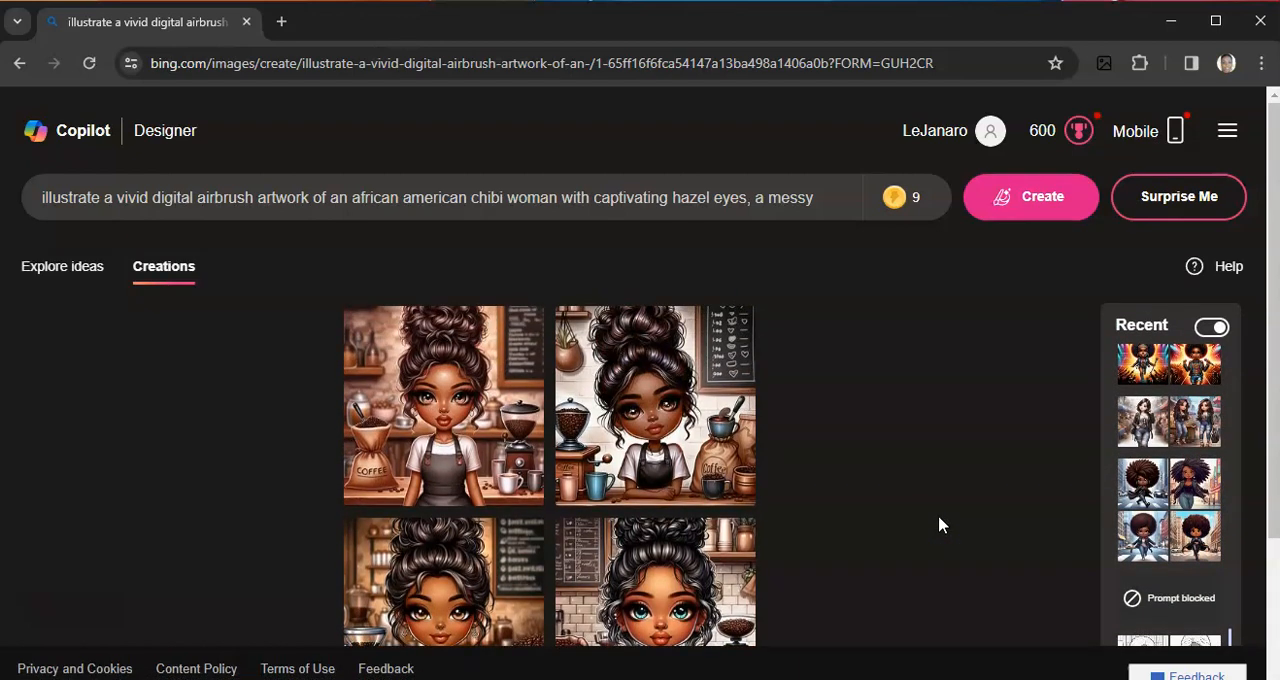
pyautogui.moveTo(873, 507)
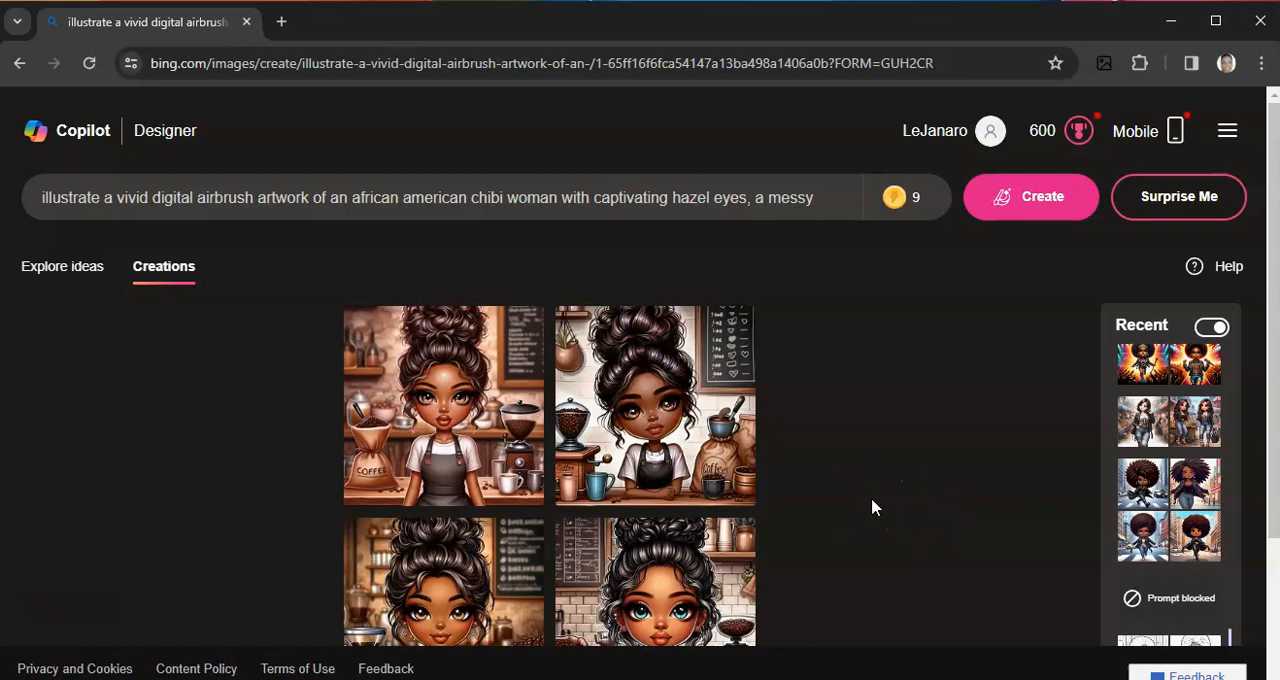
pyautogui.moveTo(80, 247)
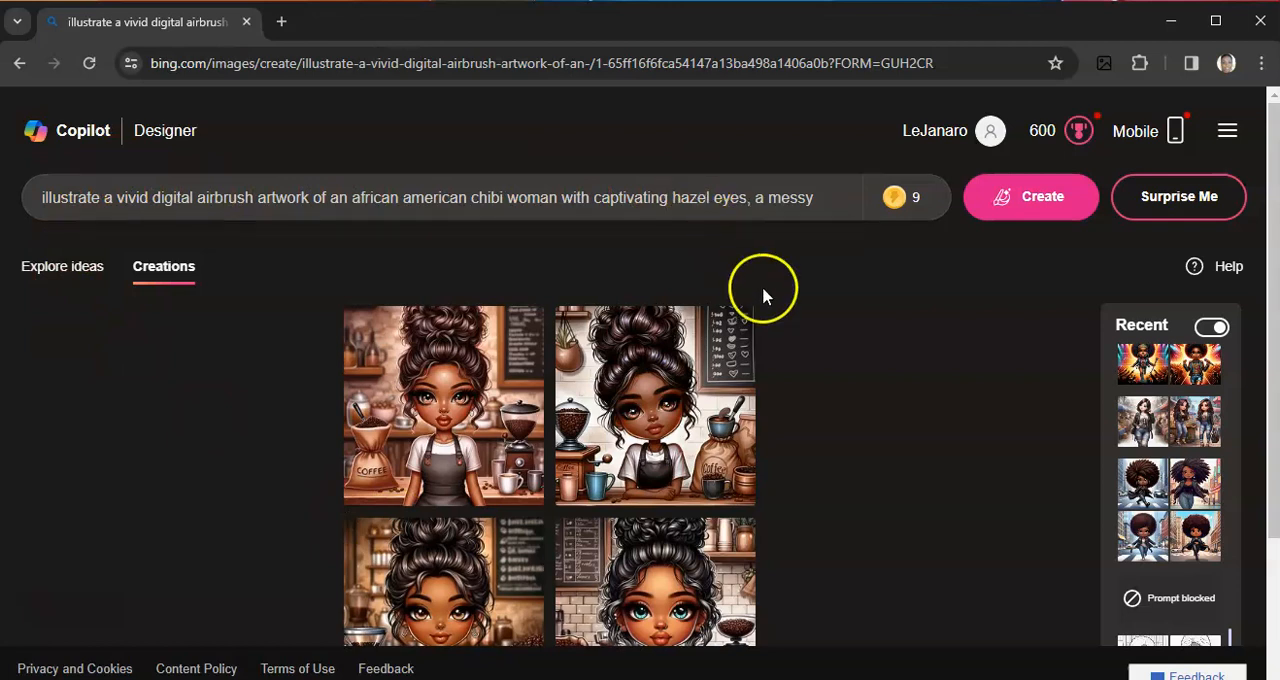
pyautogui.moveTo(840, 450)
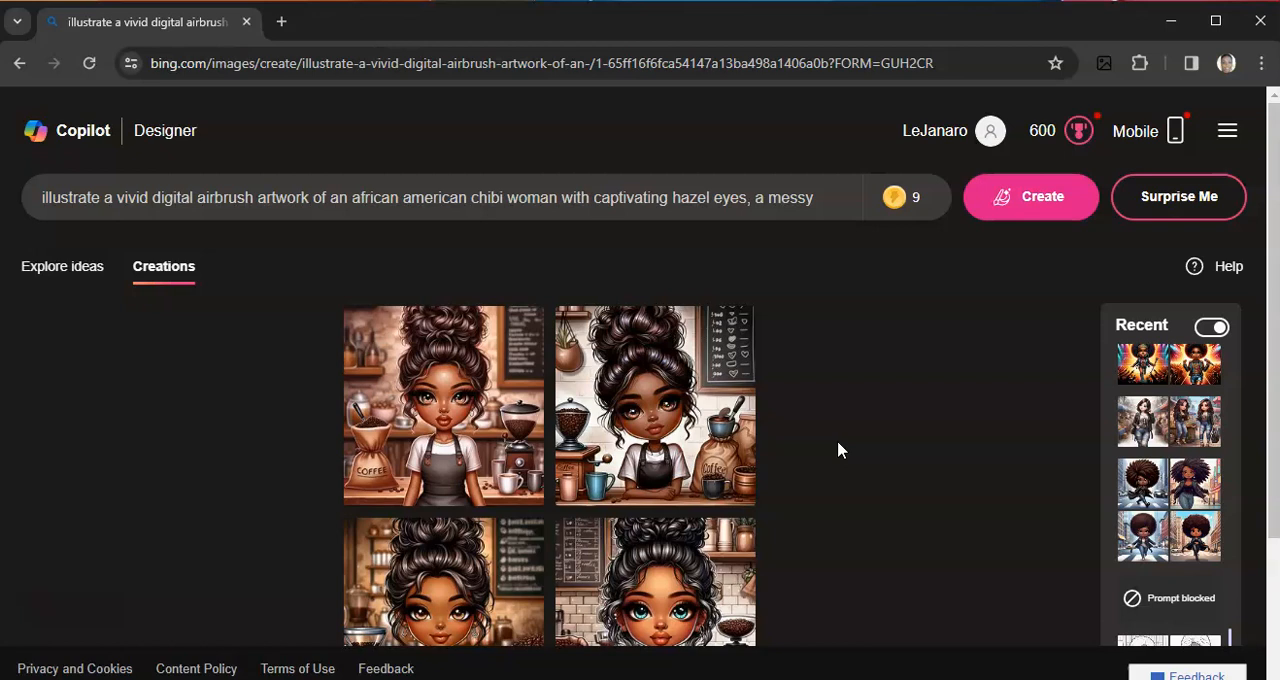
pyautogui.moveTo(165, 131)
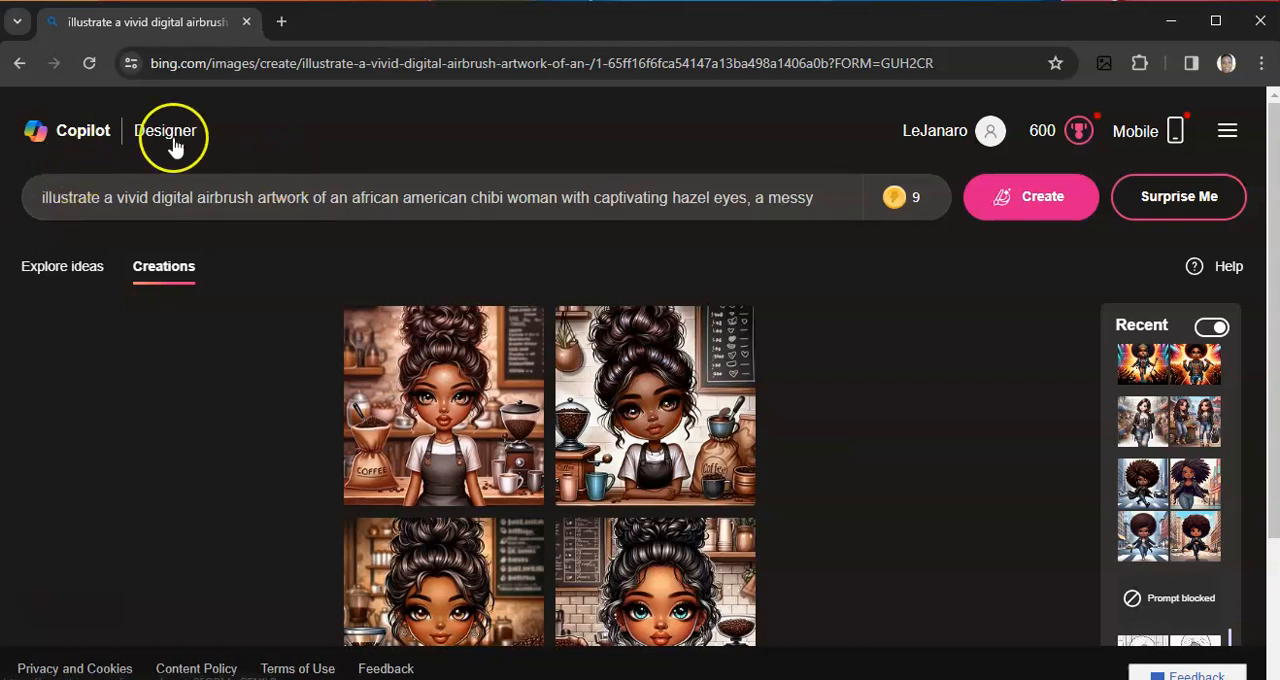
pyautogui.moveTo(225, 147)
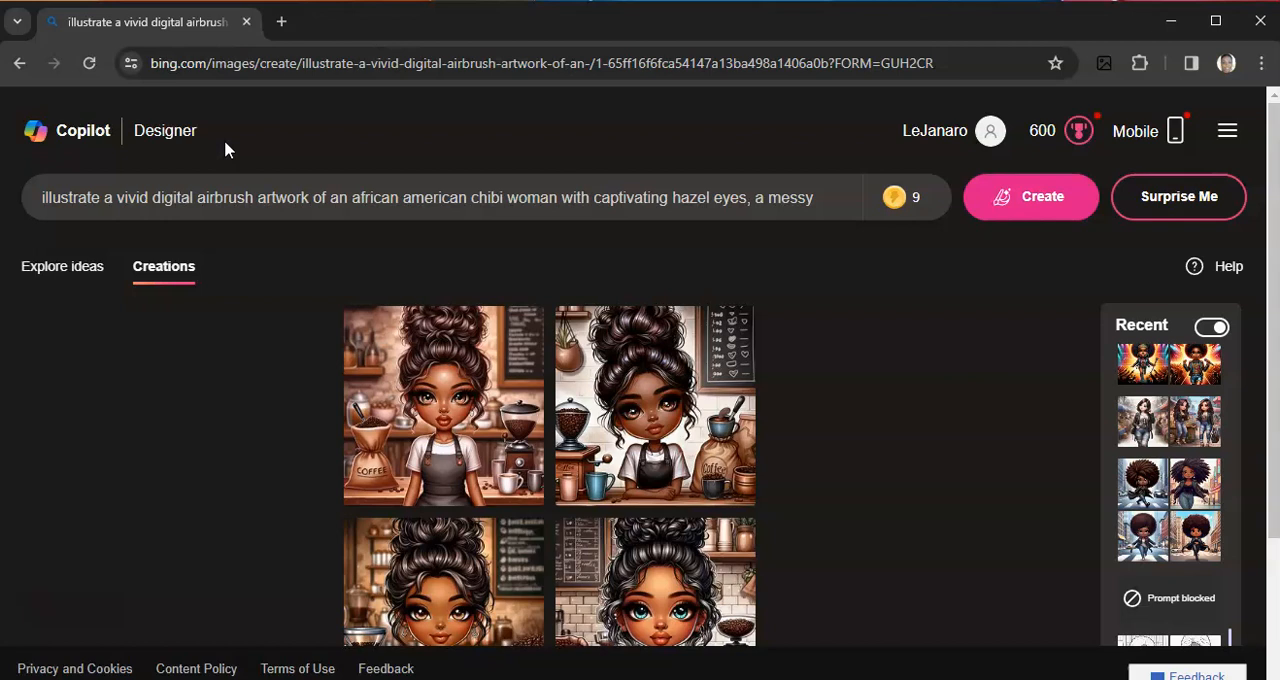
pyautogui.moveTo(110, 410)
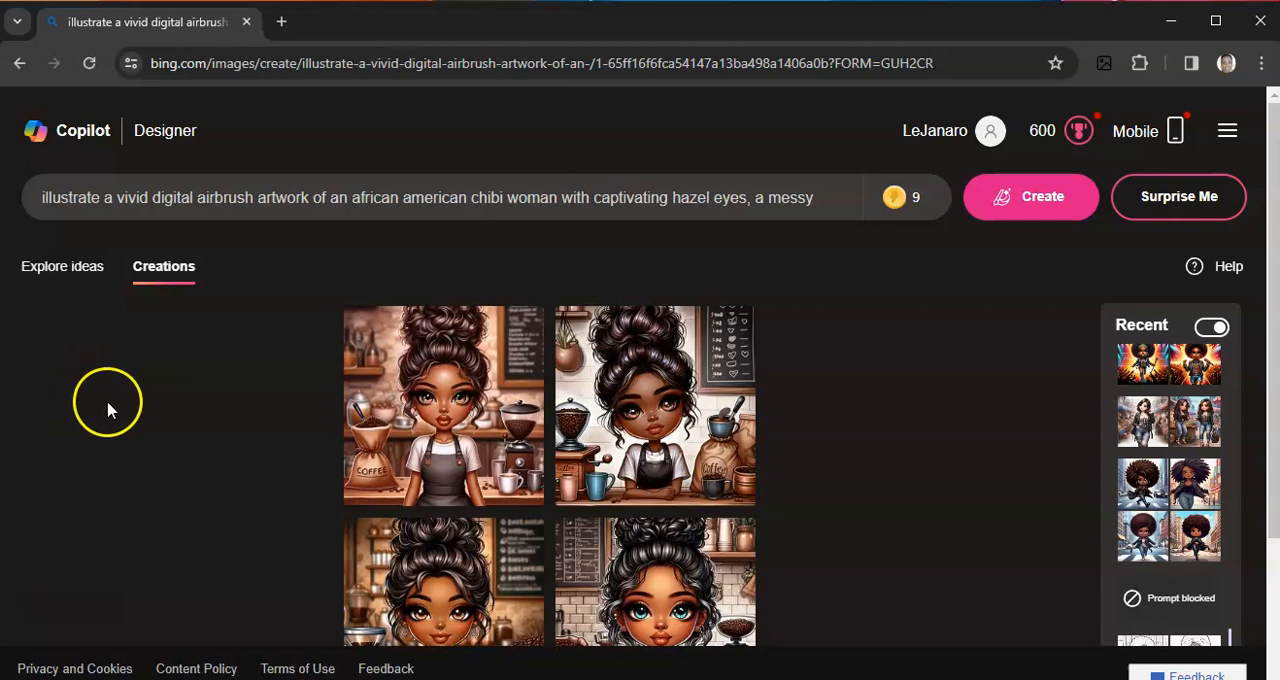
pyautogui.moveTo(123, 413)
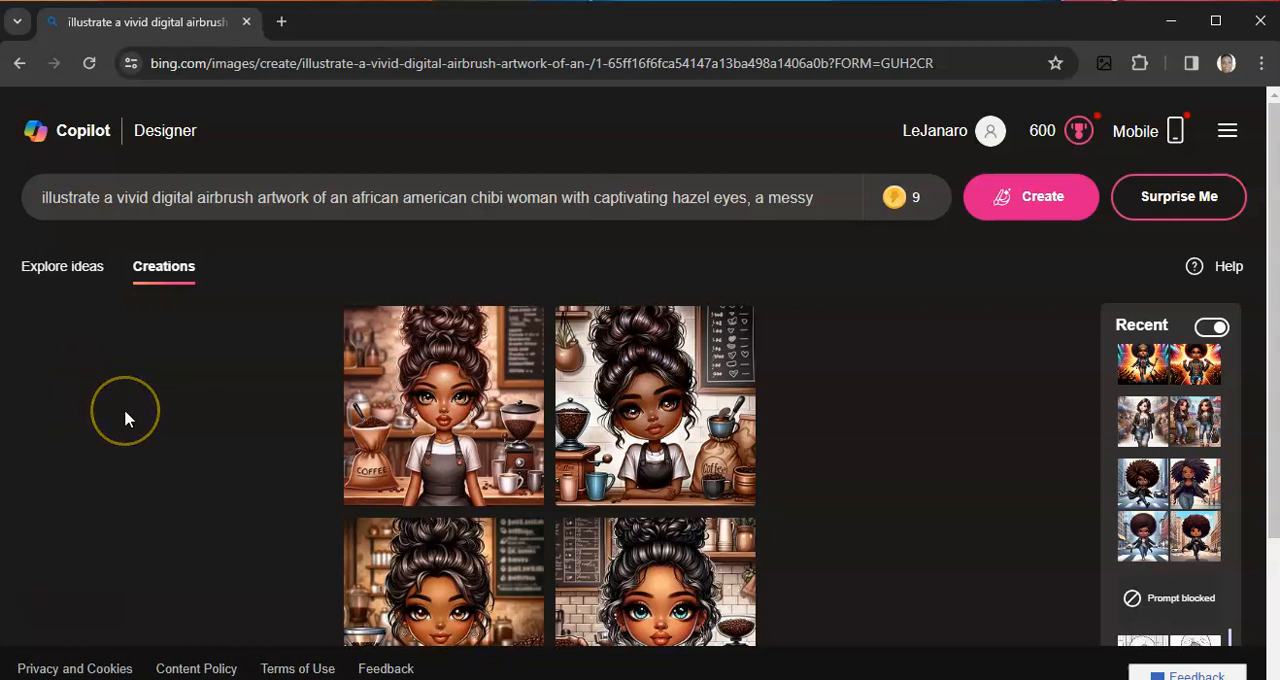
pyautogui.moveTo(127, 418)
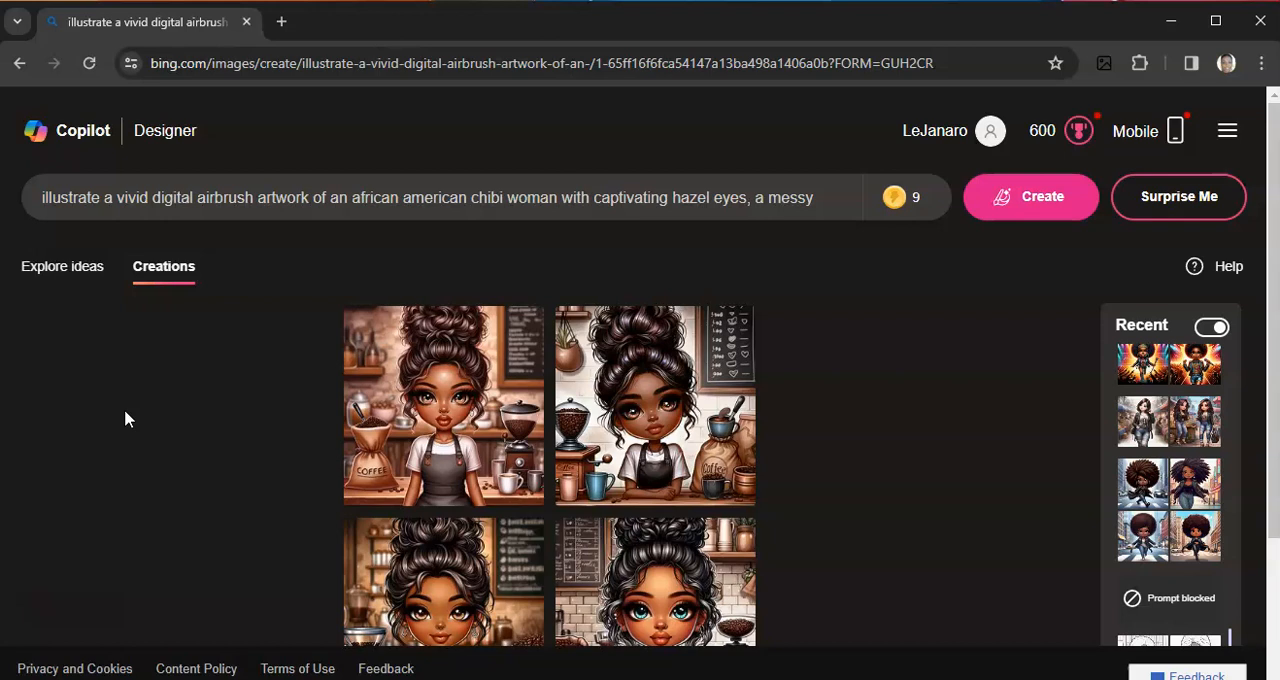
pyautogui.moveTo(220, 413)
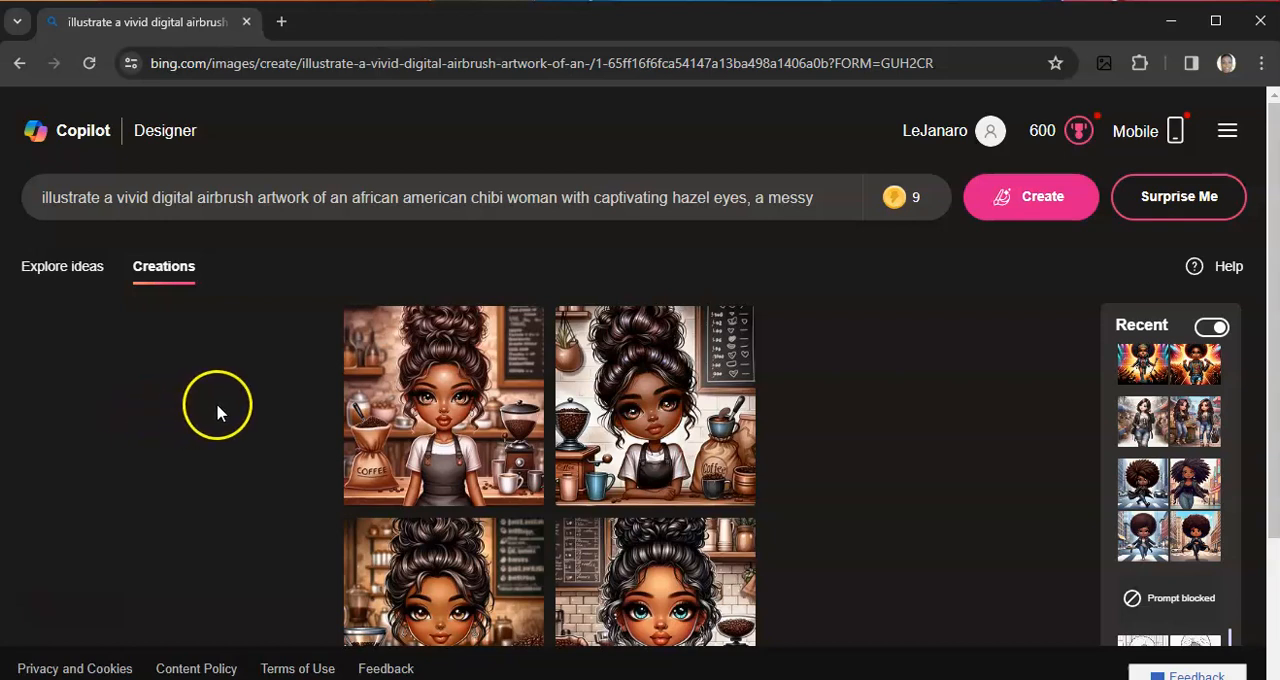